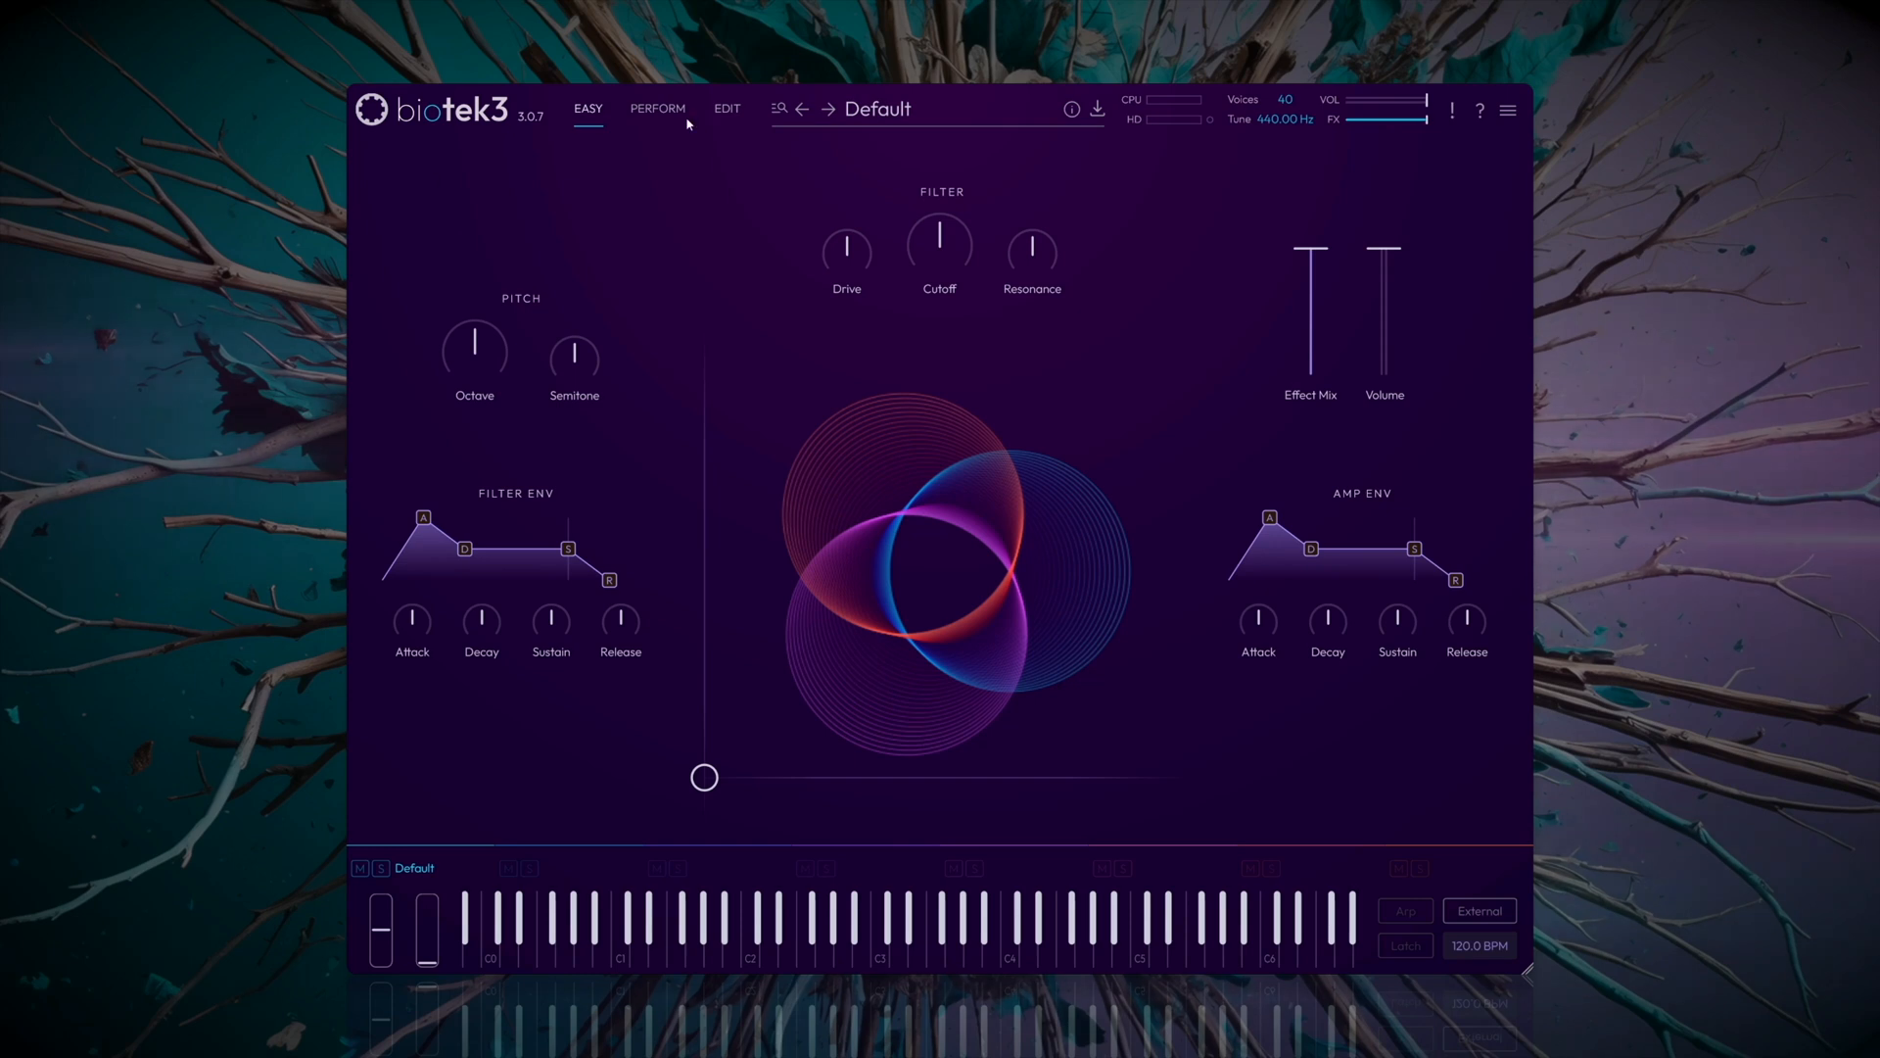
# Switch the Default patch to its full EDIT page with all sections visible.
pyautogui.click(727, 109)
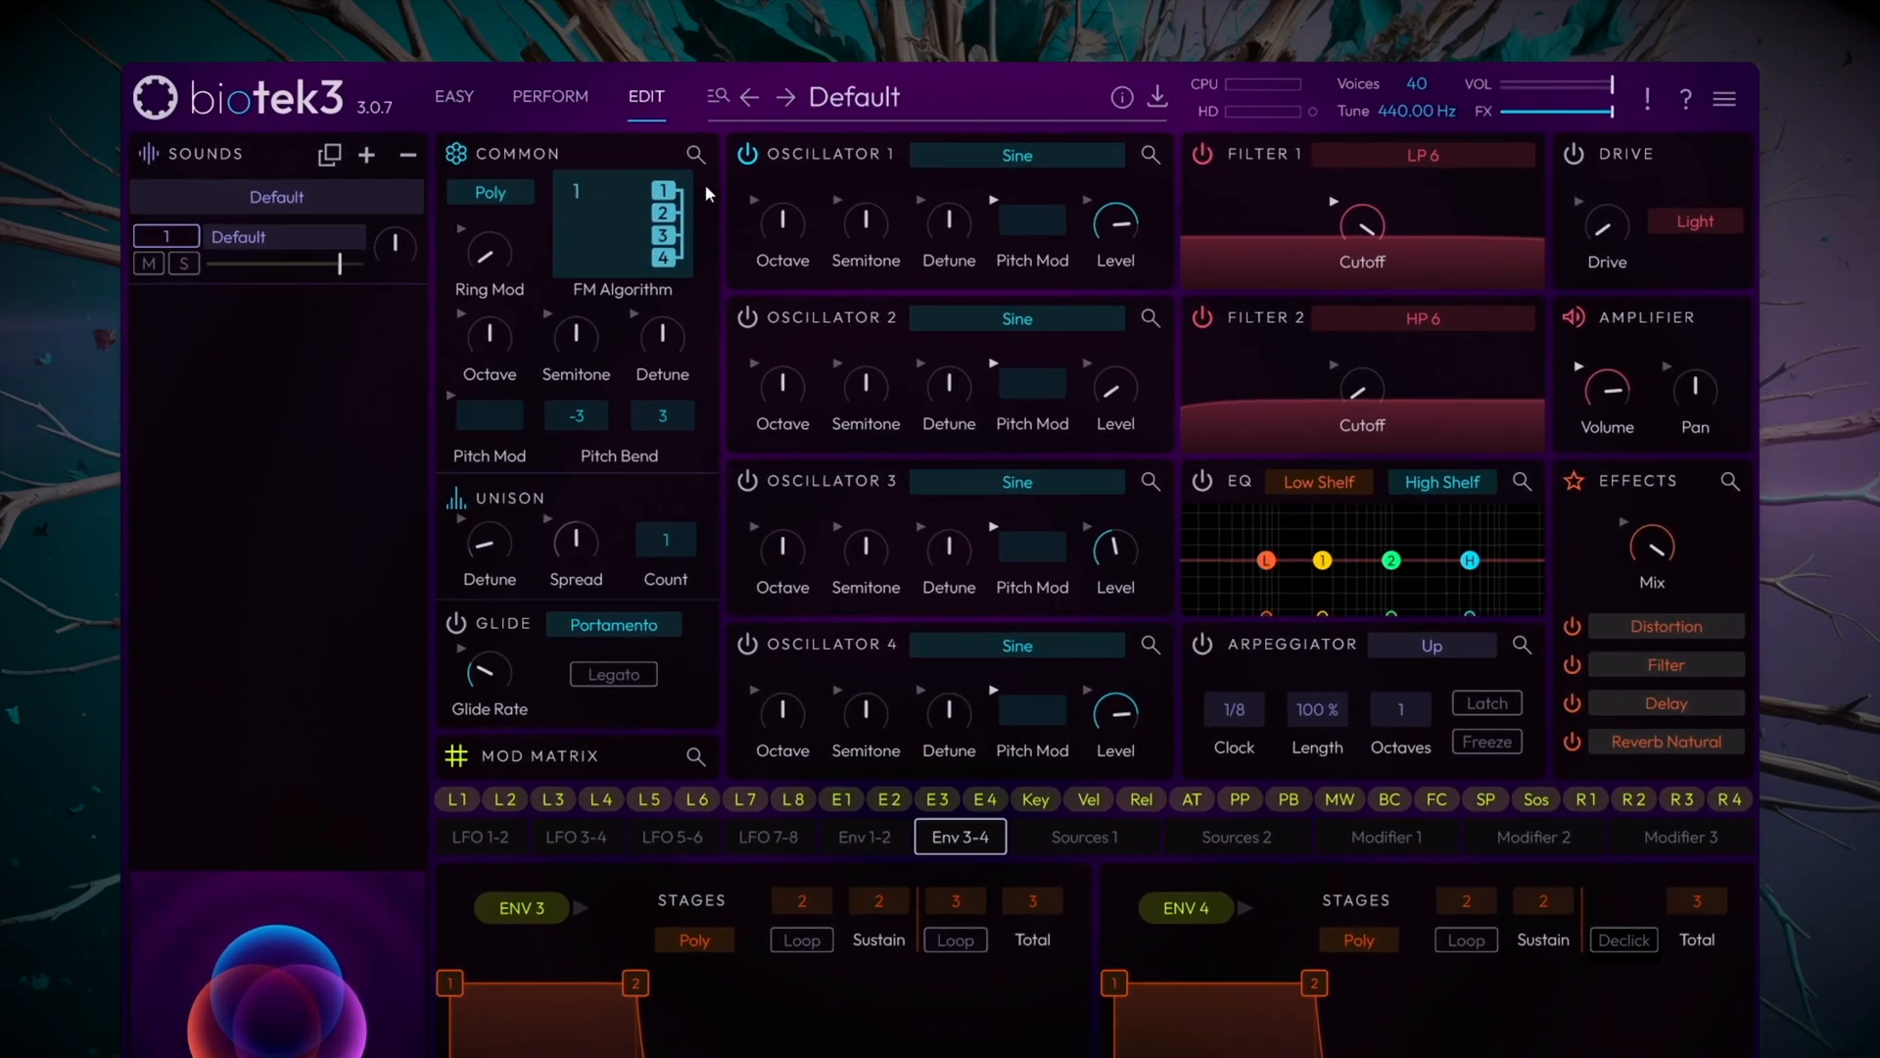
pyautogui.moveTo(1148, 153)
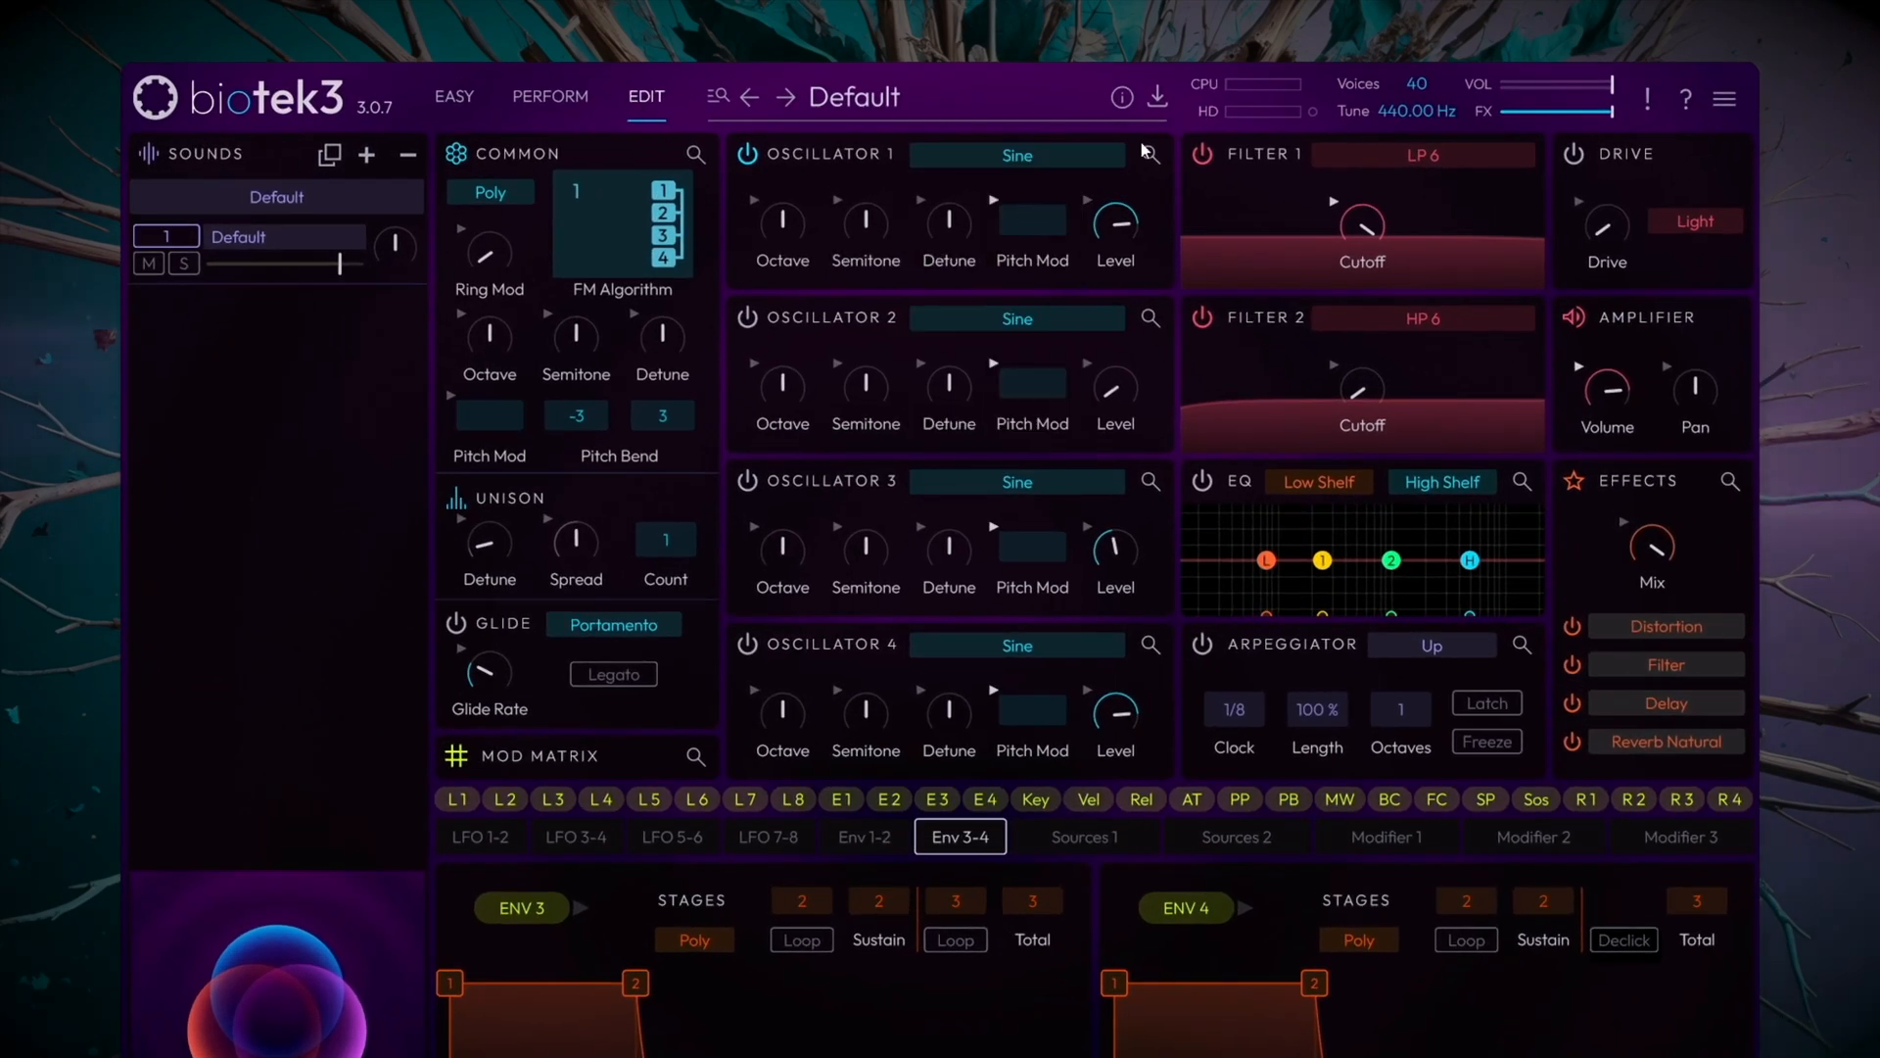
# Expand Oscillator 1 and skew its sine wave's shape.
pyautogui.click(1148, 153)
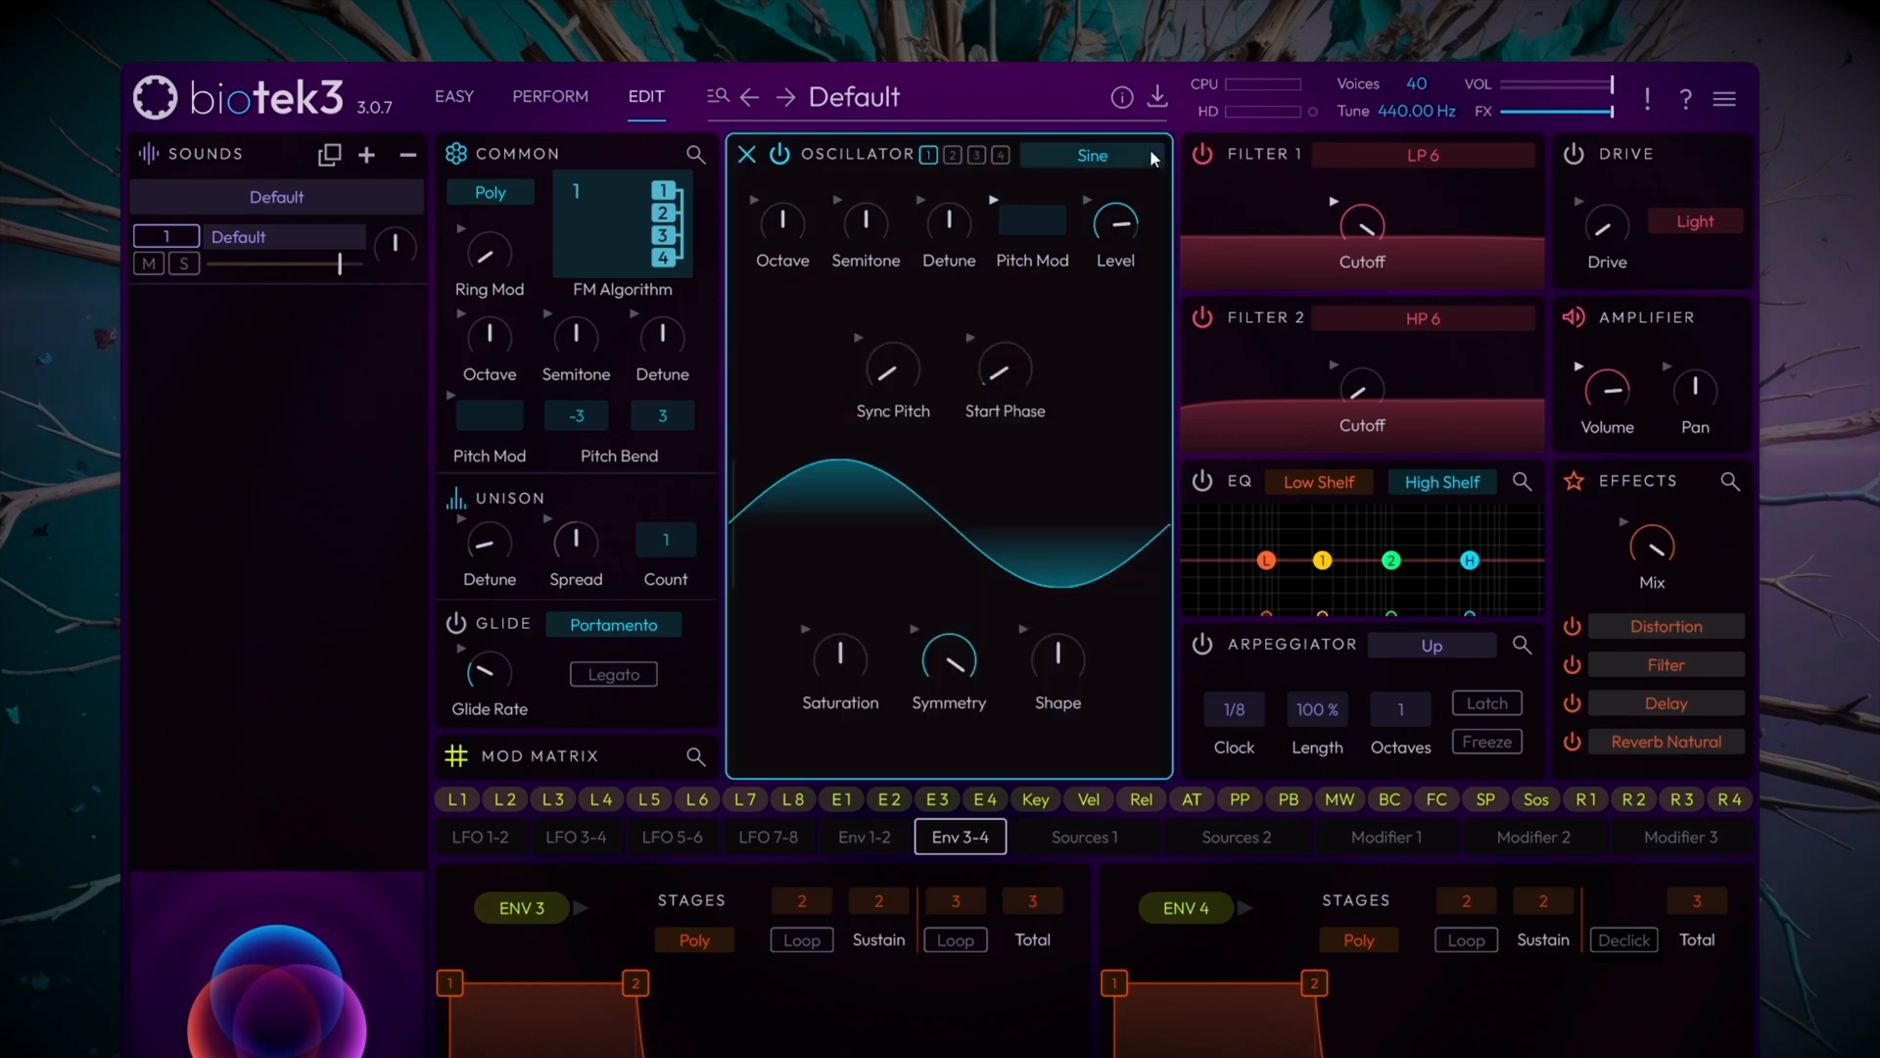
pyautogui.moveTo(1153, 419)
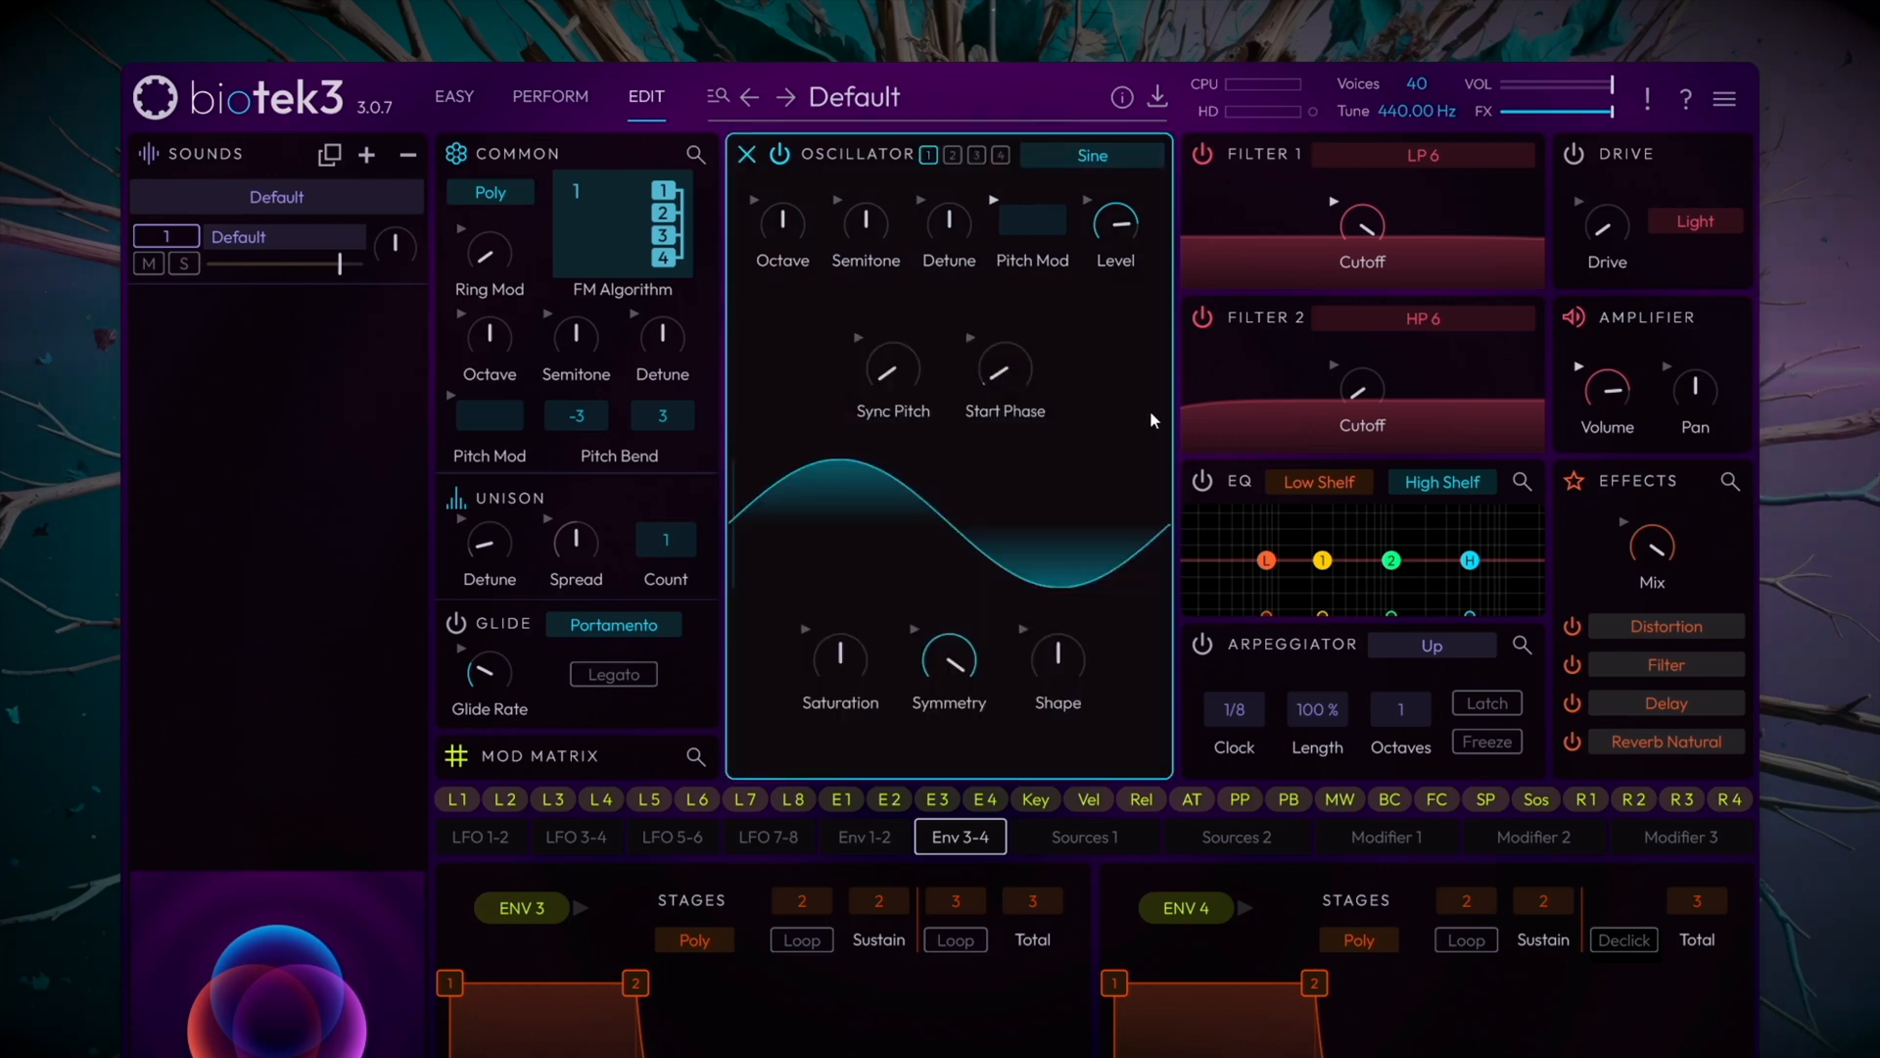
pyautogui.moveTo(1095, 425)
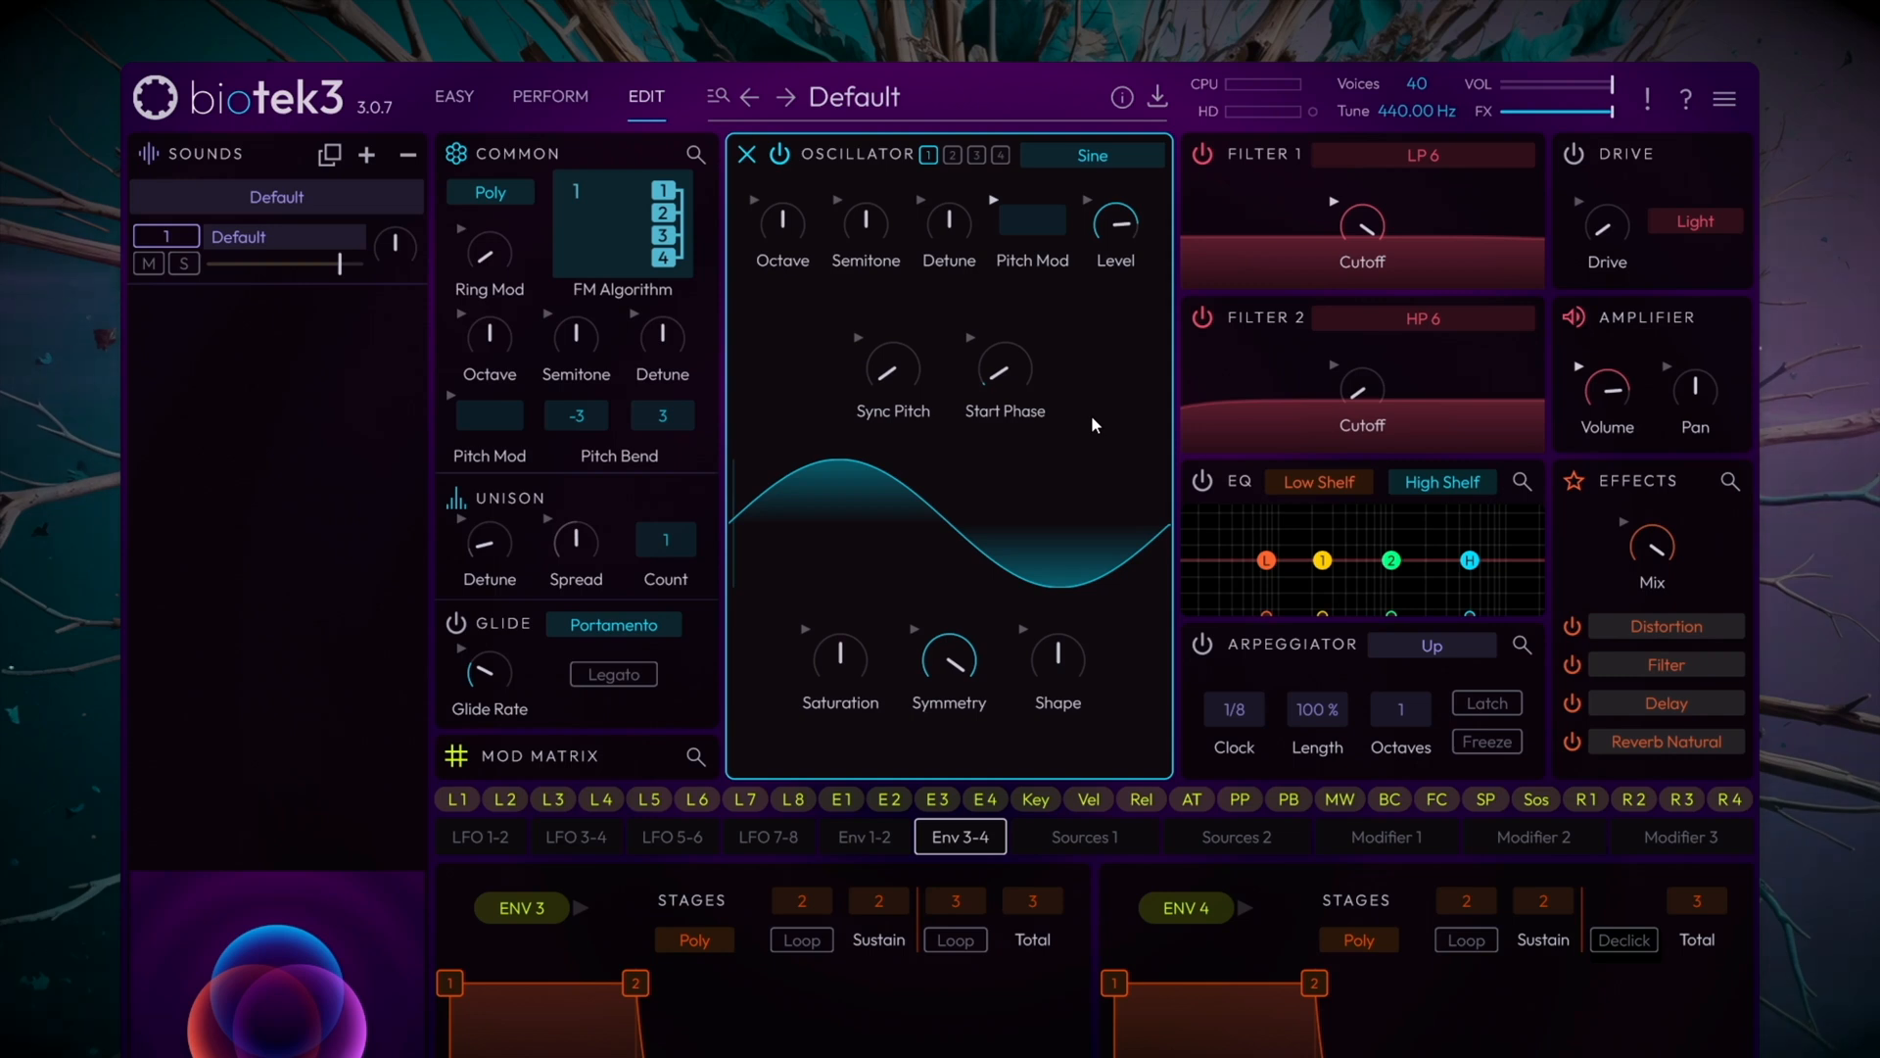
pyautogui.moveTo(1110, 560)
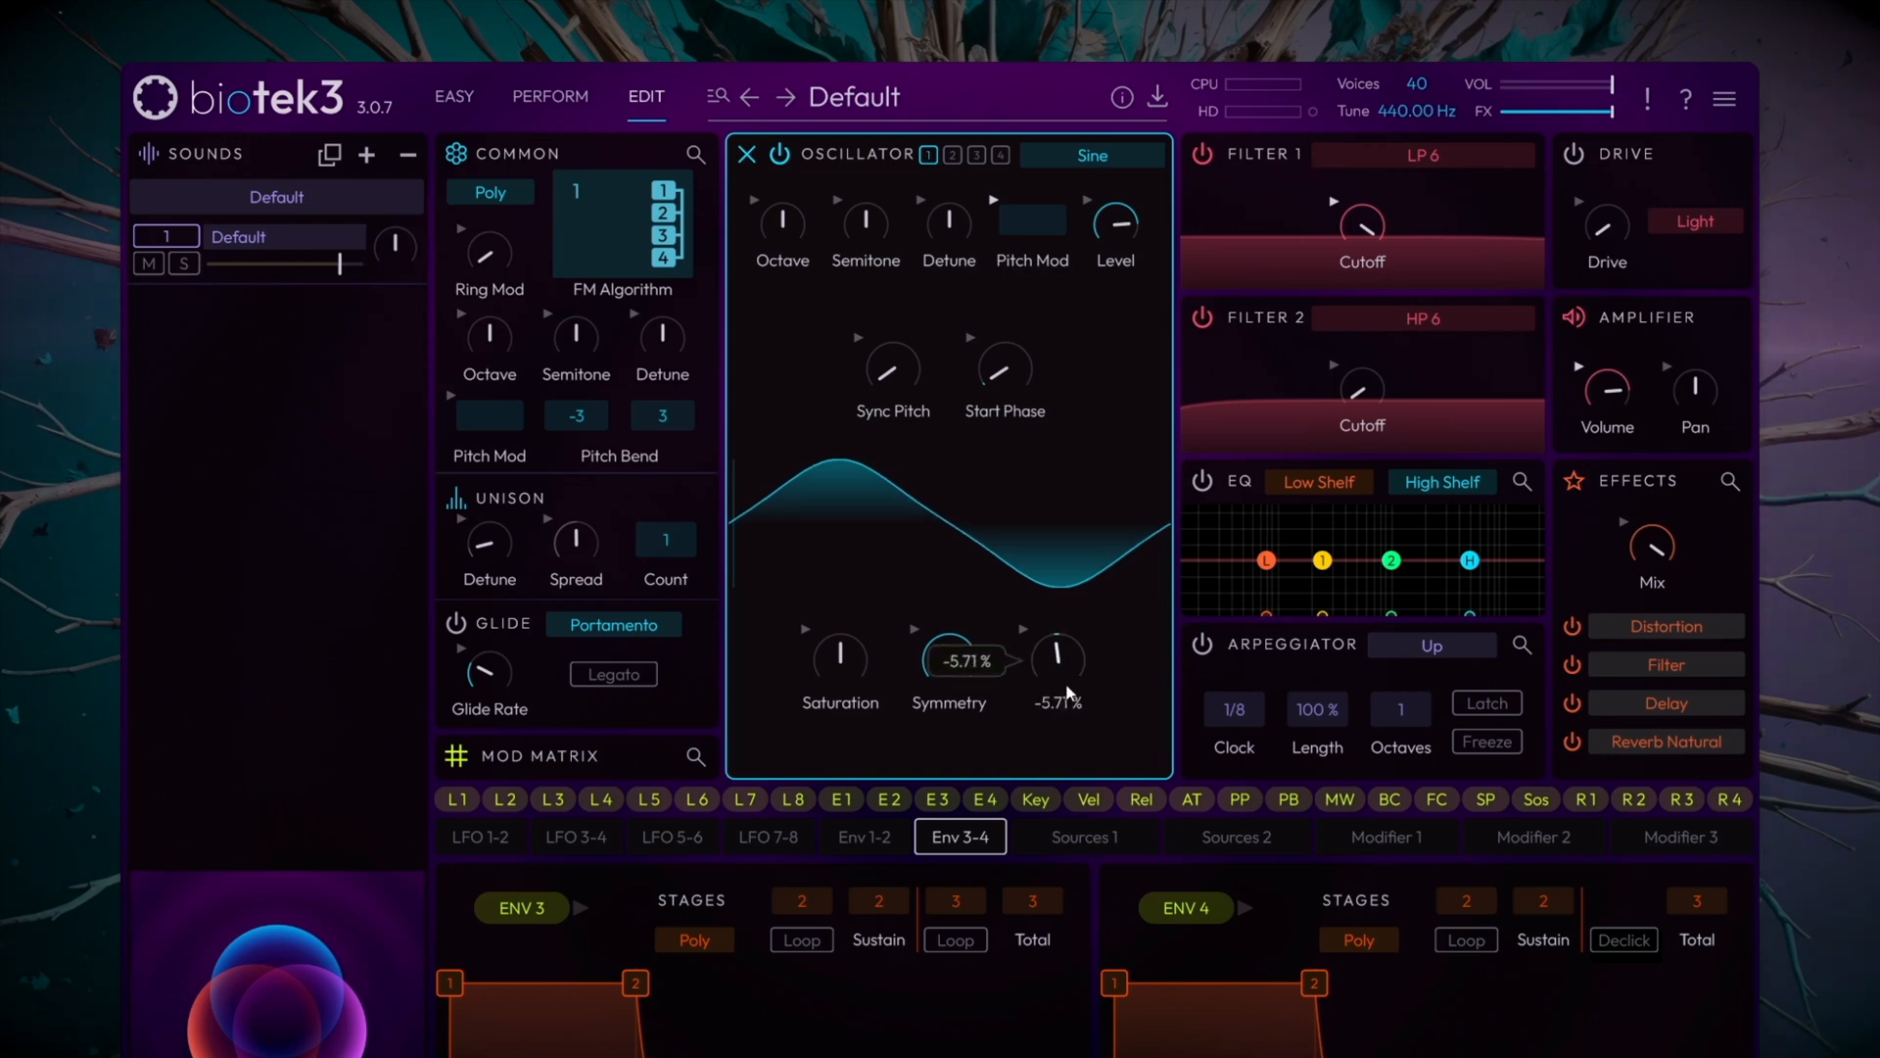
pyautogui.moveTo(1057, 660); pyautogui.dragTo(1057, 707)
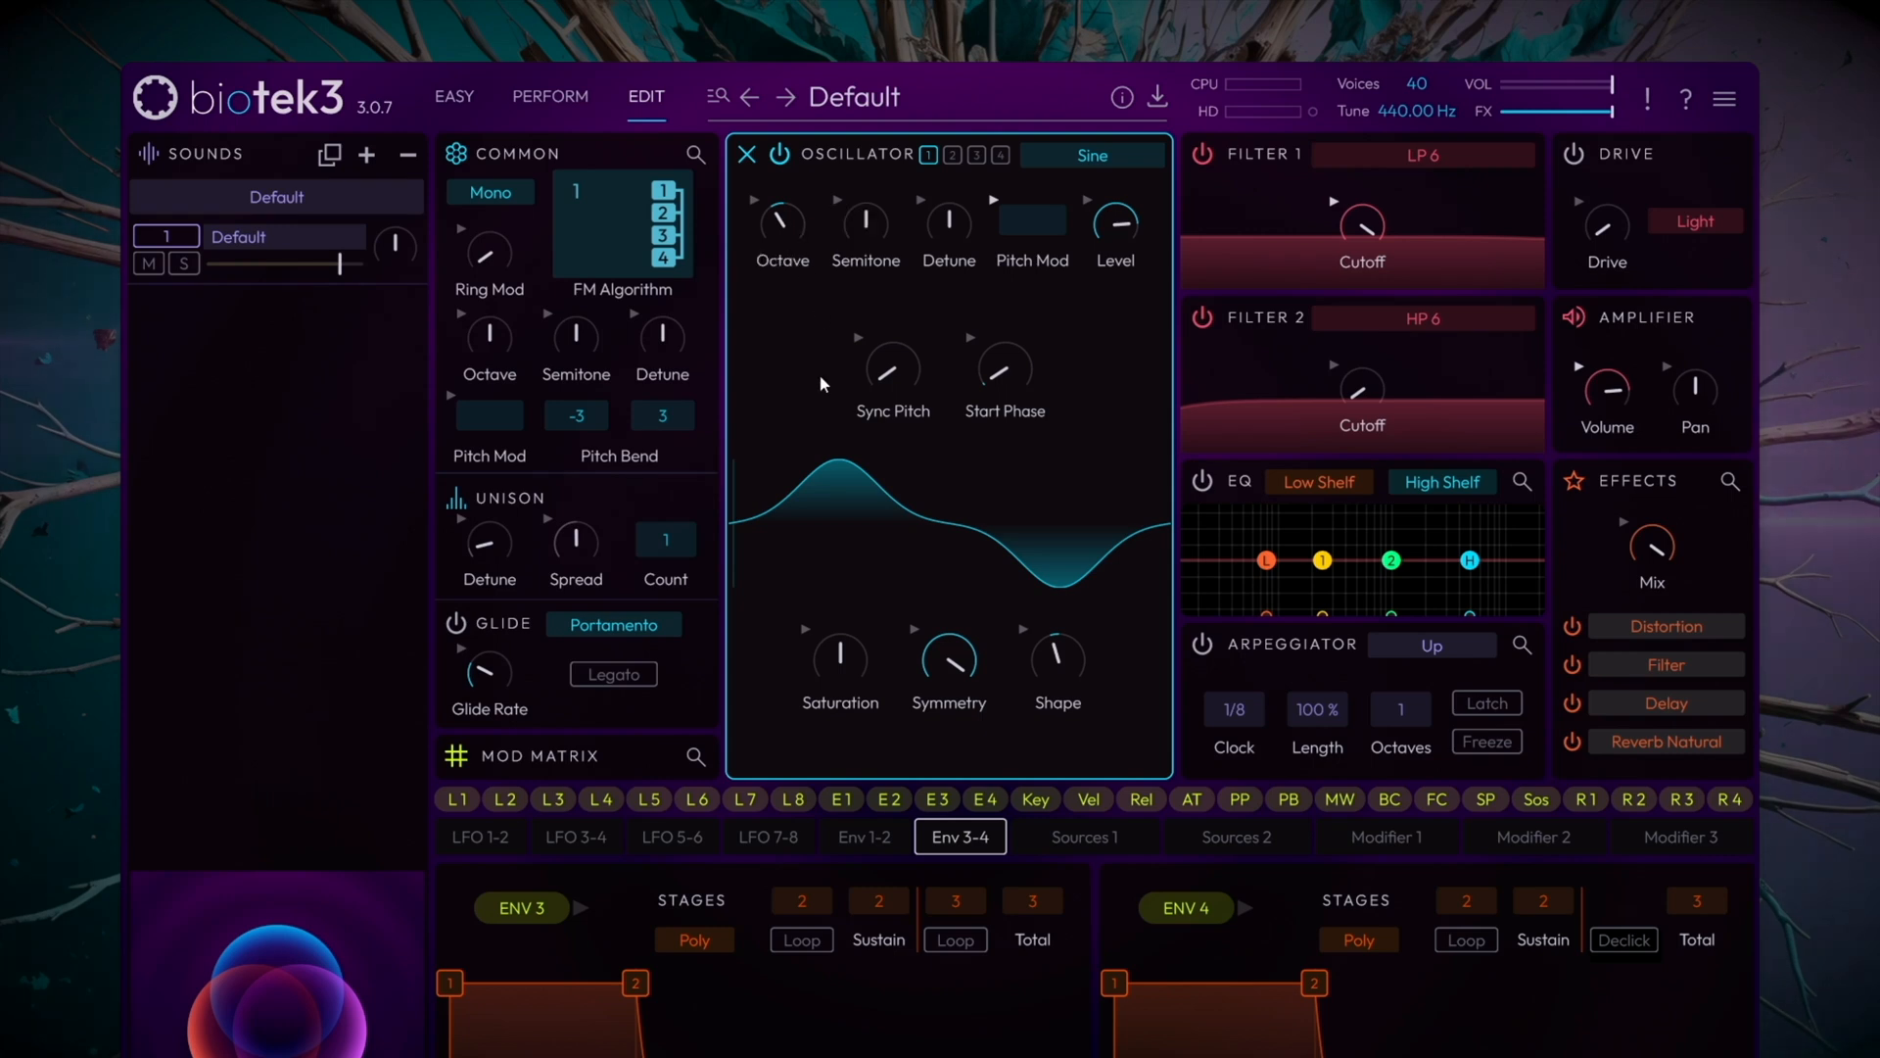
# Play low notes on the on-screen keyboard to audition the bass.
pyautogui.scroll(-3)
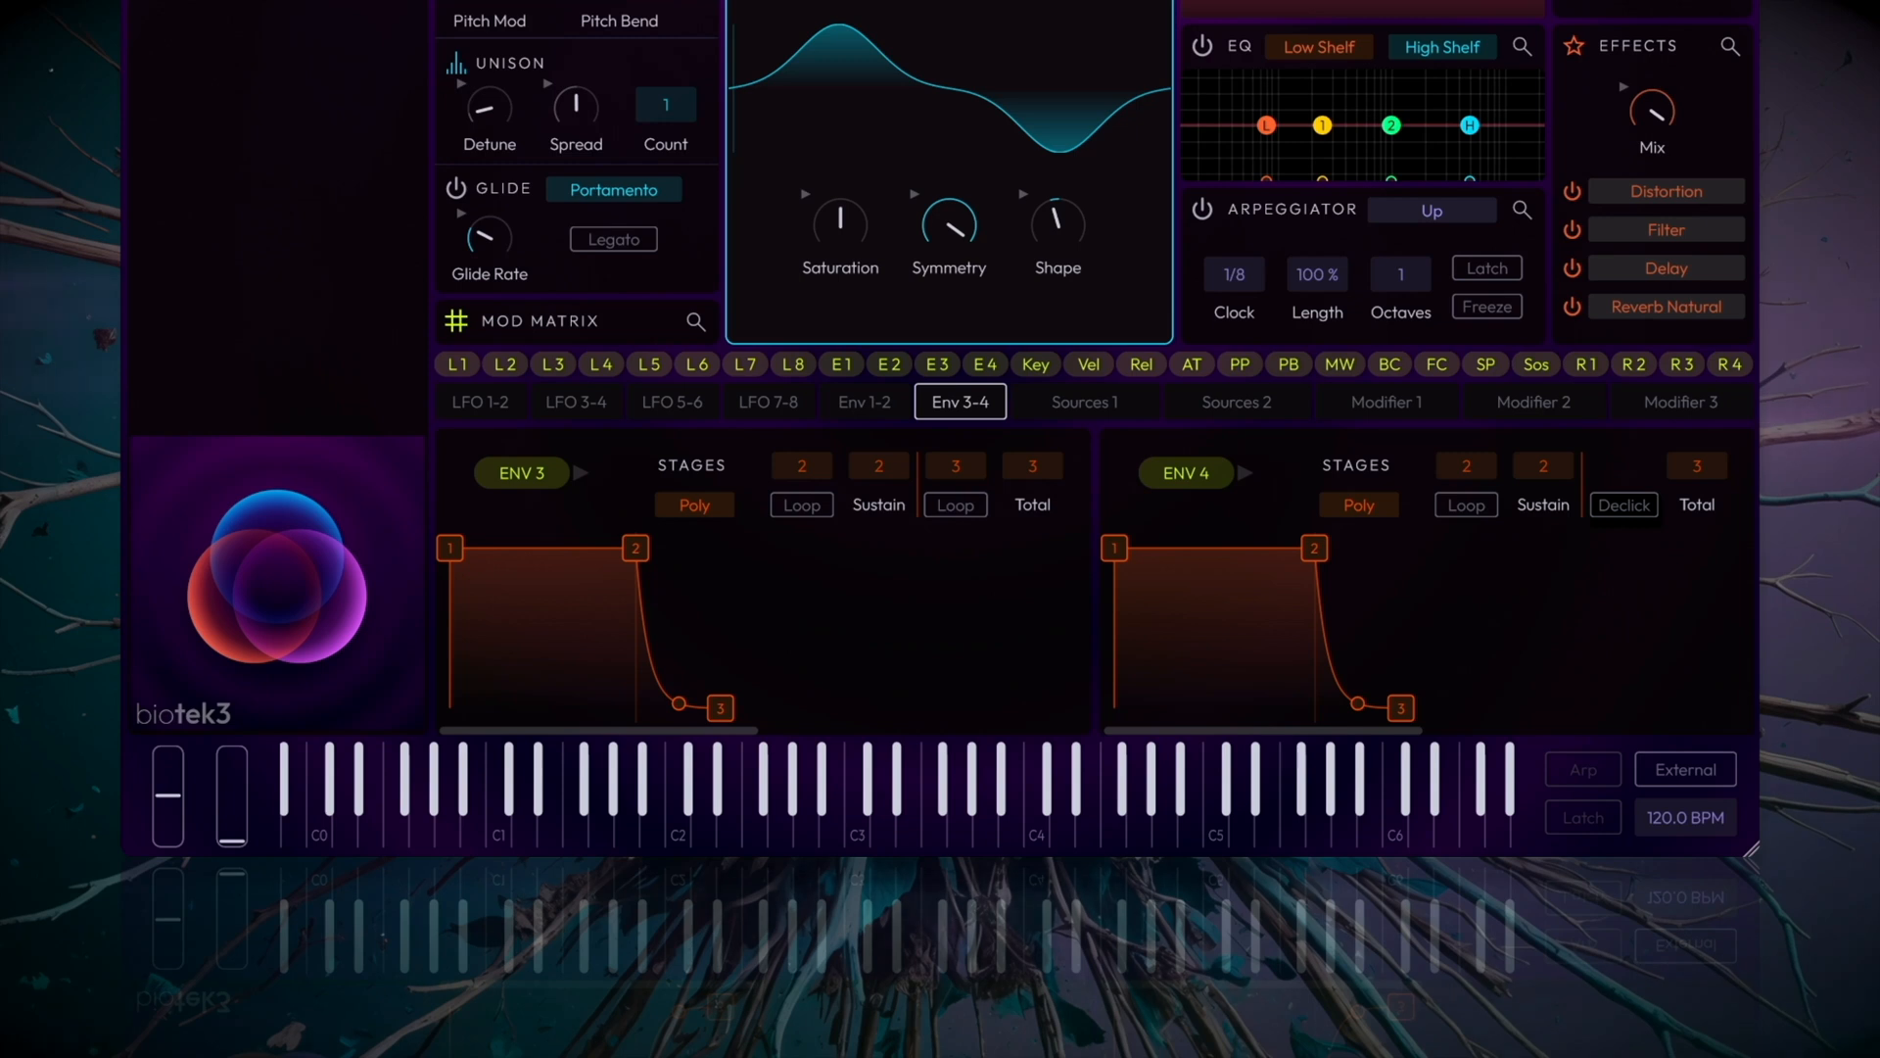
pyautogui.click(629, 821)
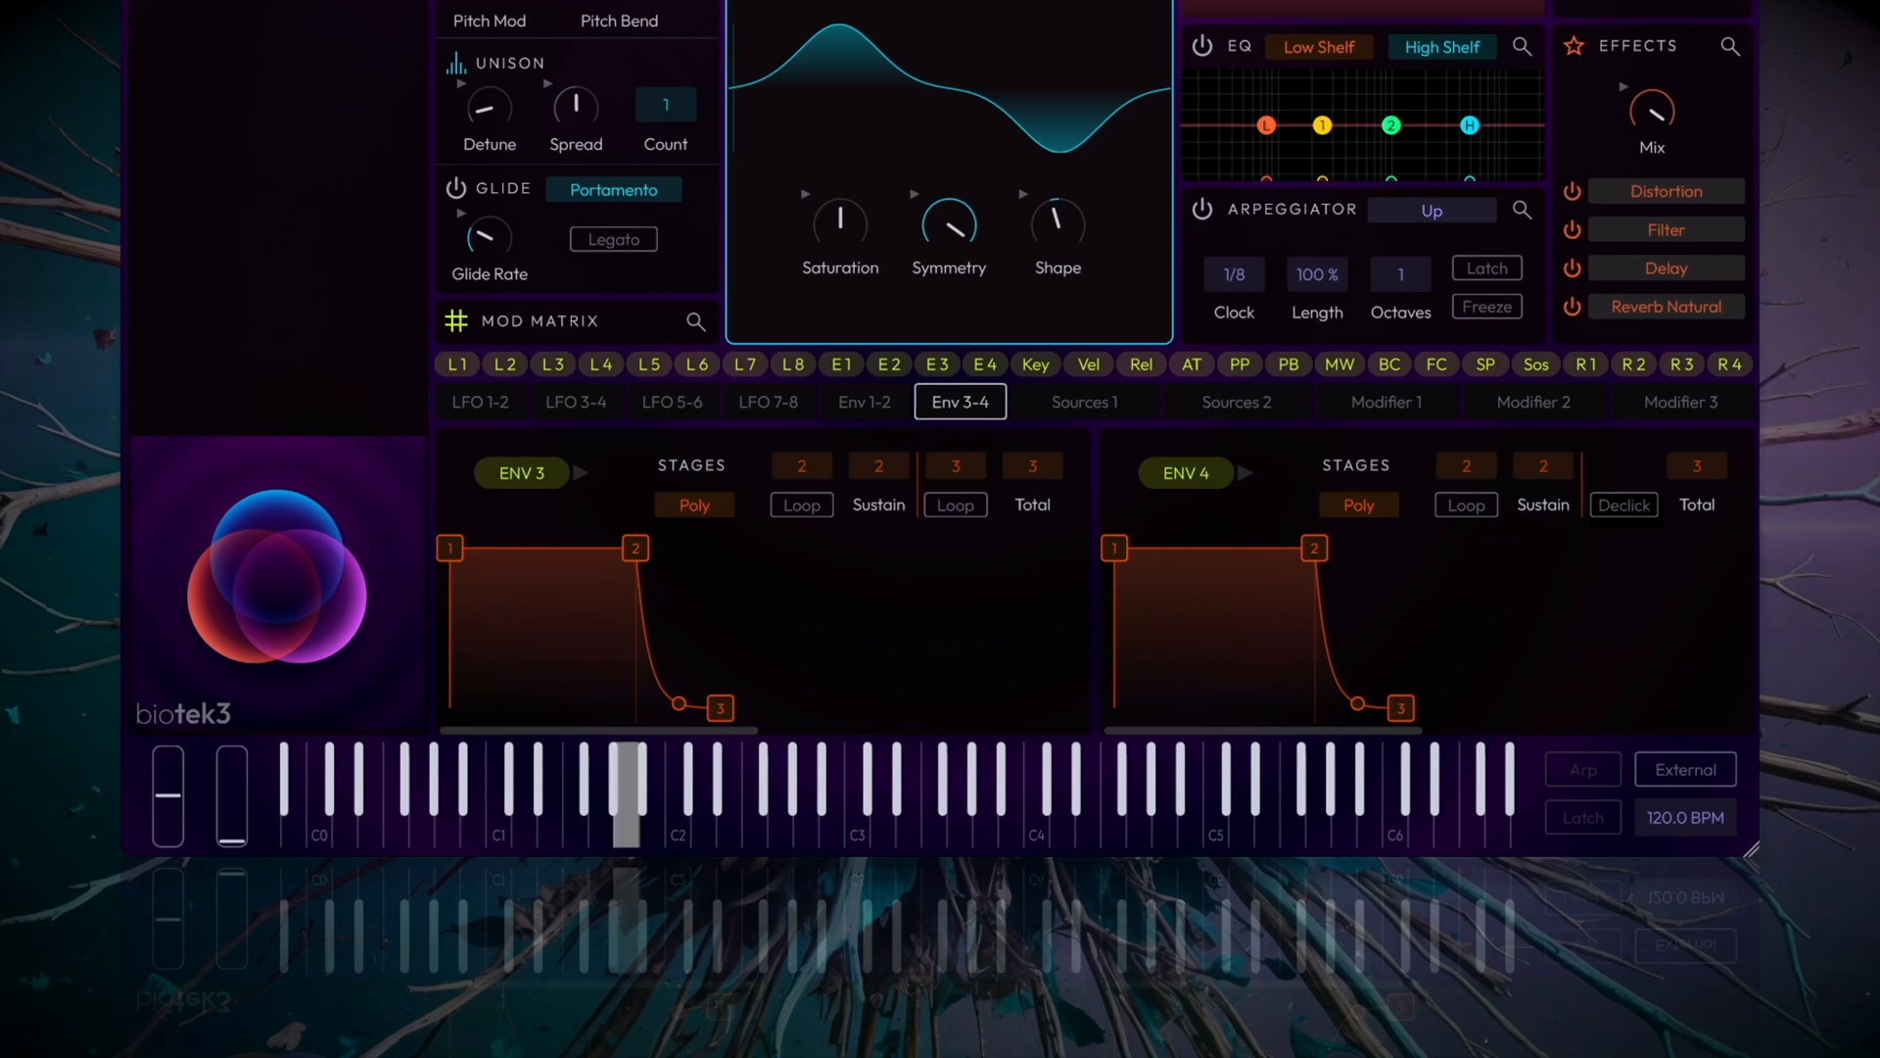
pyautogui.click(677, 819)
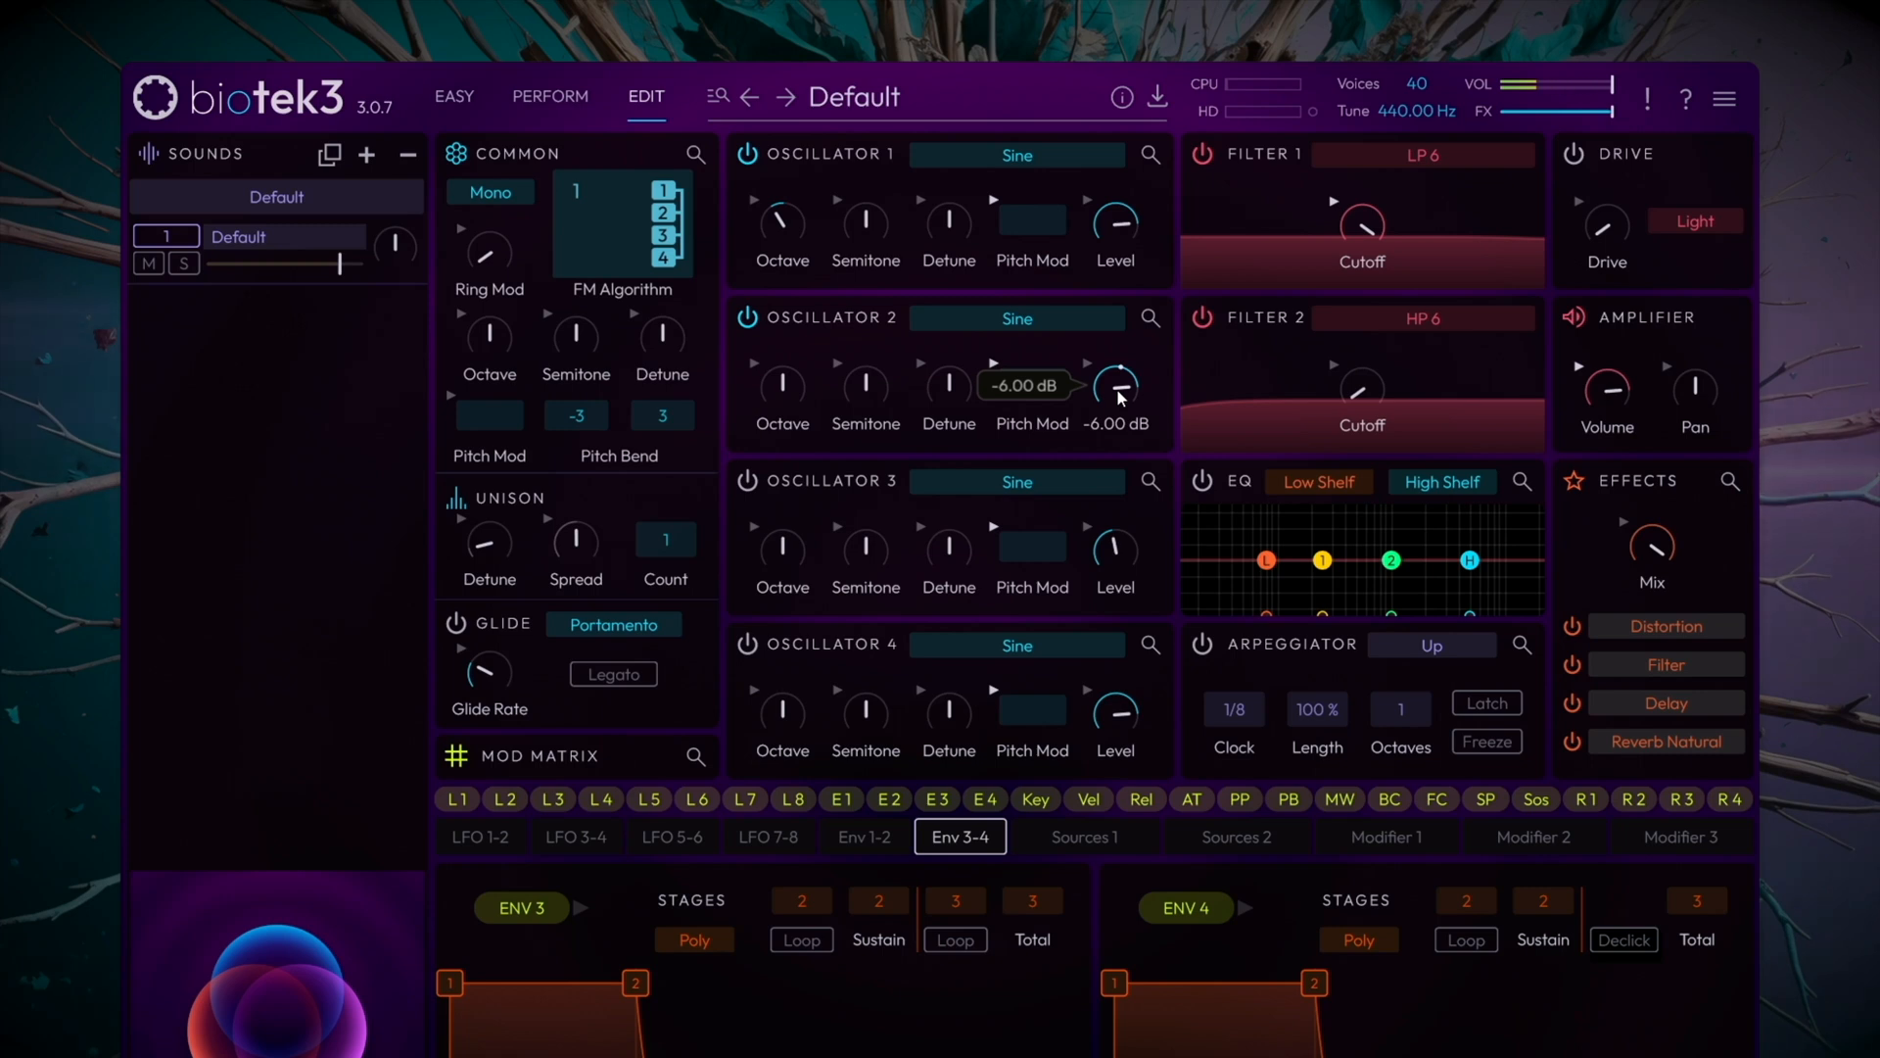
# Set Oscillator 2's level to about -12.2 dB and begin reshaping envelope 4.
pyautogui.moveTo(1114, 384); pyautogui.dragTo(1120, 425)
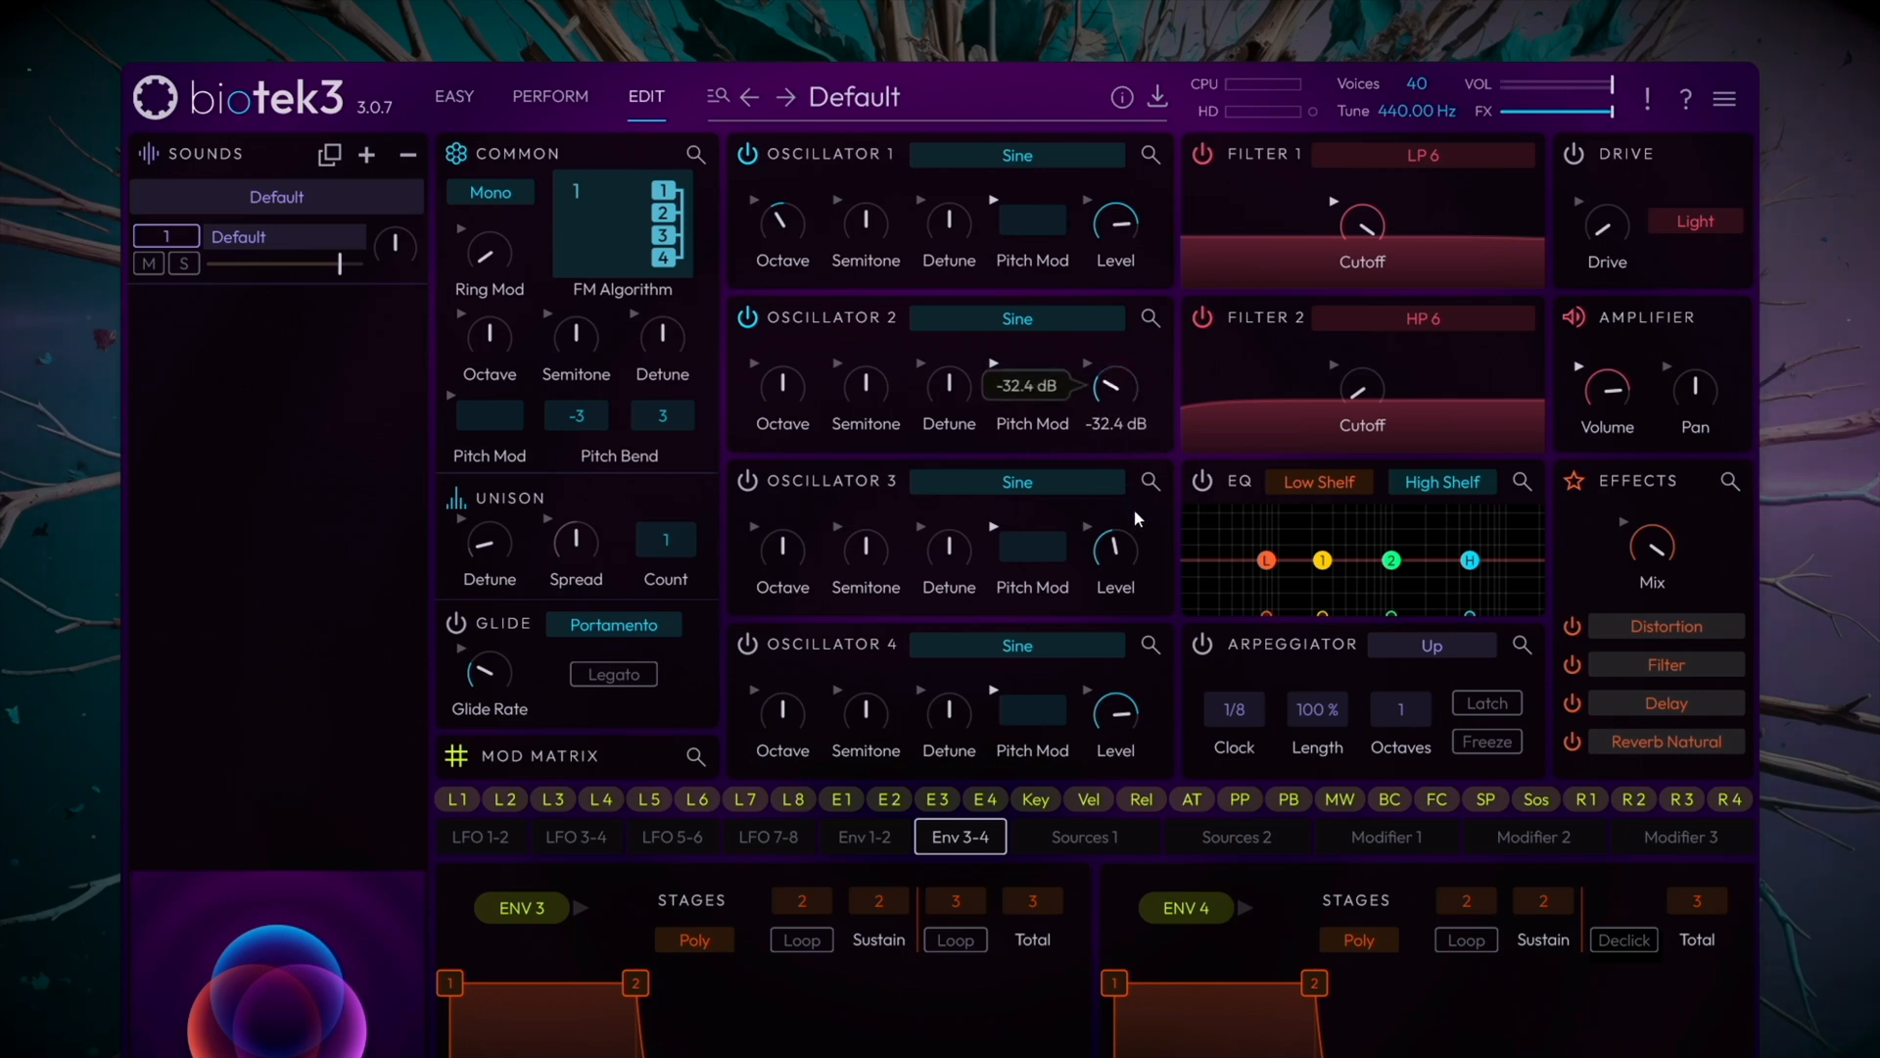
pyautogui.moveTo(1115, 390); pyautogui.dragTo(1133, 372)
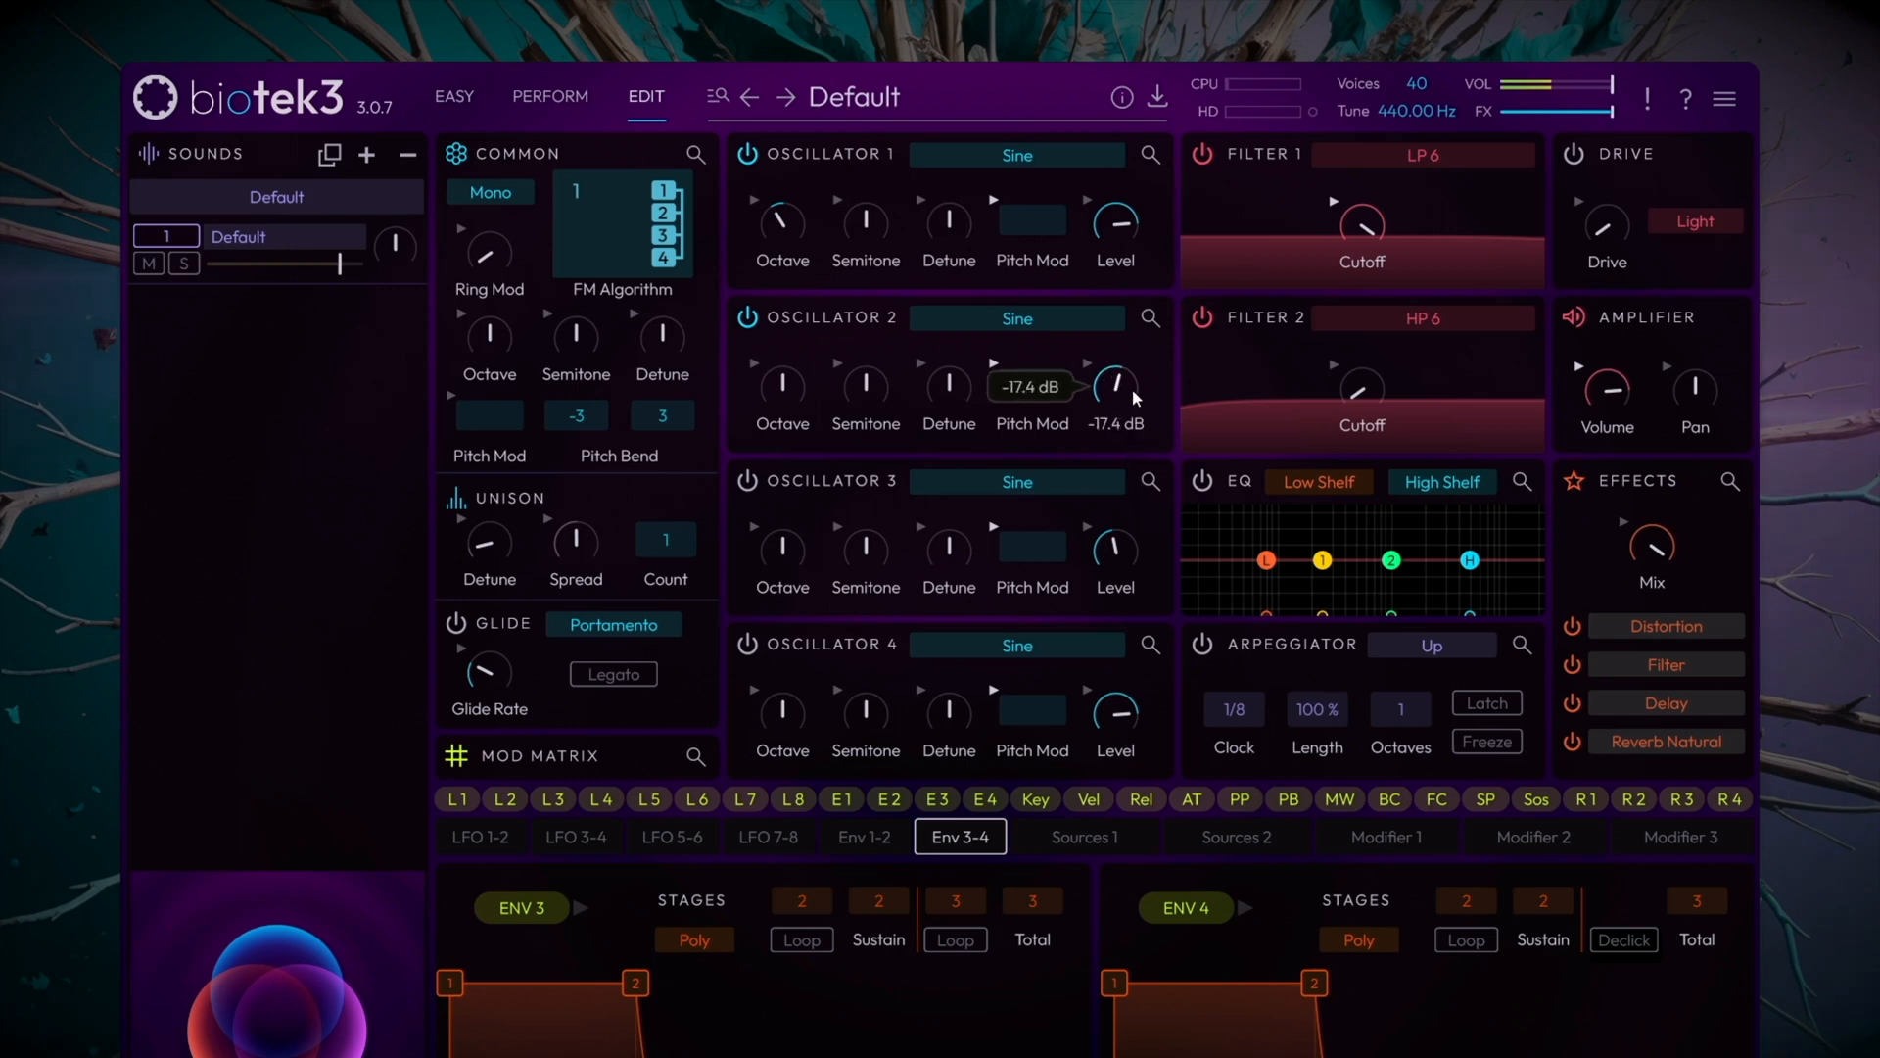
pyautogui.moveTo(1115, 384); pyautogui.dragTo(1136, 349)
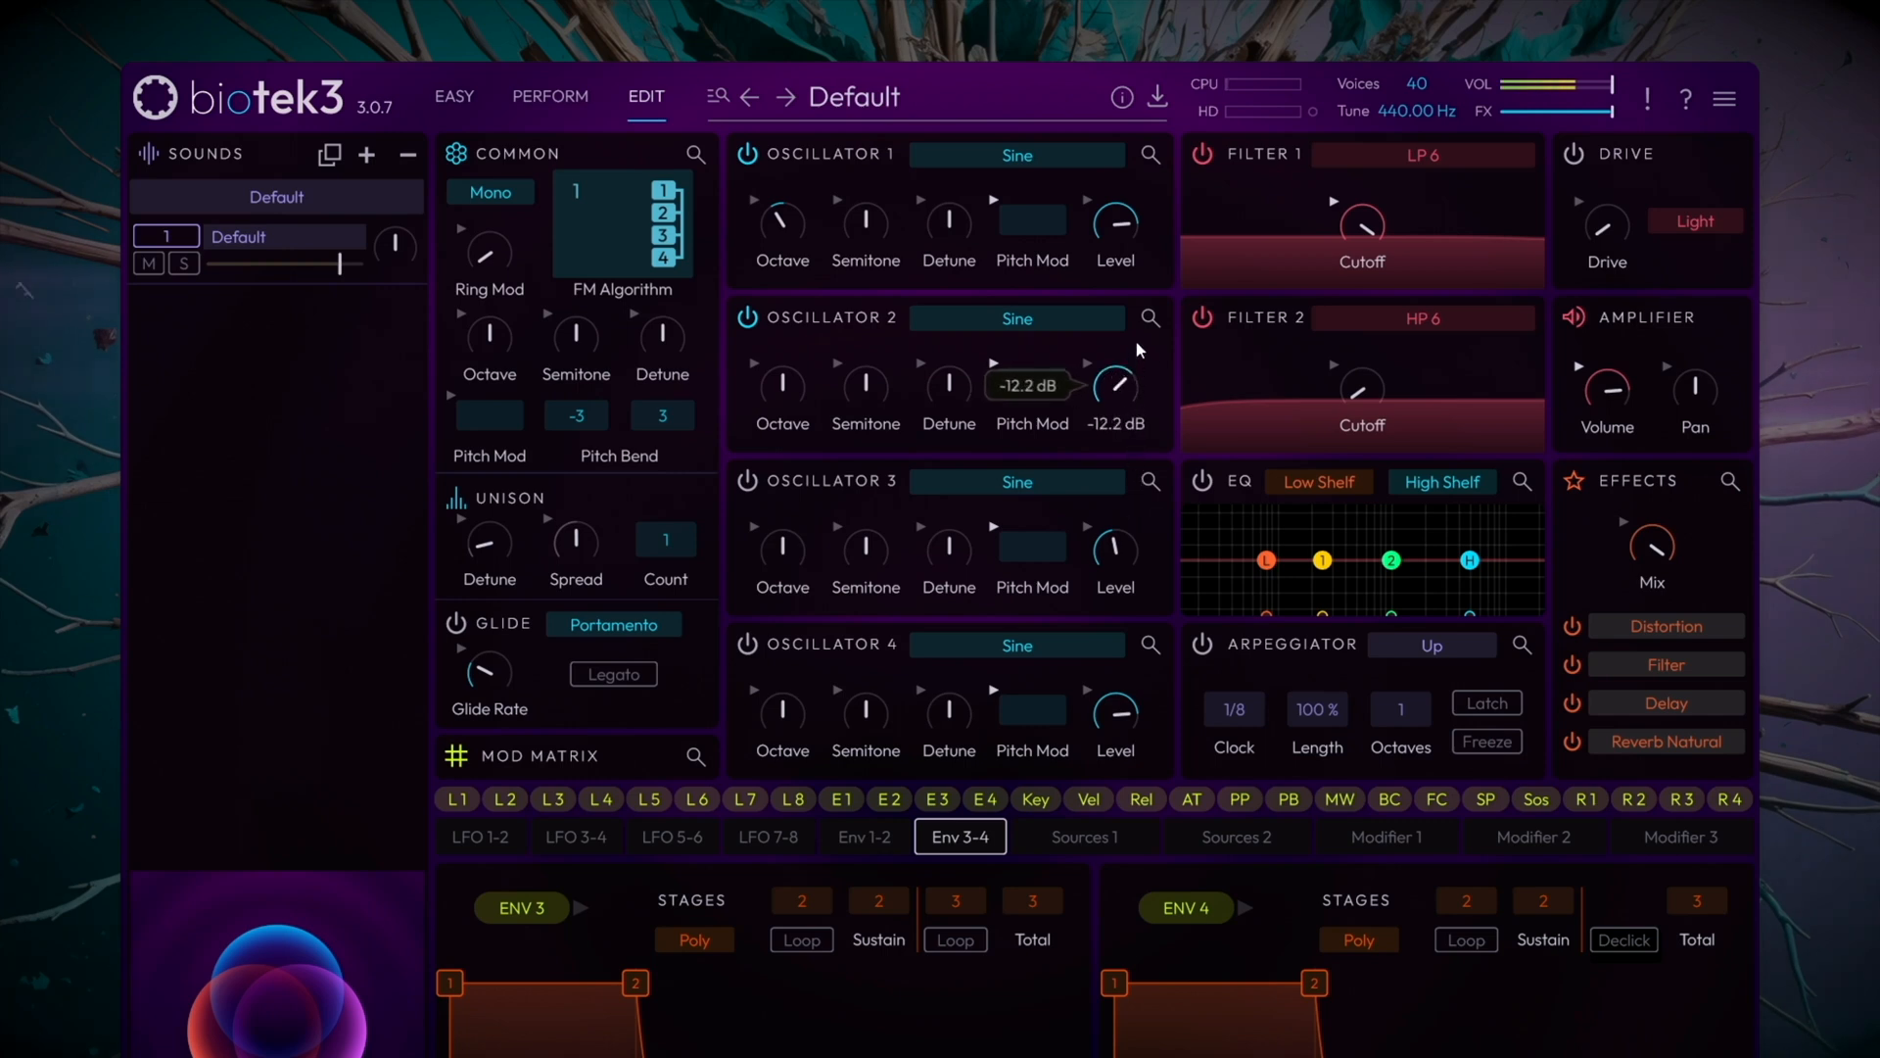
pyautogui.moveTo(1114, 386); pyautogui.dragTo(1115, 372)
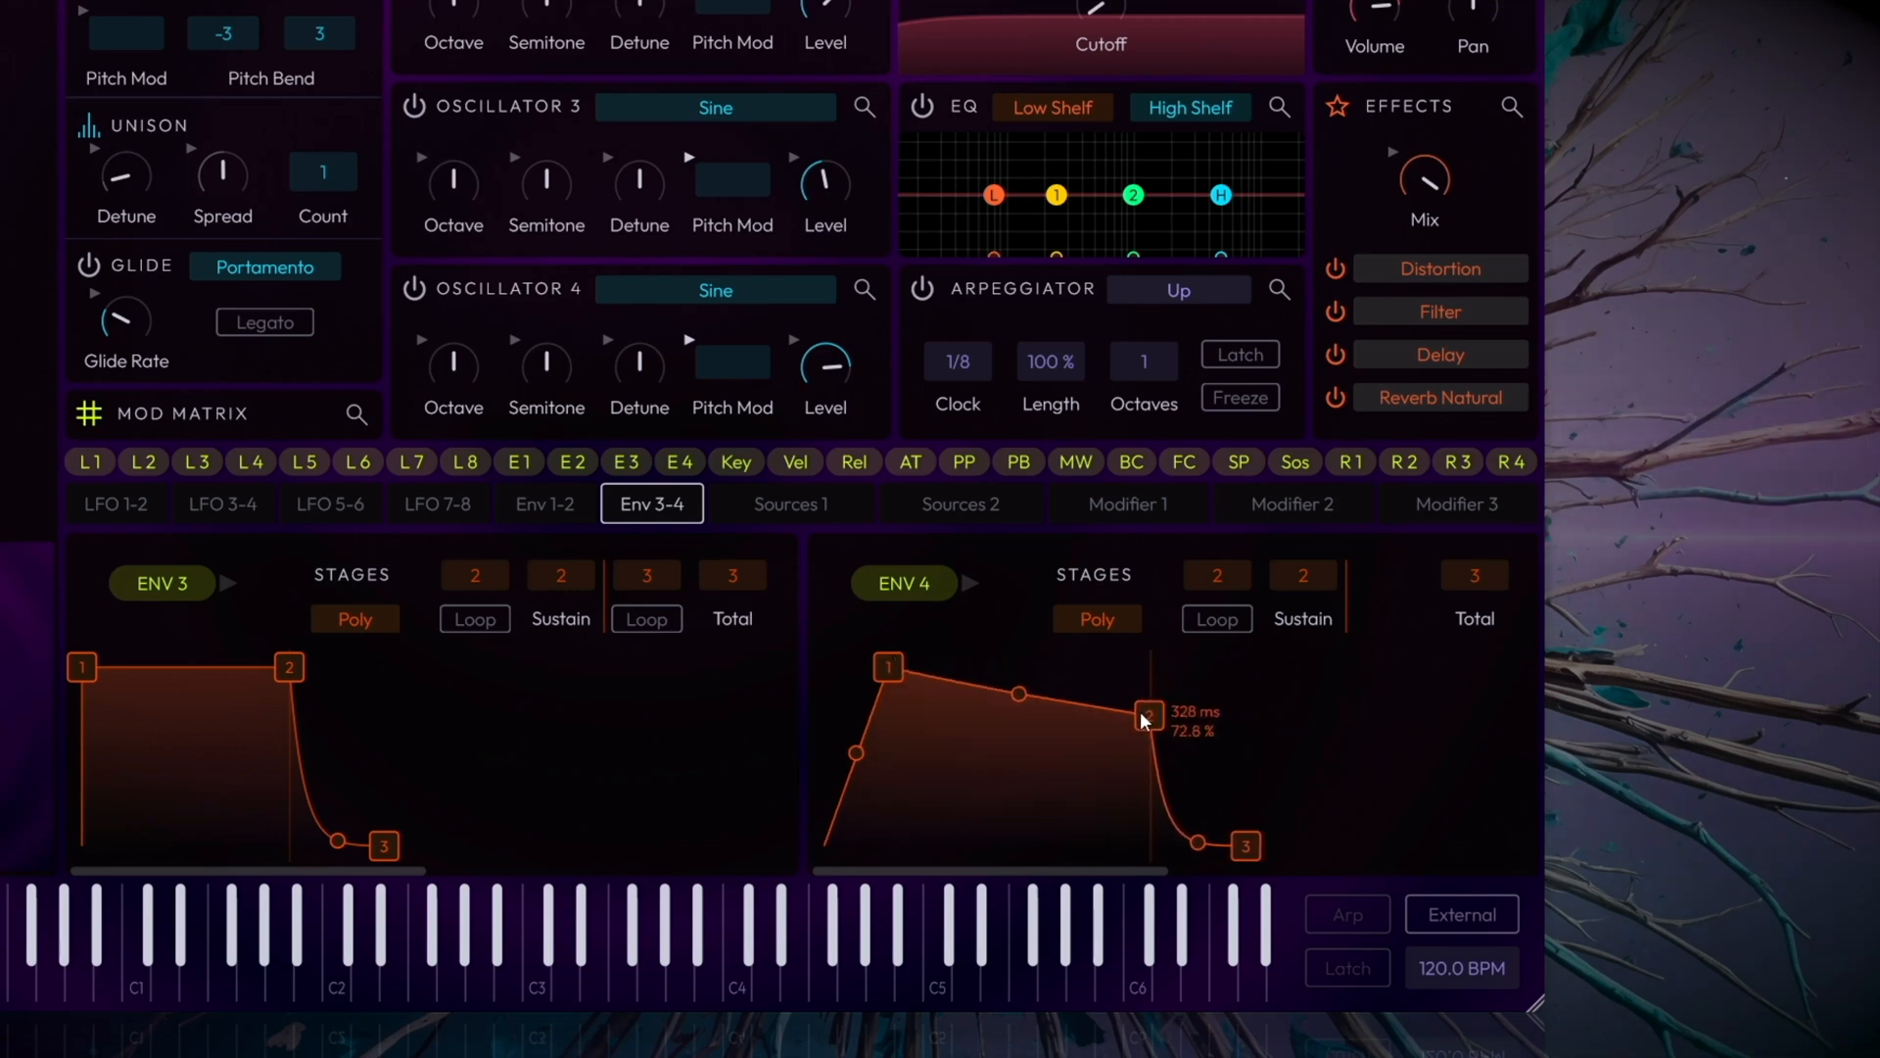
# Drop envelope 4's sustain point to zero and shorten its tail into a decaying pluck.
pyautogui.moveTo(1150, 711); pyautogui.dragTo(1136, 729)
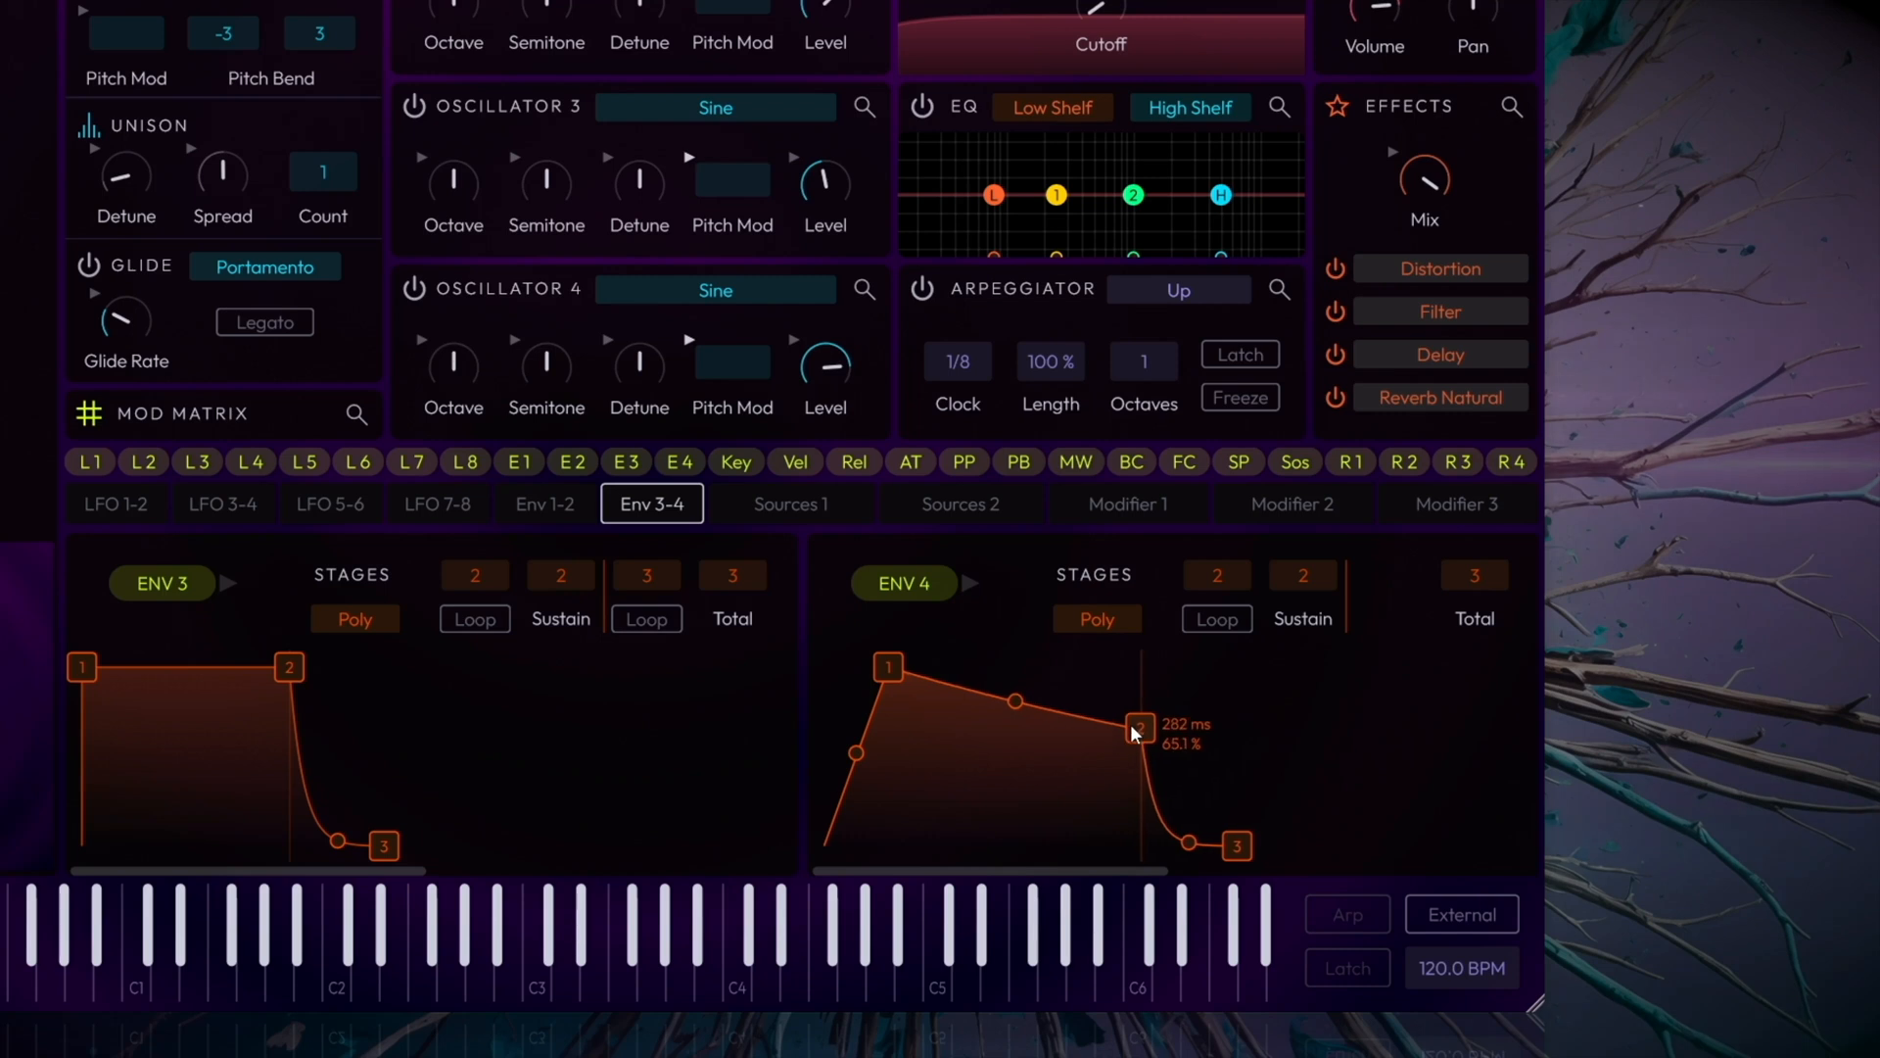
pyautogui.moveTo(1135, 729); pyautogui.dragTo(1140, 729)
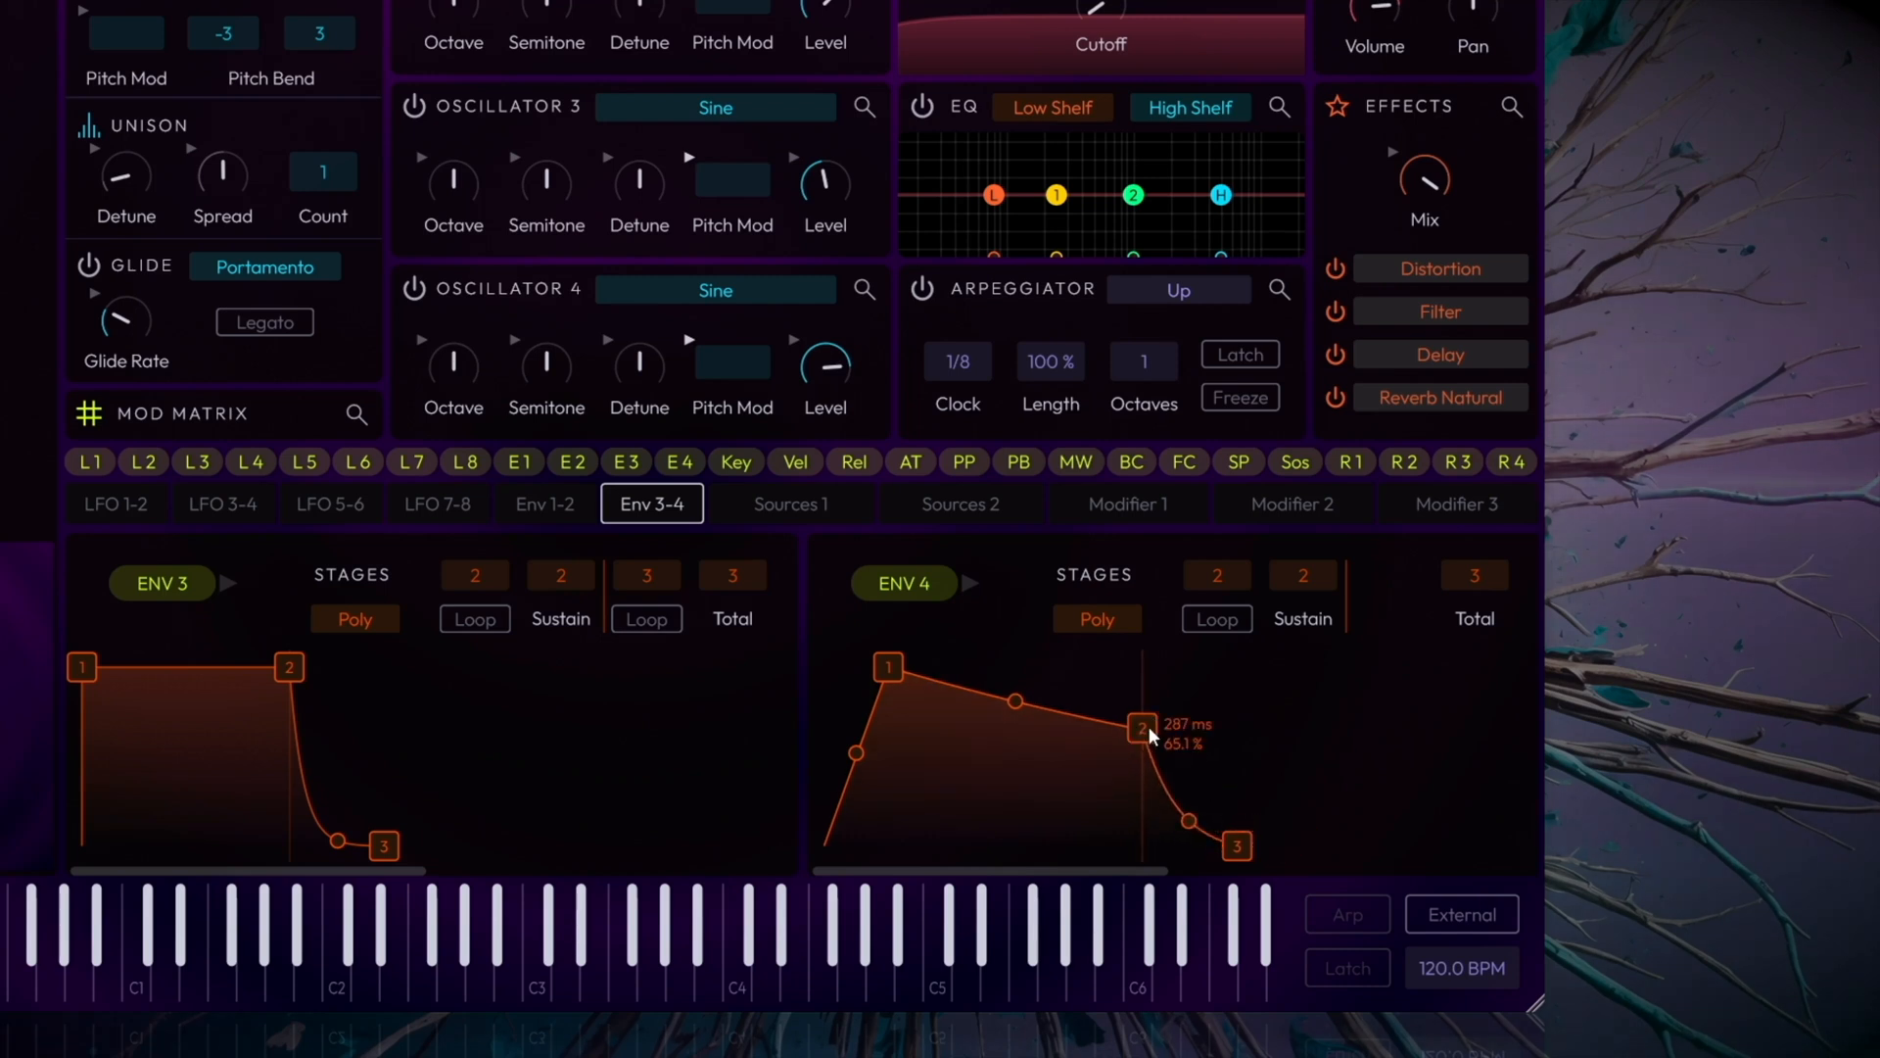
pyautogui.moveTo(1142, 729); pyautogui.dragTo(1142, 846)
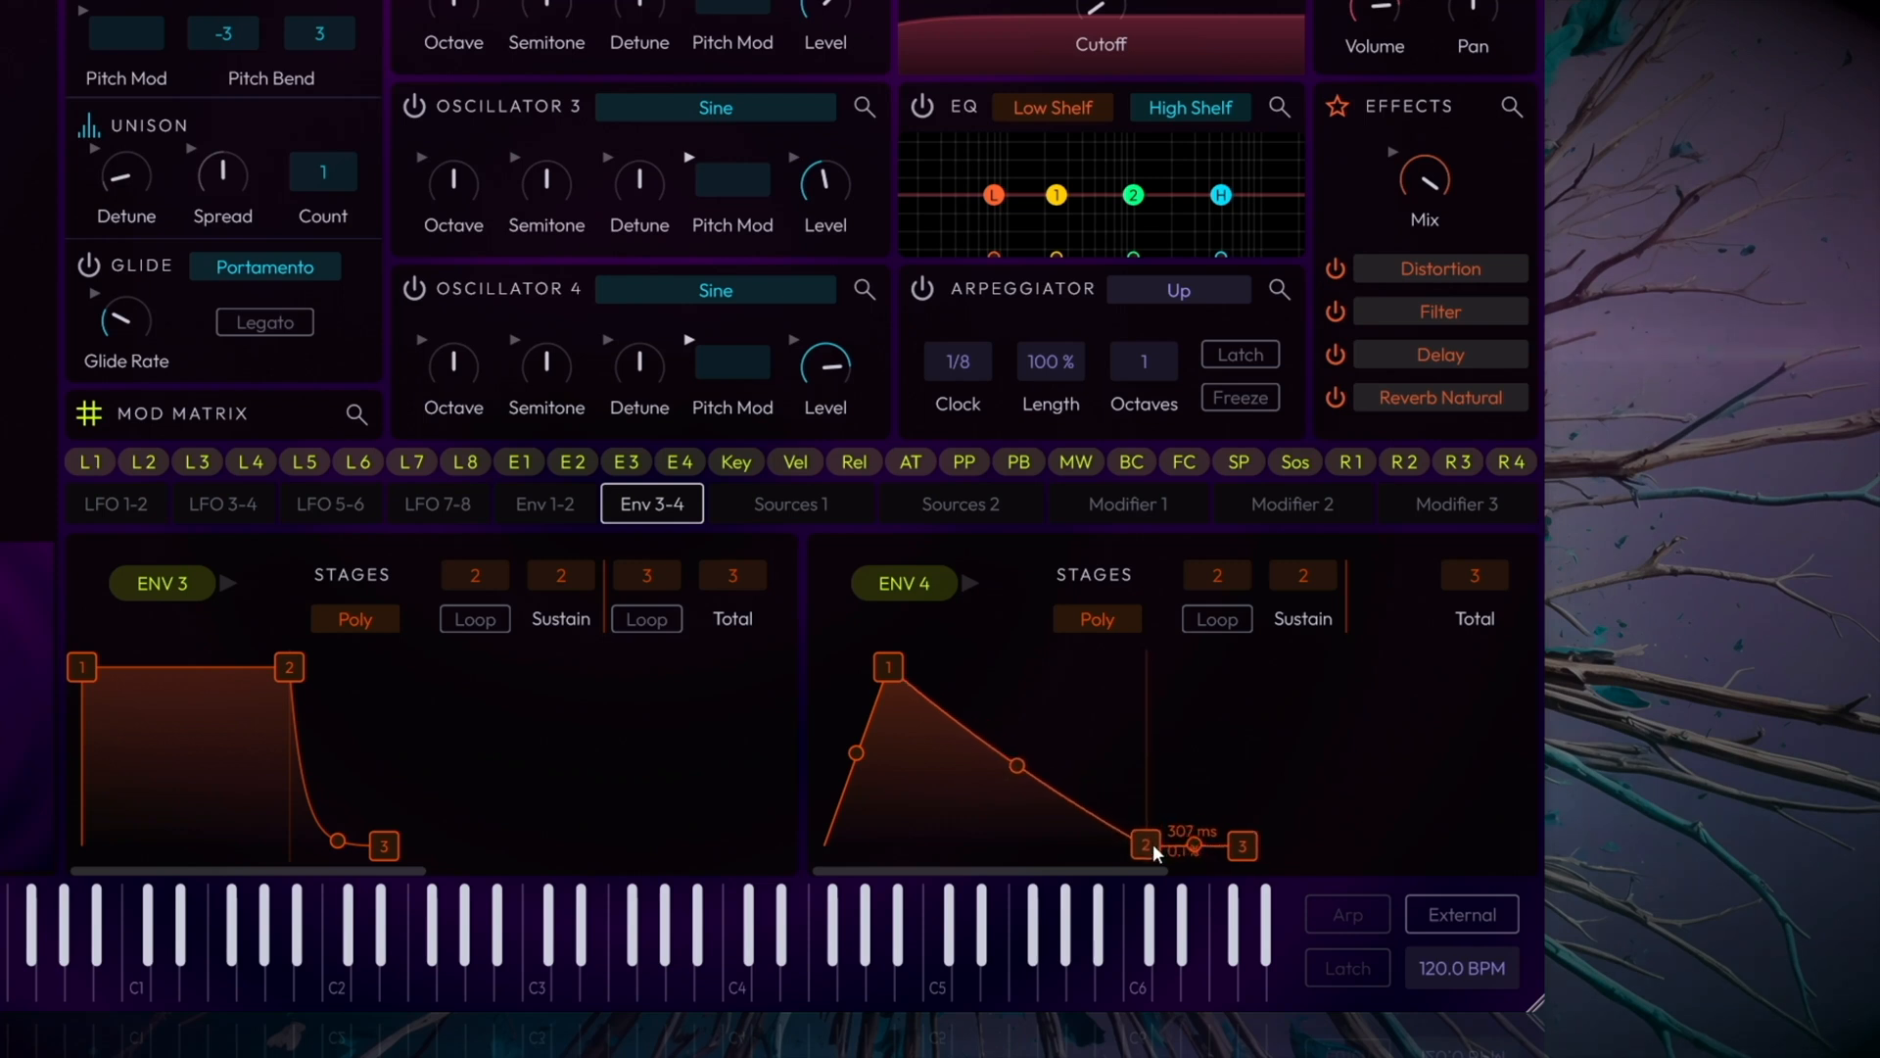
pyautogui.moveTo(1136, 846); pyautogui.dragTo(1150, 846)
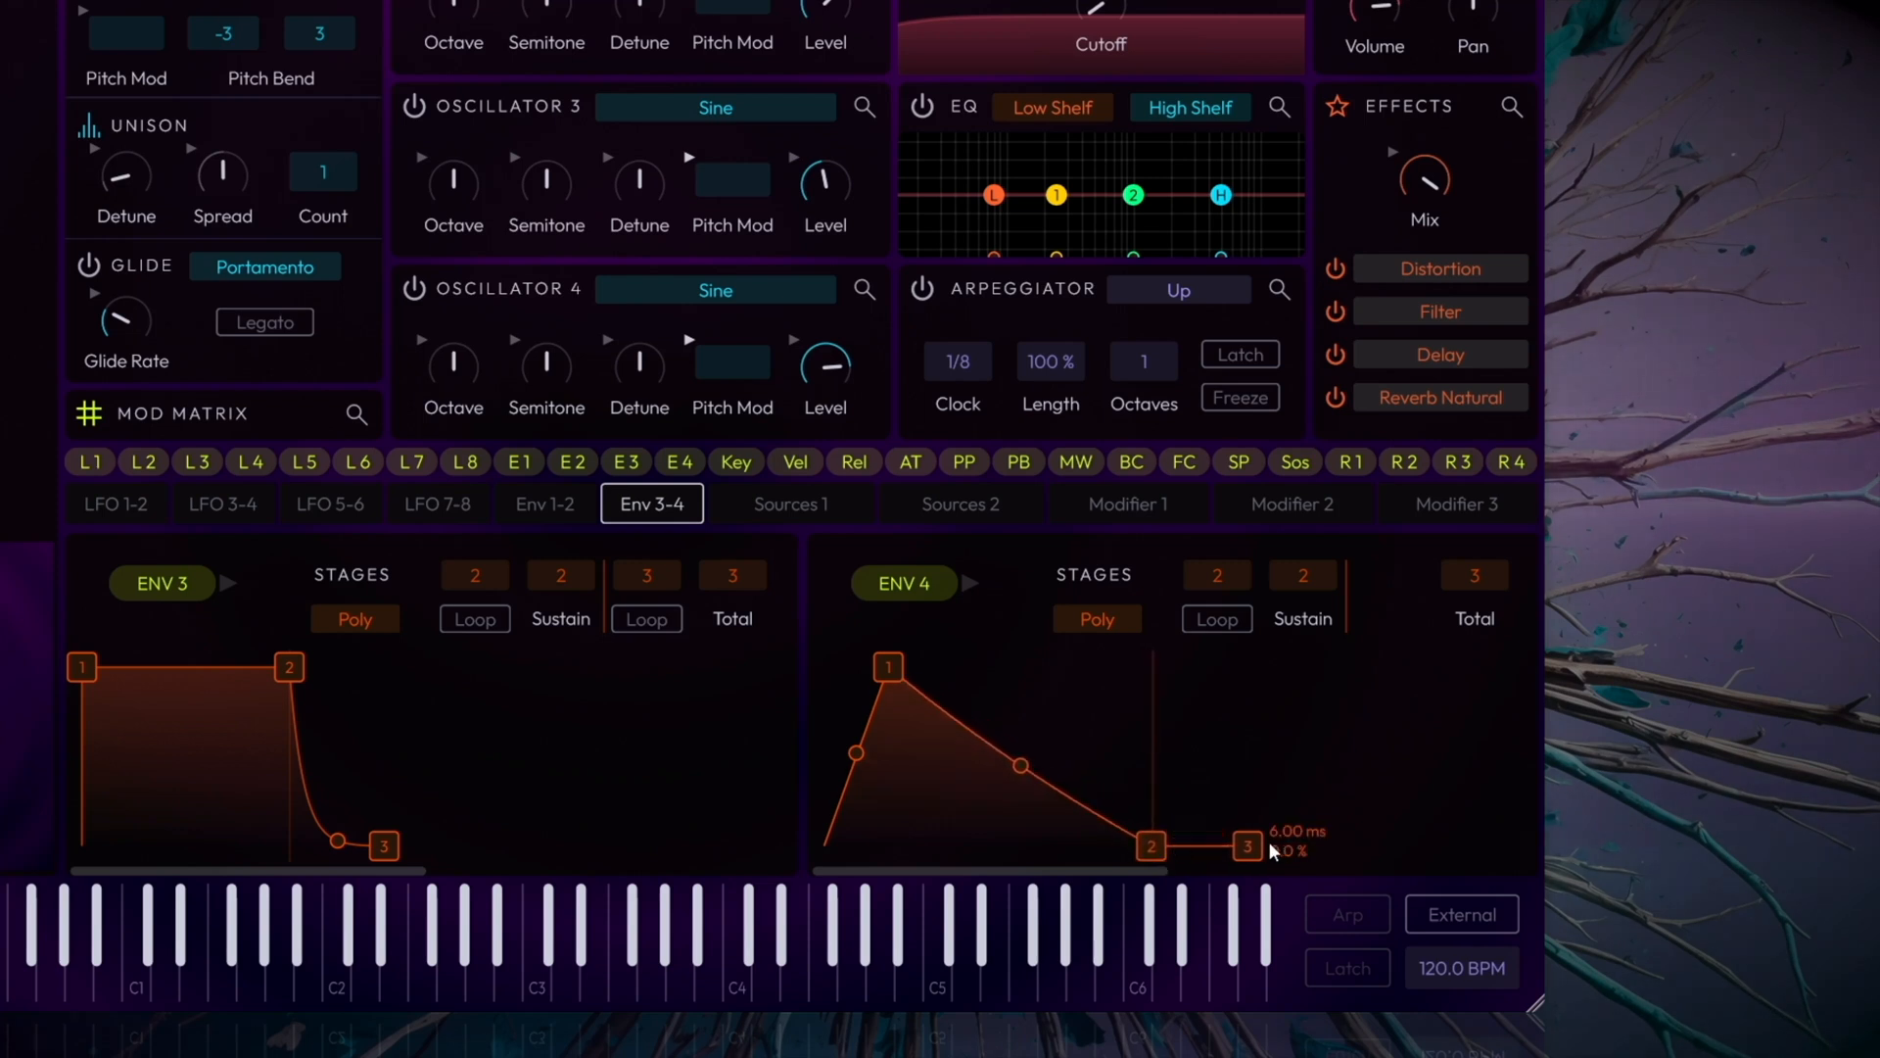
pyautogui.moveTo(1247, 846); pyautogui.dragTo(1354, 846)
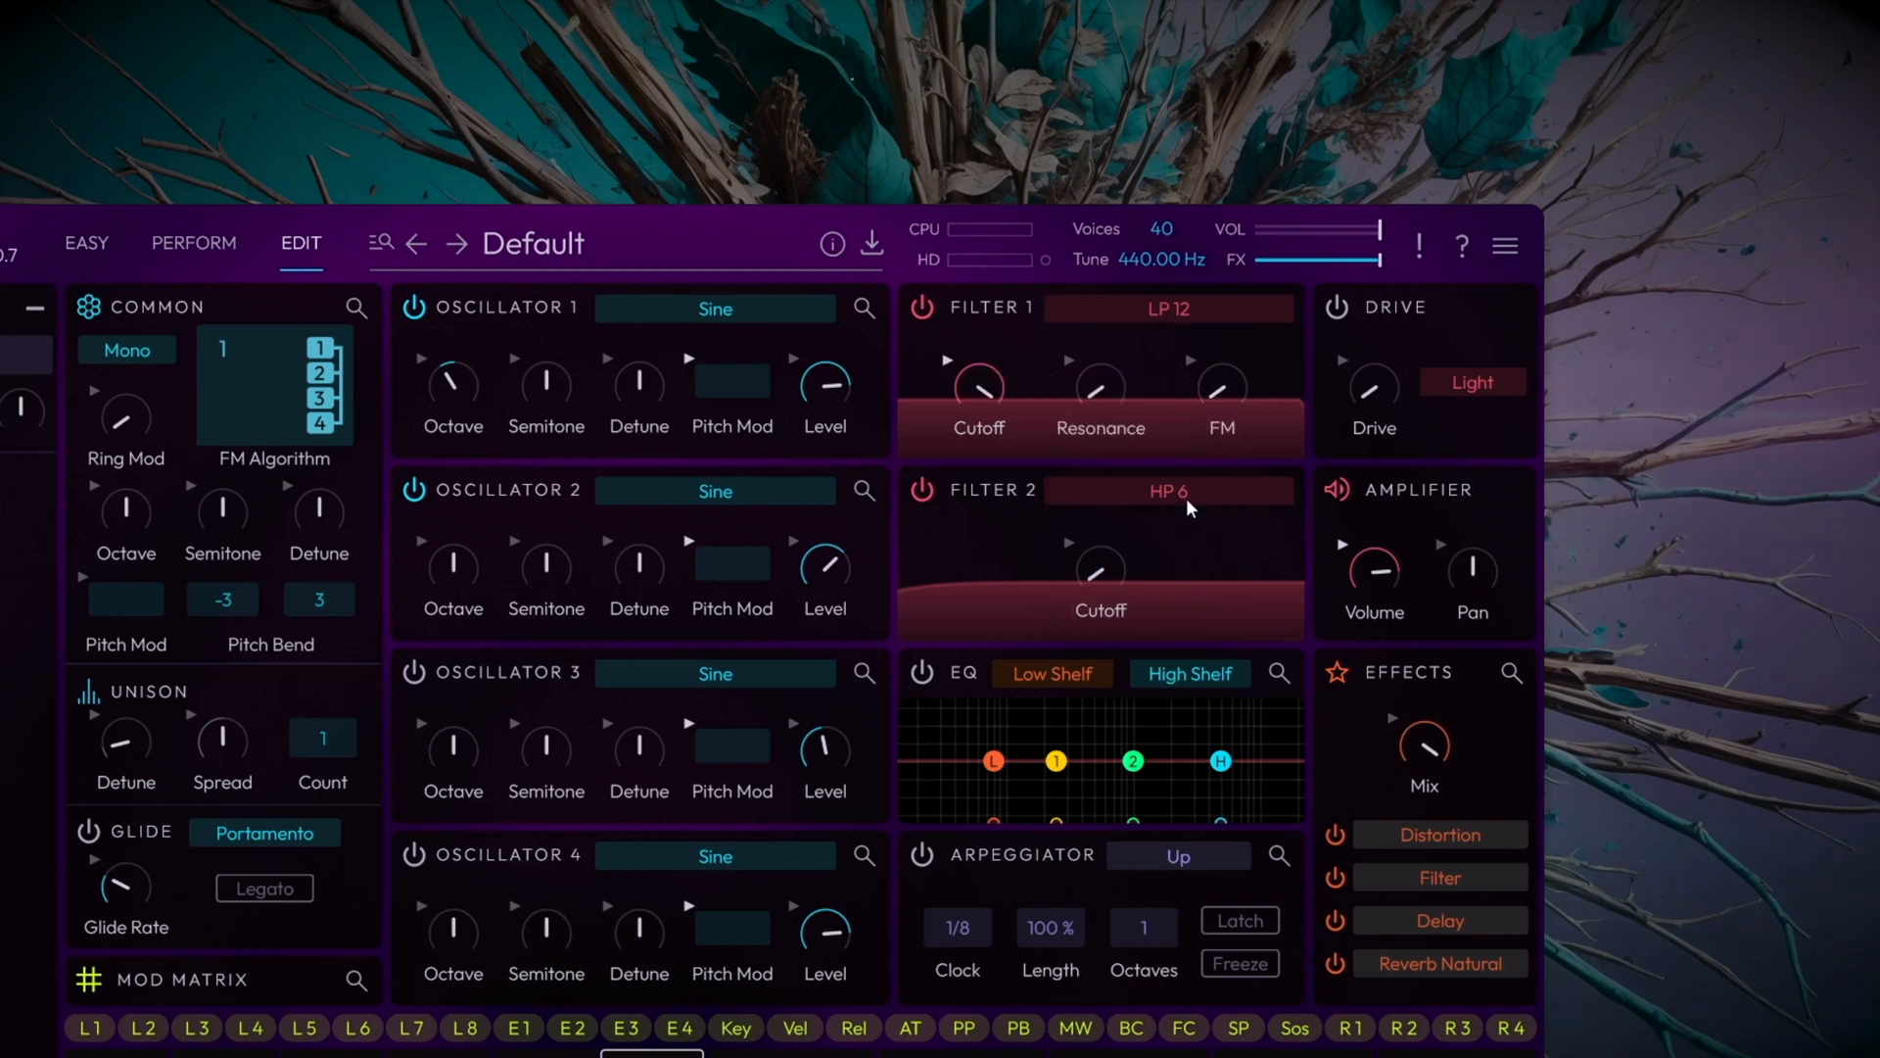
# Zero filter 1's resonance and lower its cutoff to about 22%.
pyautogui.moveTo(979, 385); pyautogui.dragTo(979, 360)
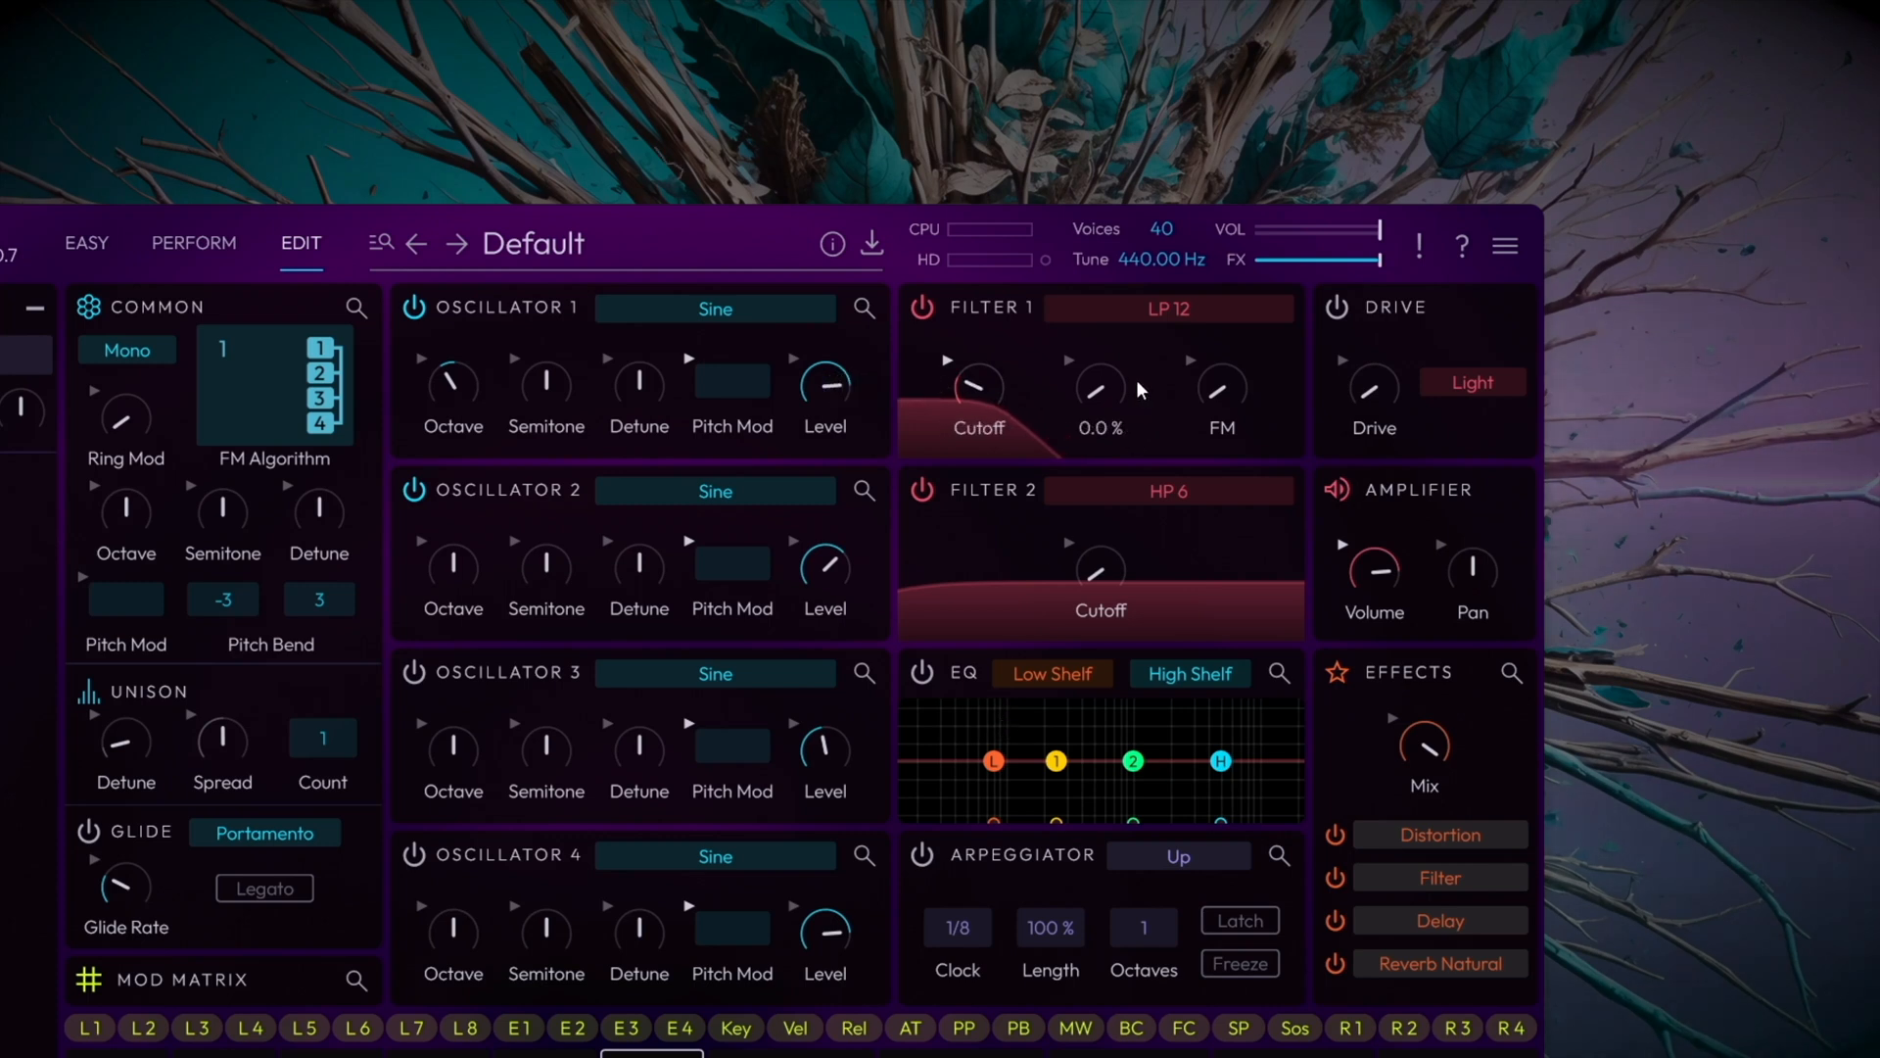
pyautogui.moveTo(1099, 389); pyautogui.dragTo(1099, 378)
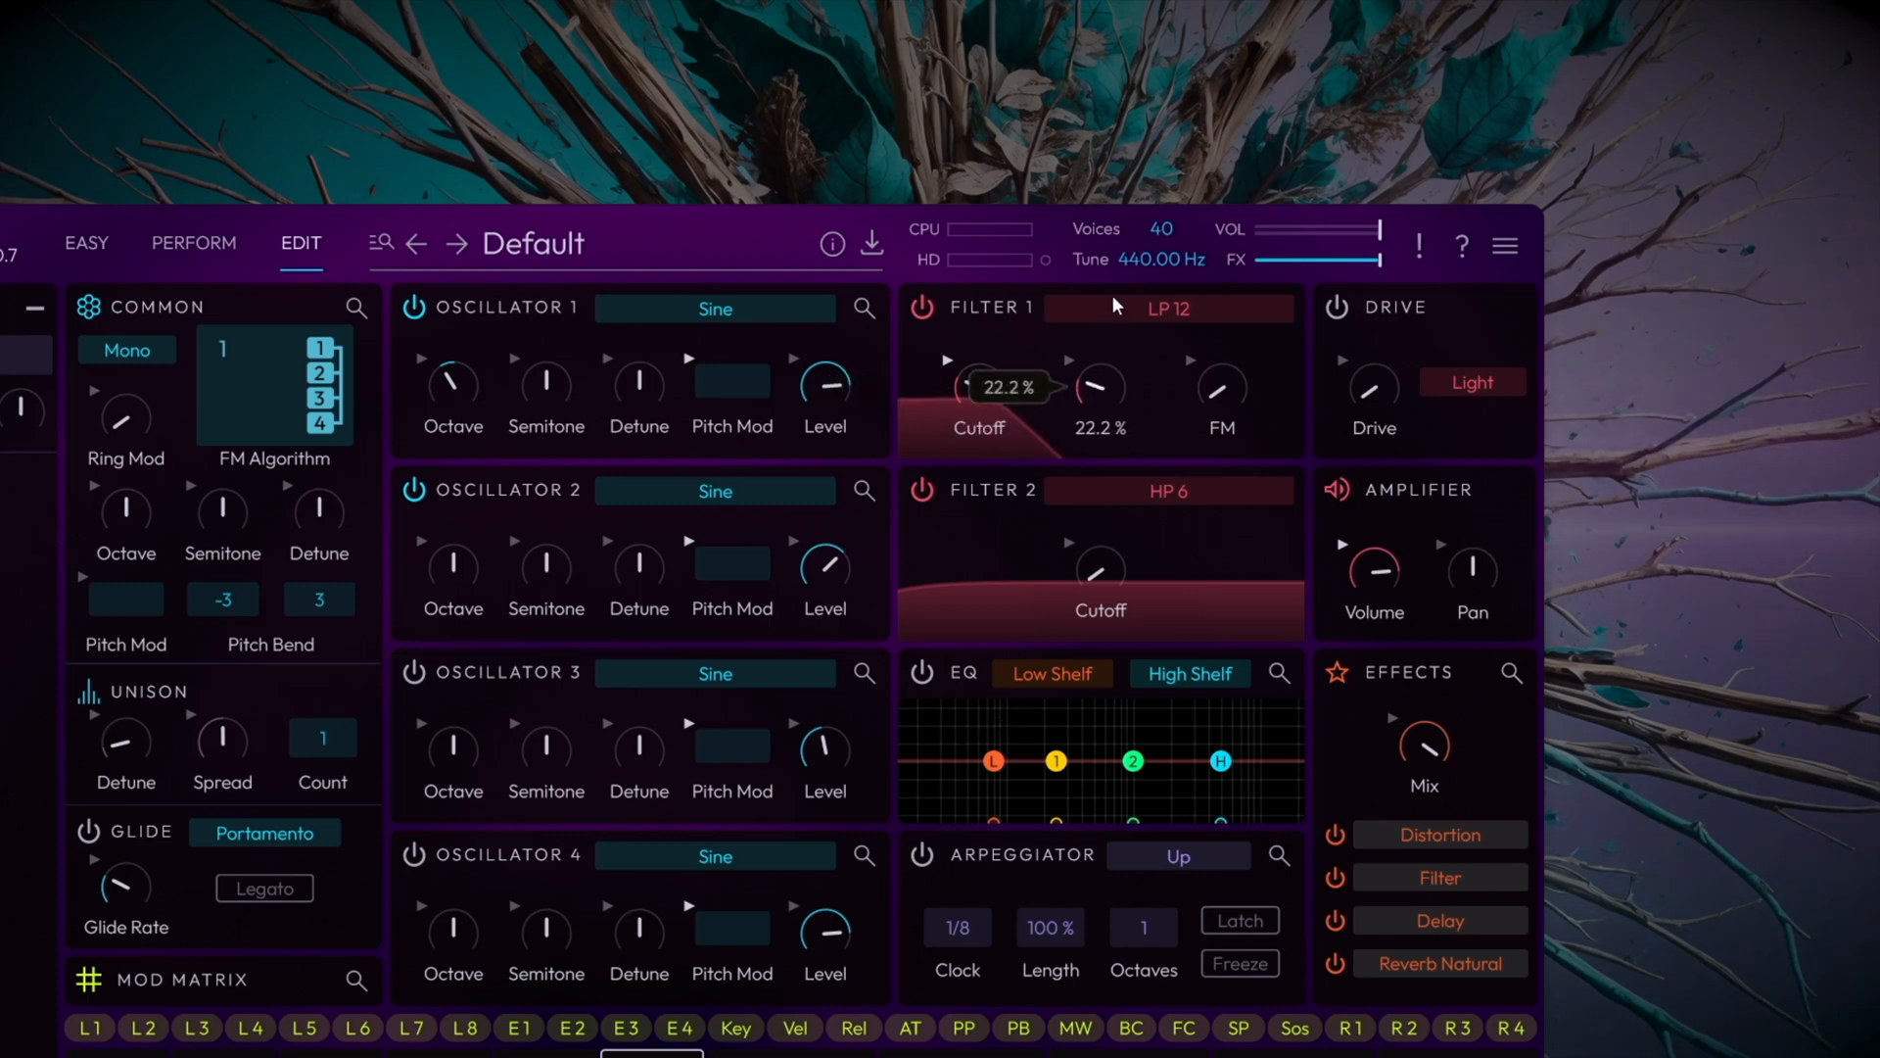
pyautogui.moveTo(1099, 386); pyautogui.dragTo(1098, 373)
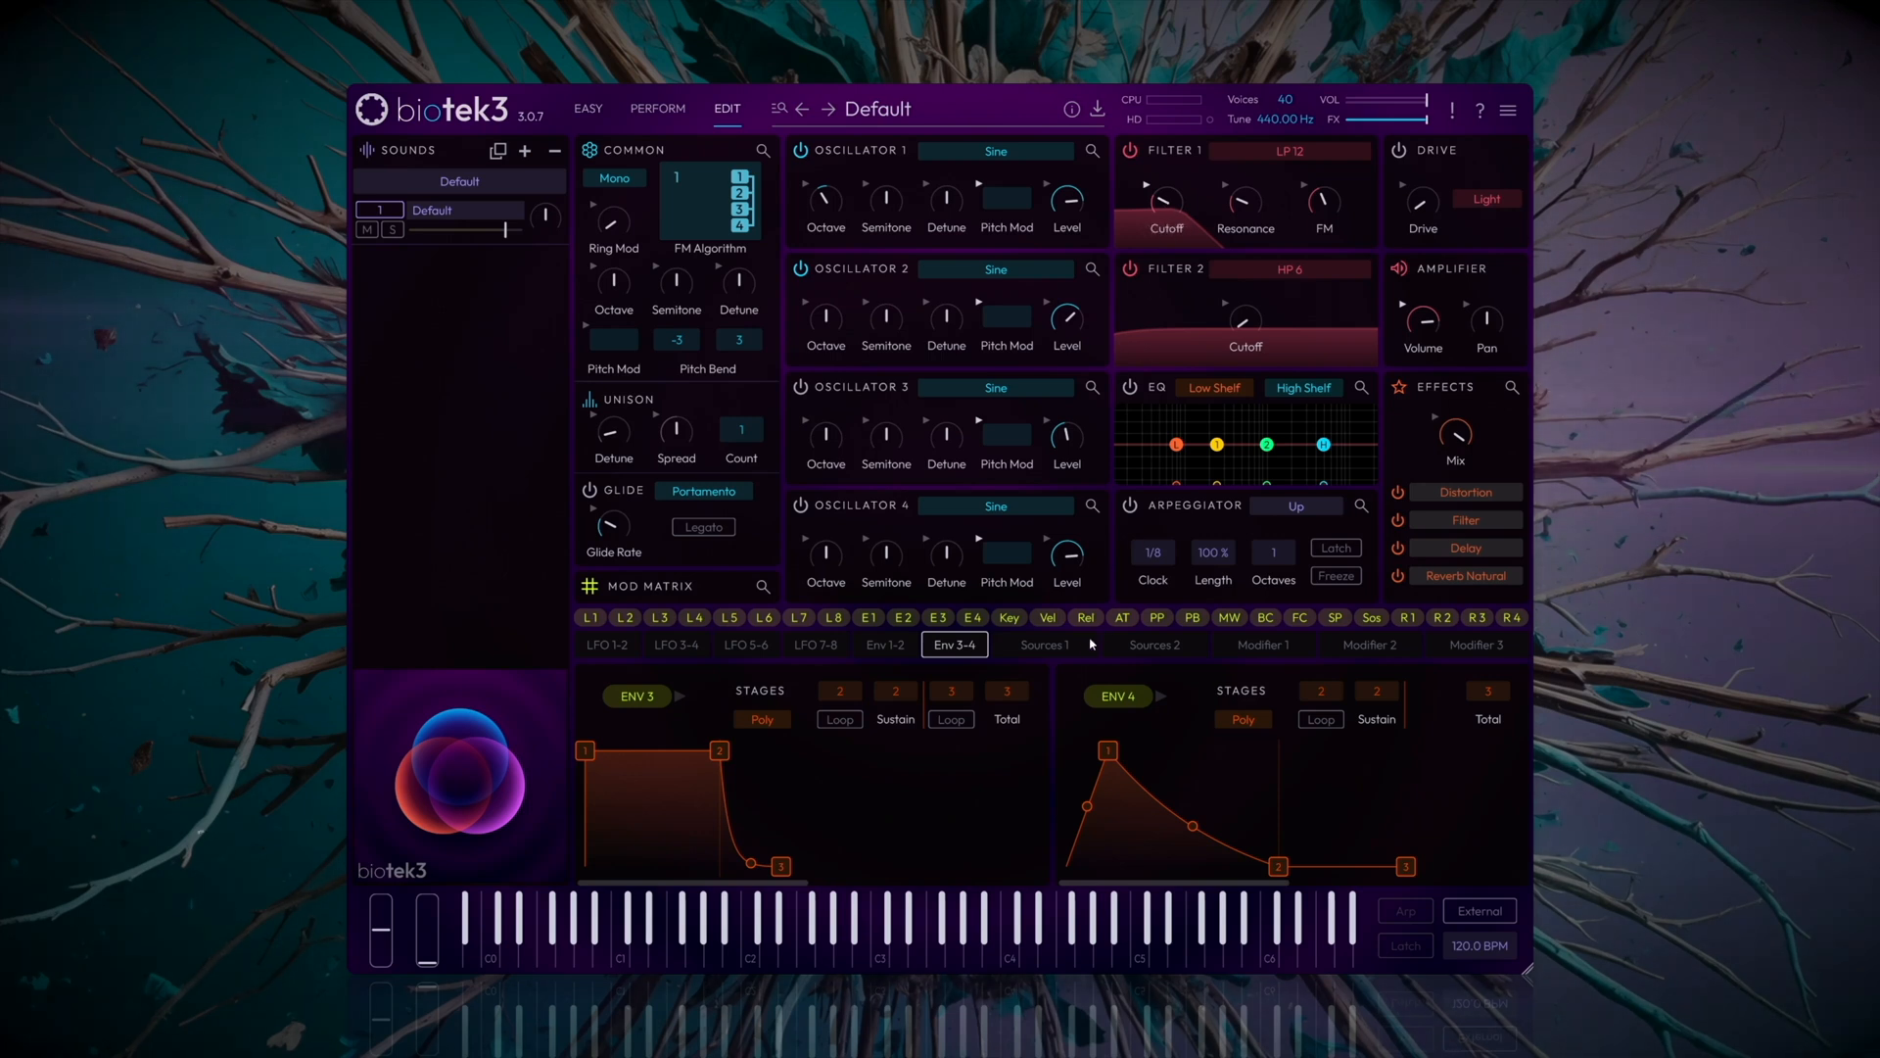
# Assign Velocity to modulate Filter 1 cutoff from the Sources page, then leave Assign View.
pyautogui.click(1044, 645)
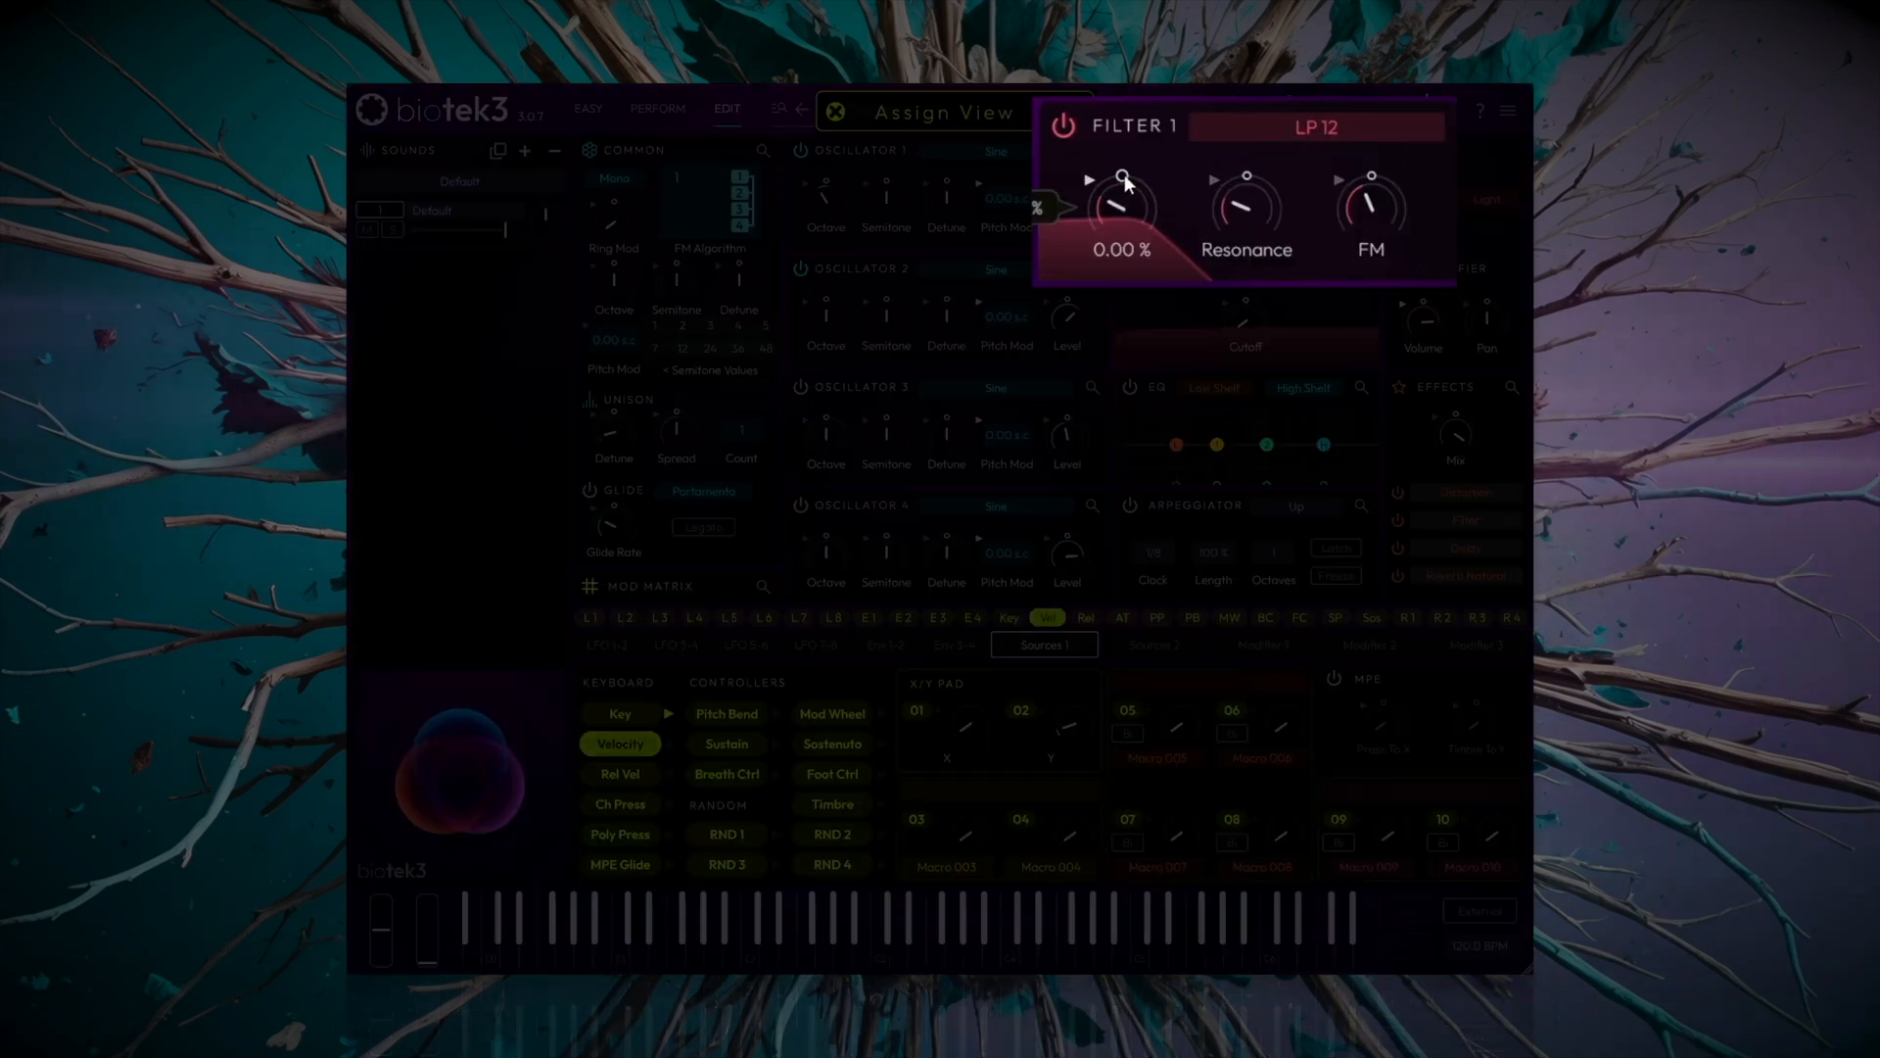
pyautogui.moveTo(1120, 210); pyautogui.dragTo(1140, 186)
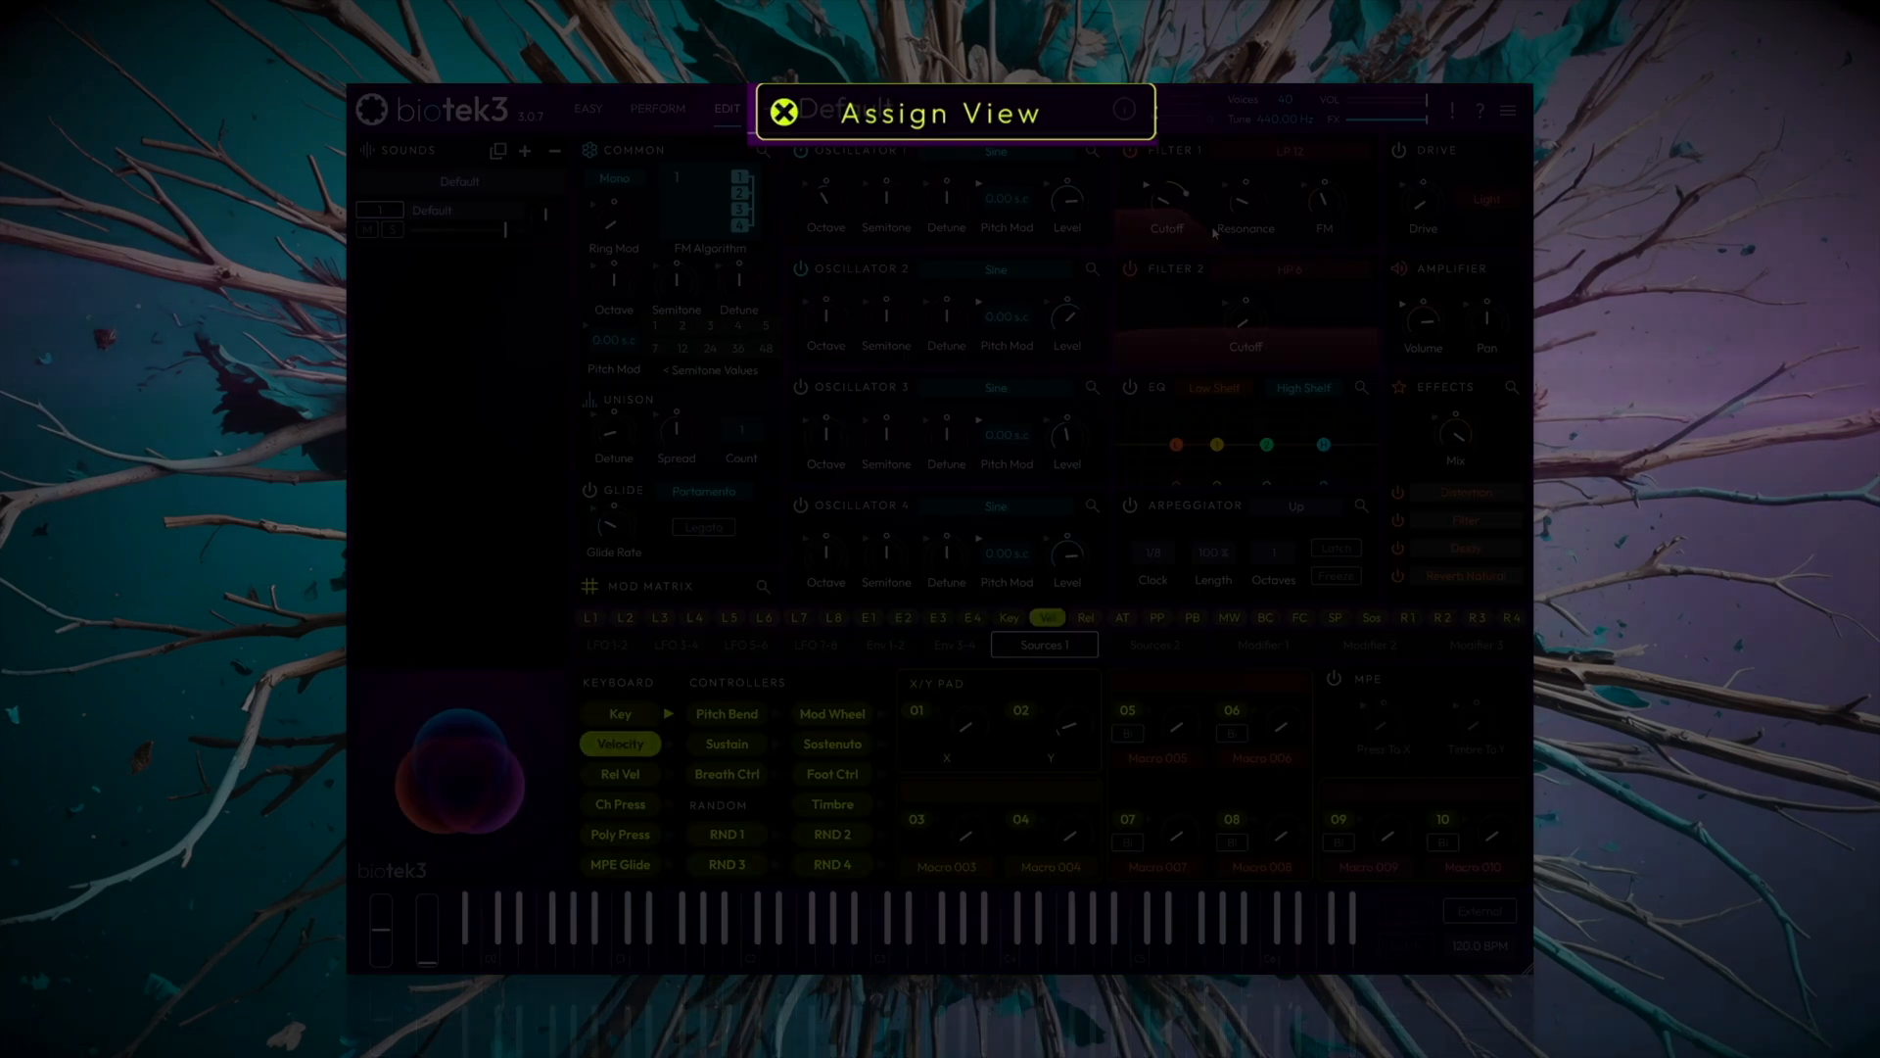
pyautogui.click(783, 114)
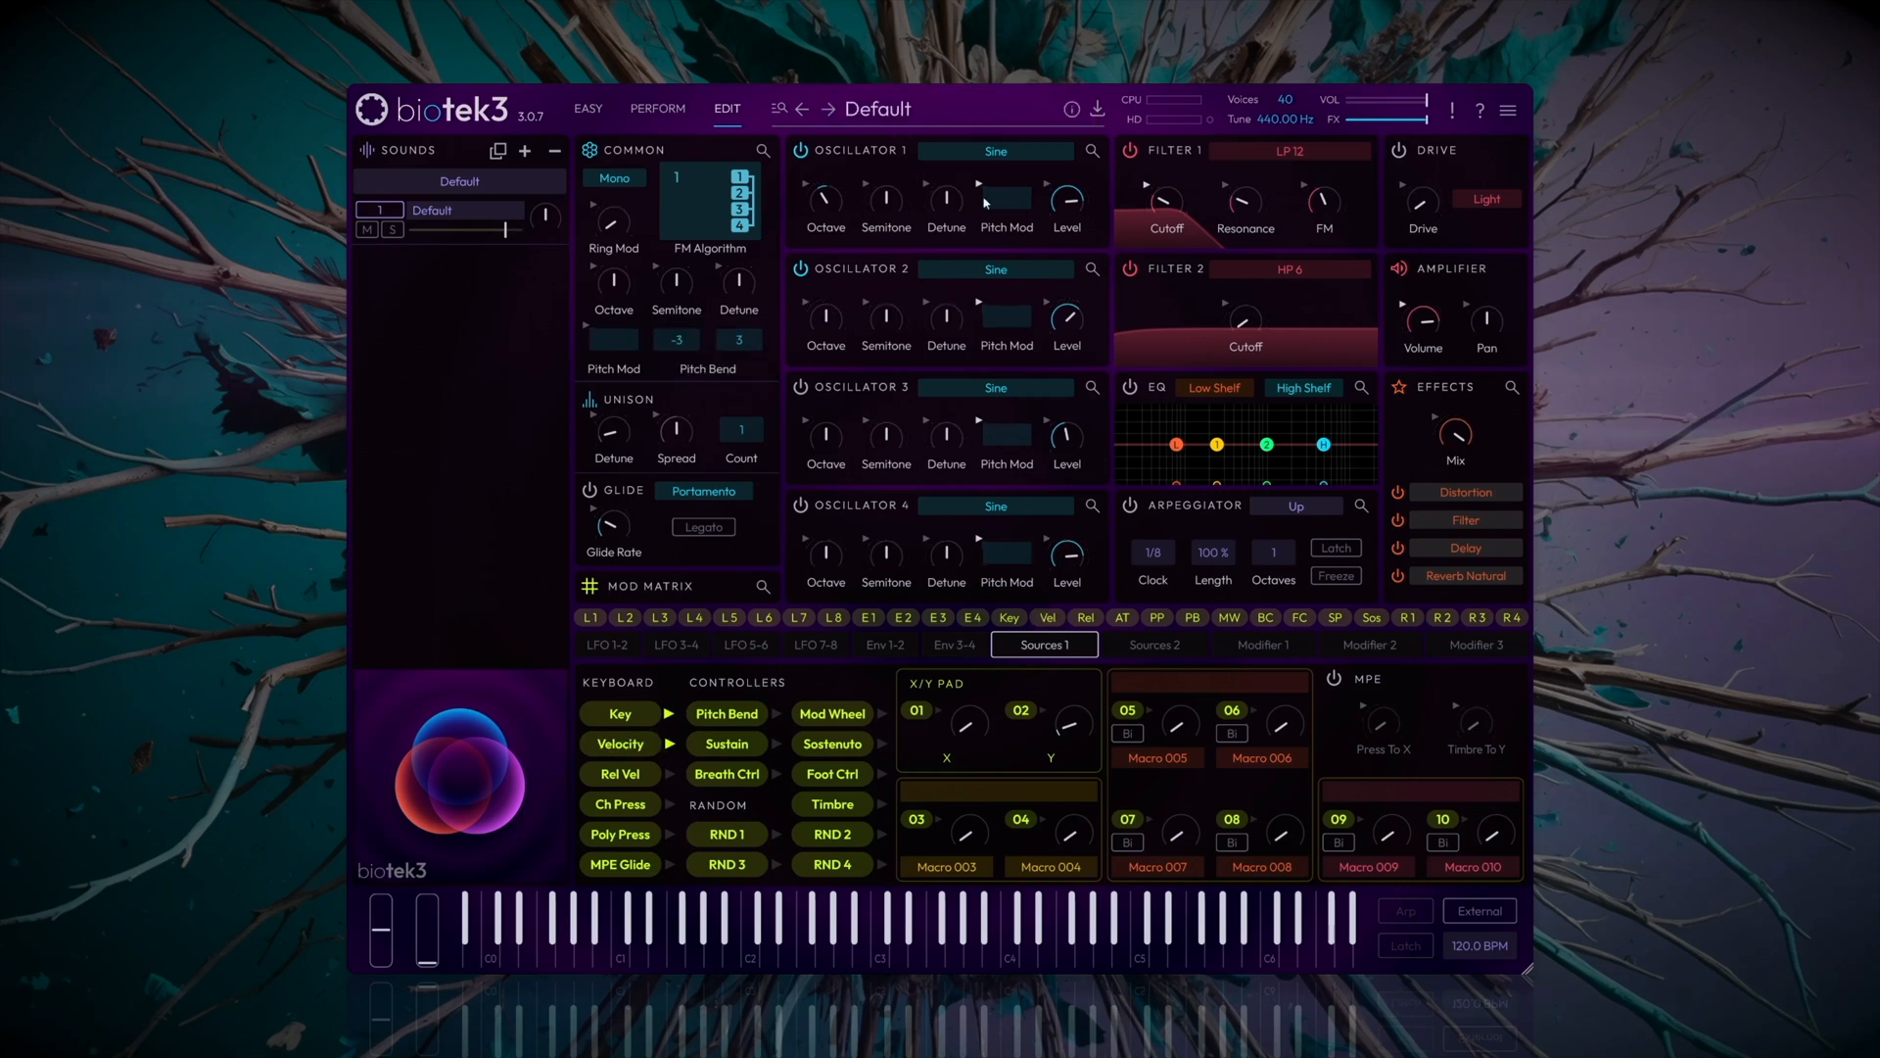
pyautogui.moveTo(1398, 485)
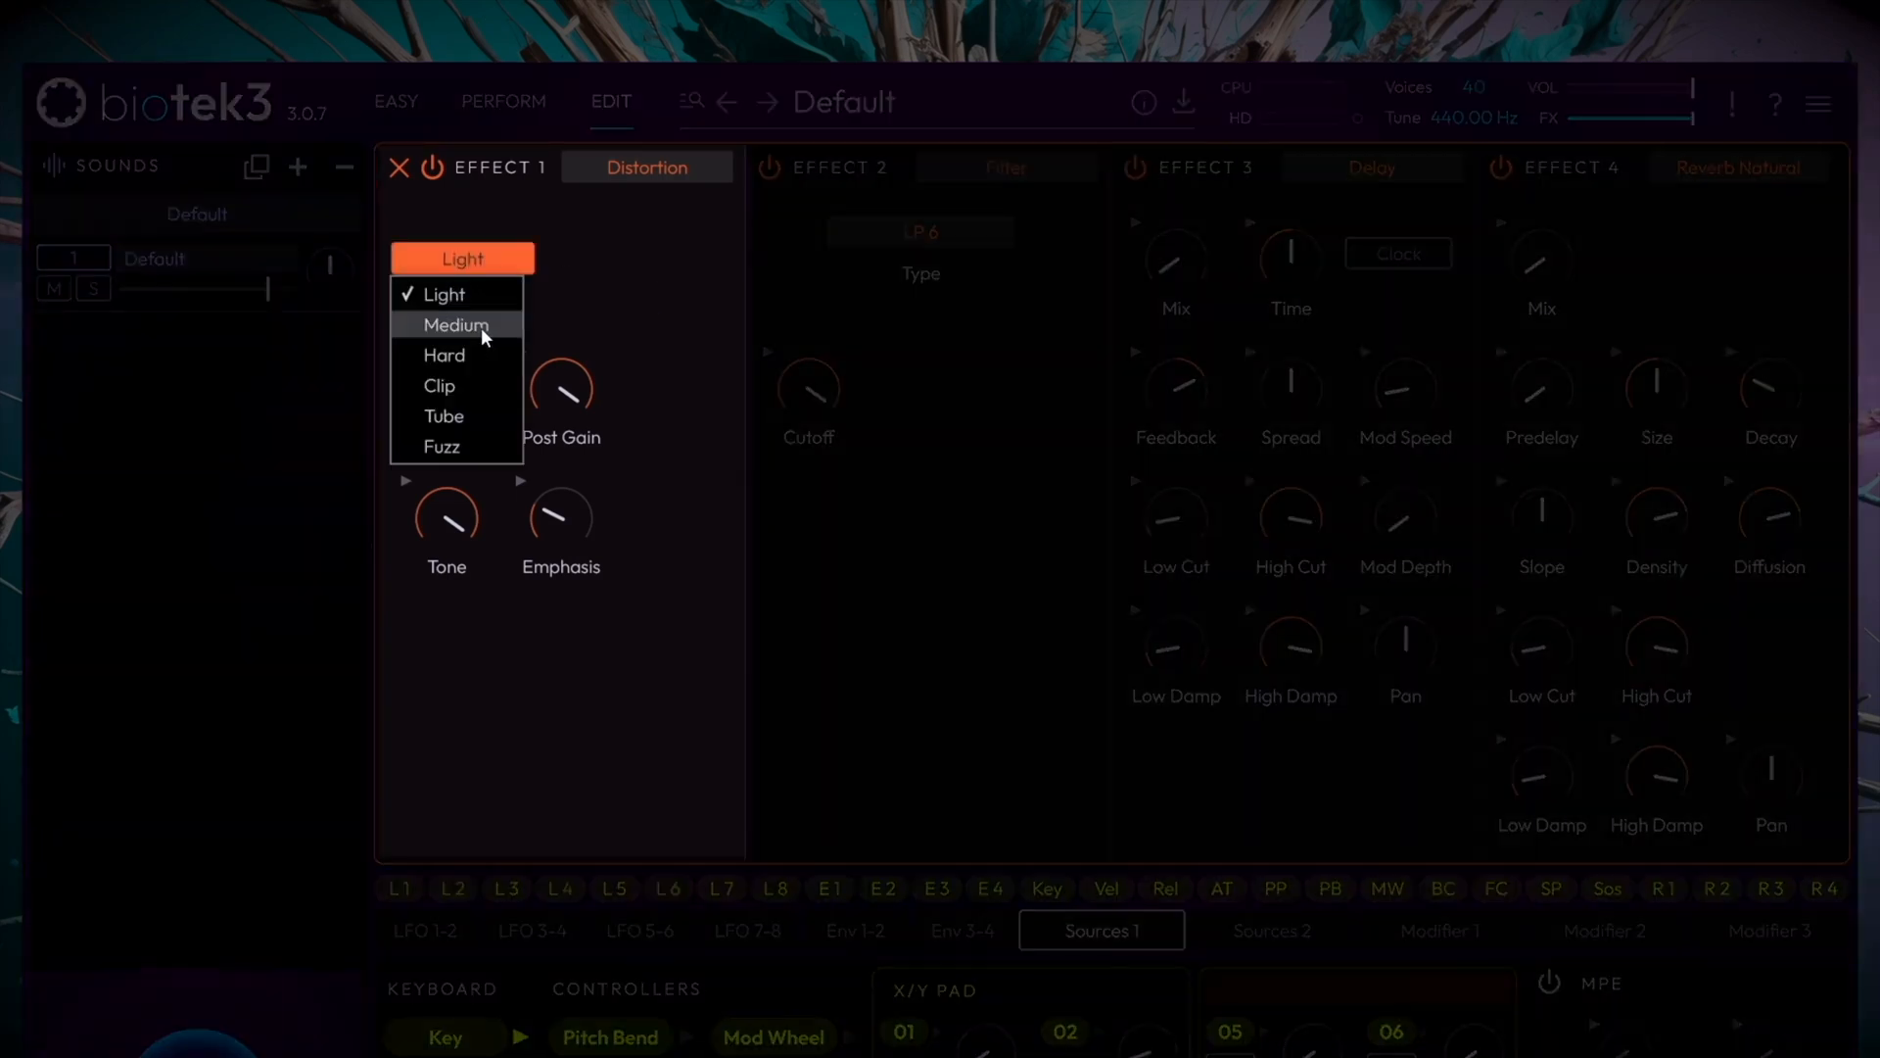
# Choose Medium distortion and raise its drive to about 10.4.
pyautogui.click(454, 325)
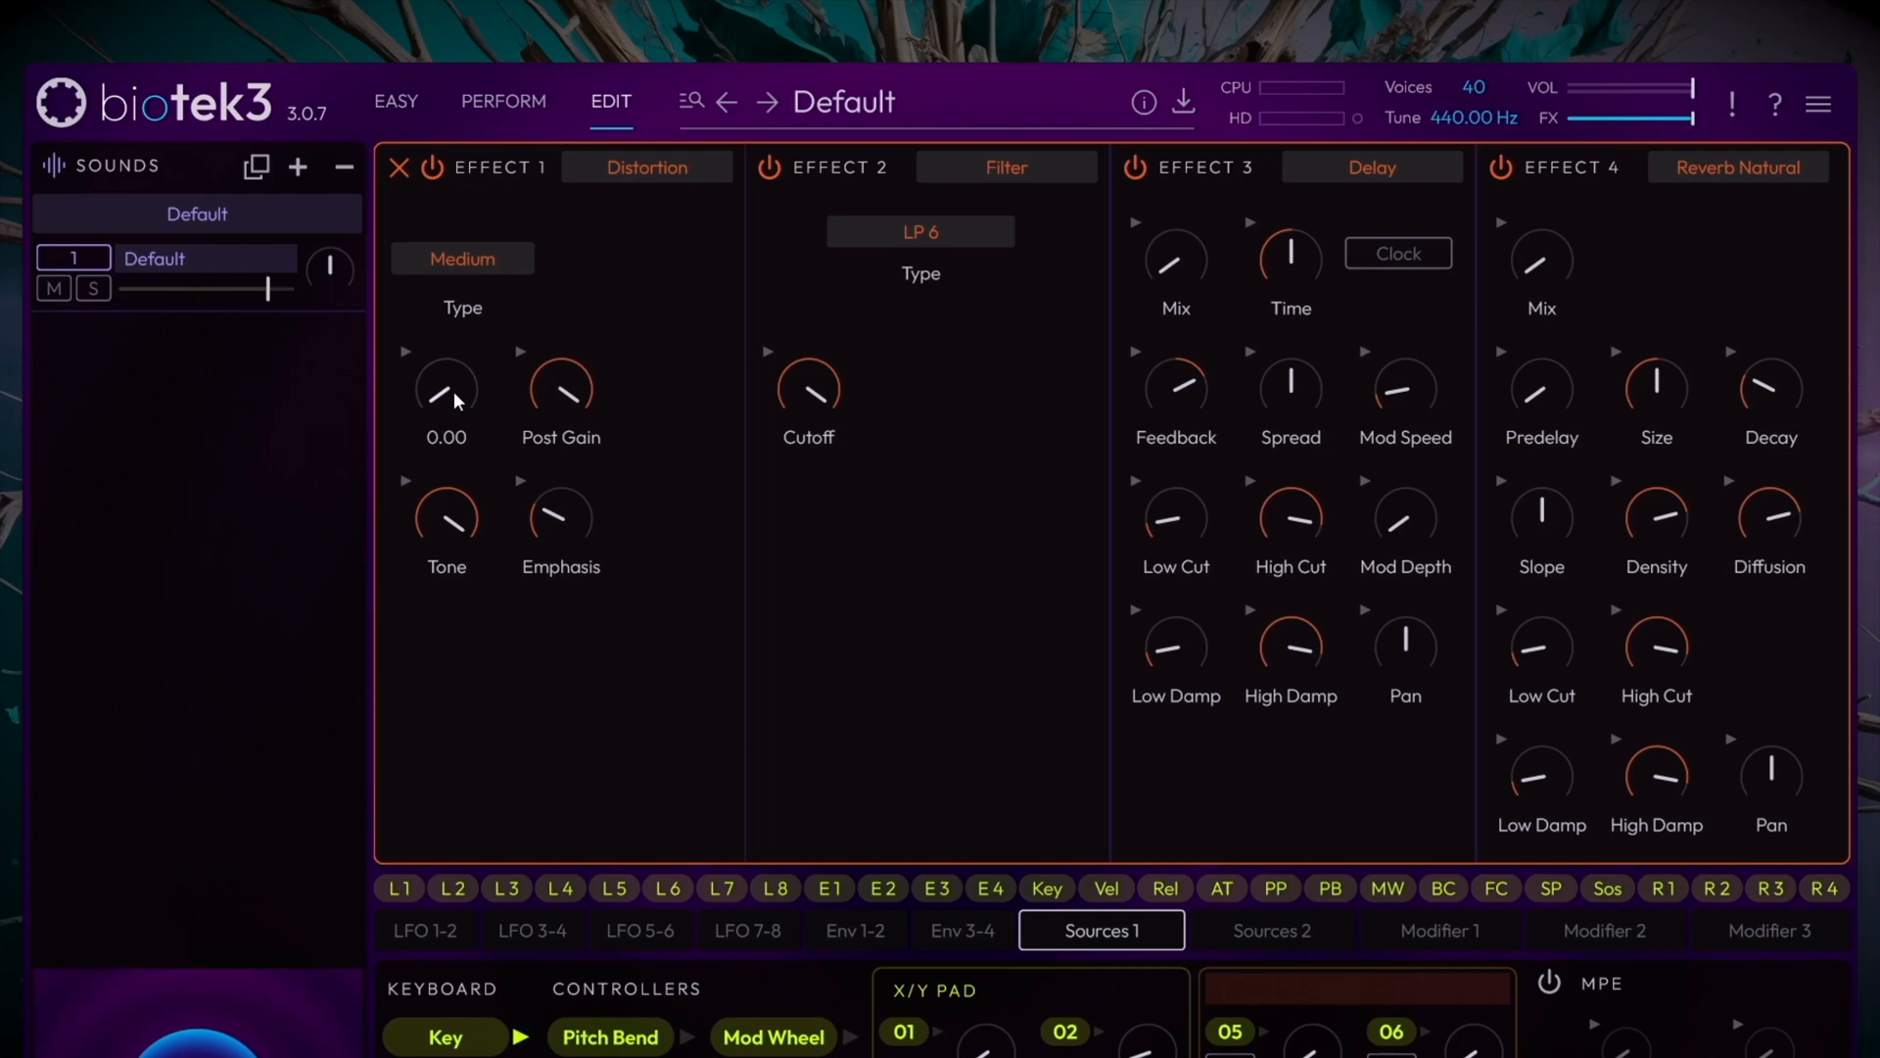
pyautogui.moveTo(446, 388); pyautogui.dragTo(447, 349)
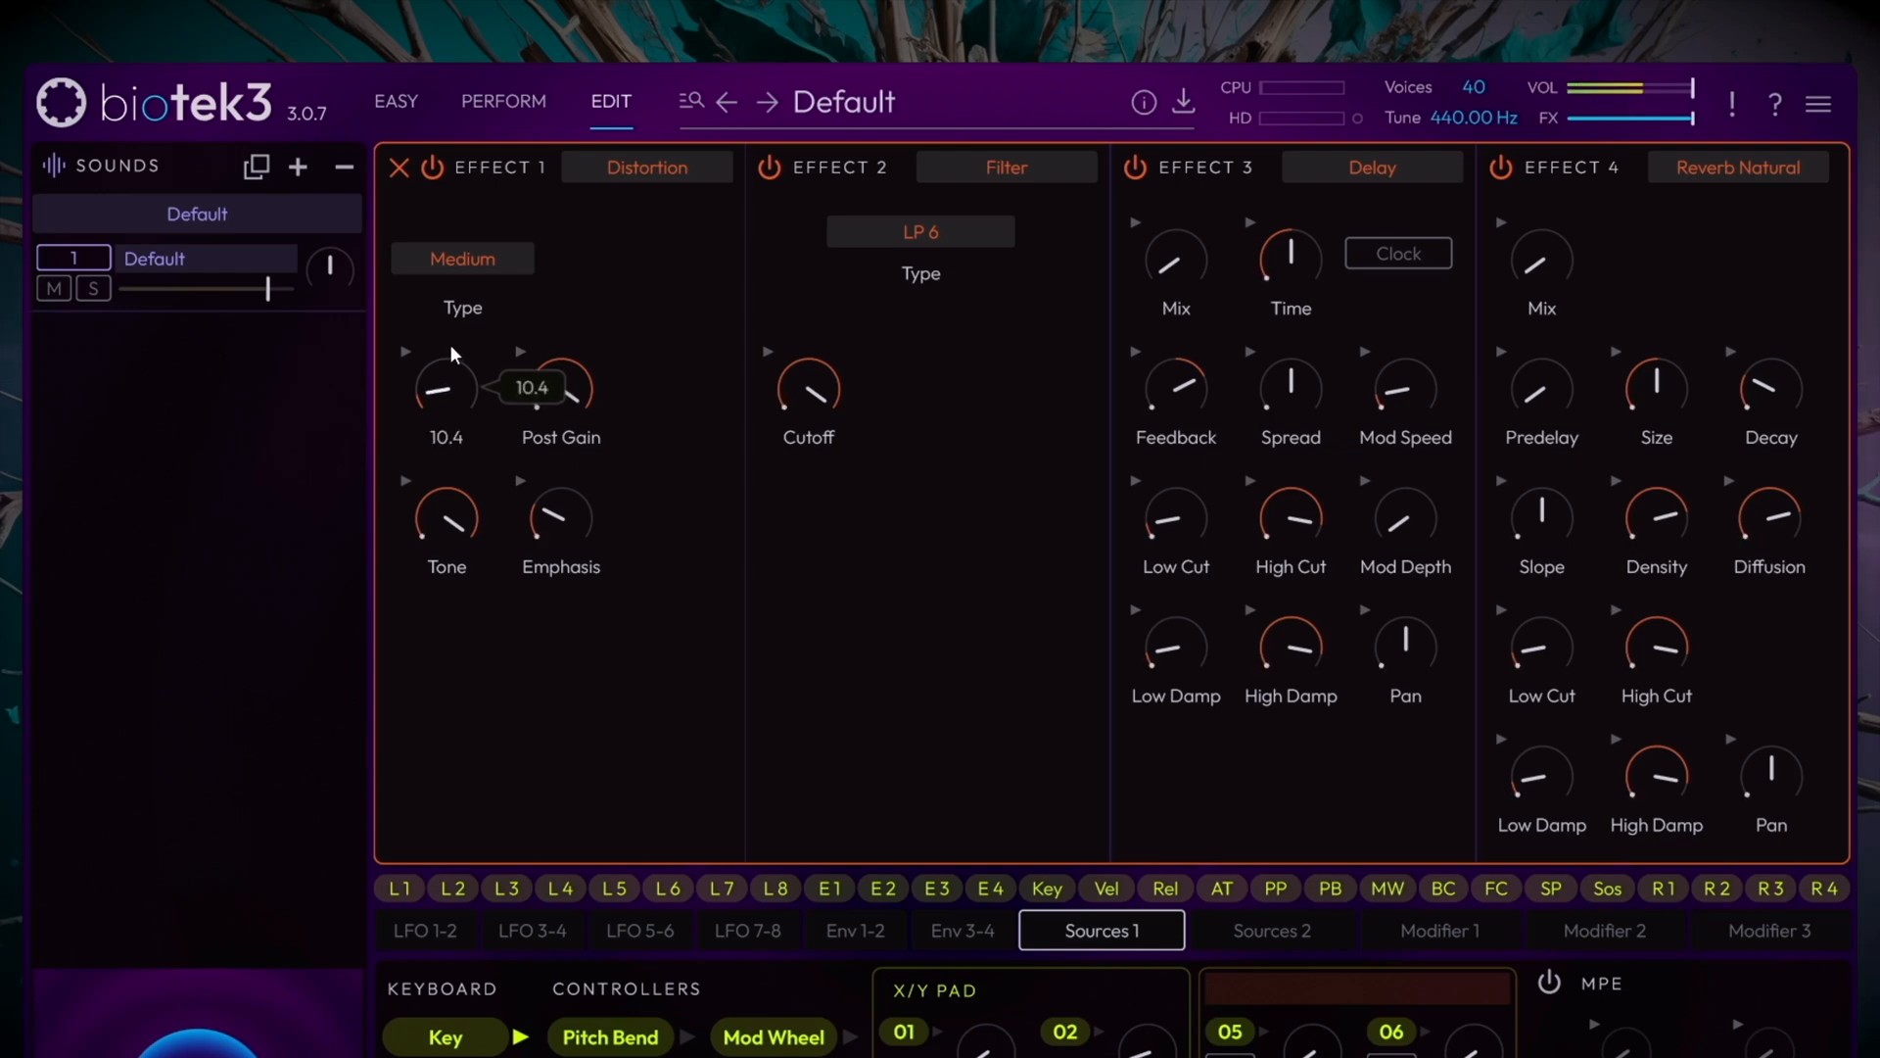
pyautogui.moveTo(955, 194)
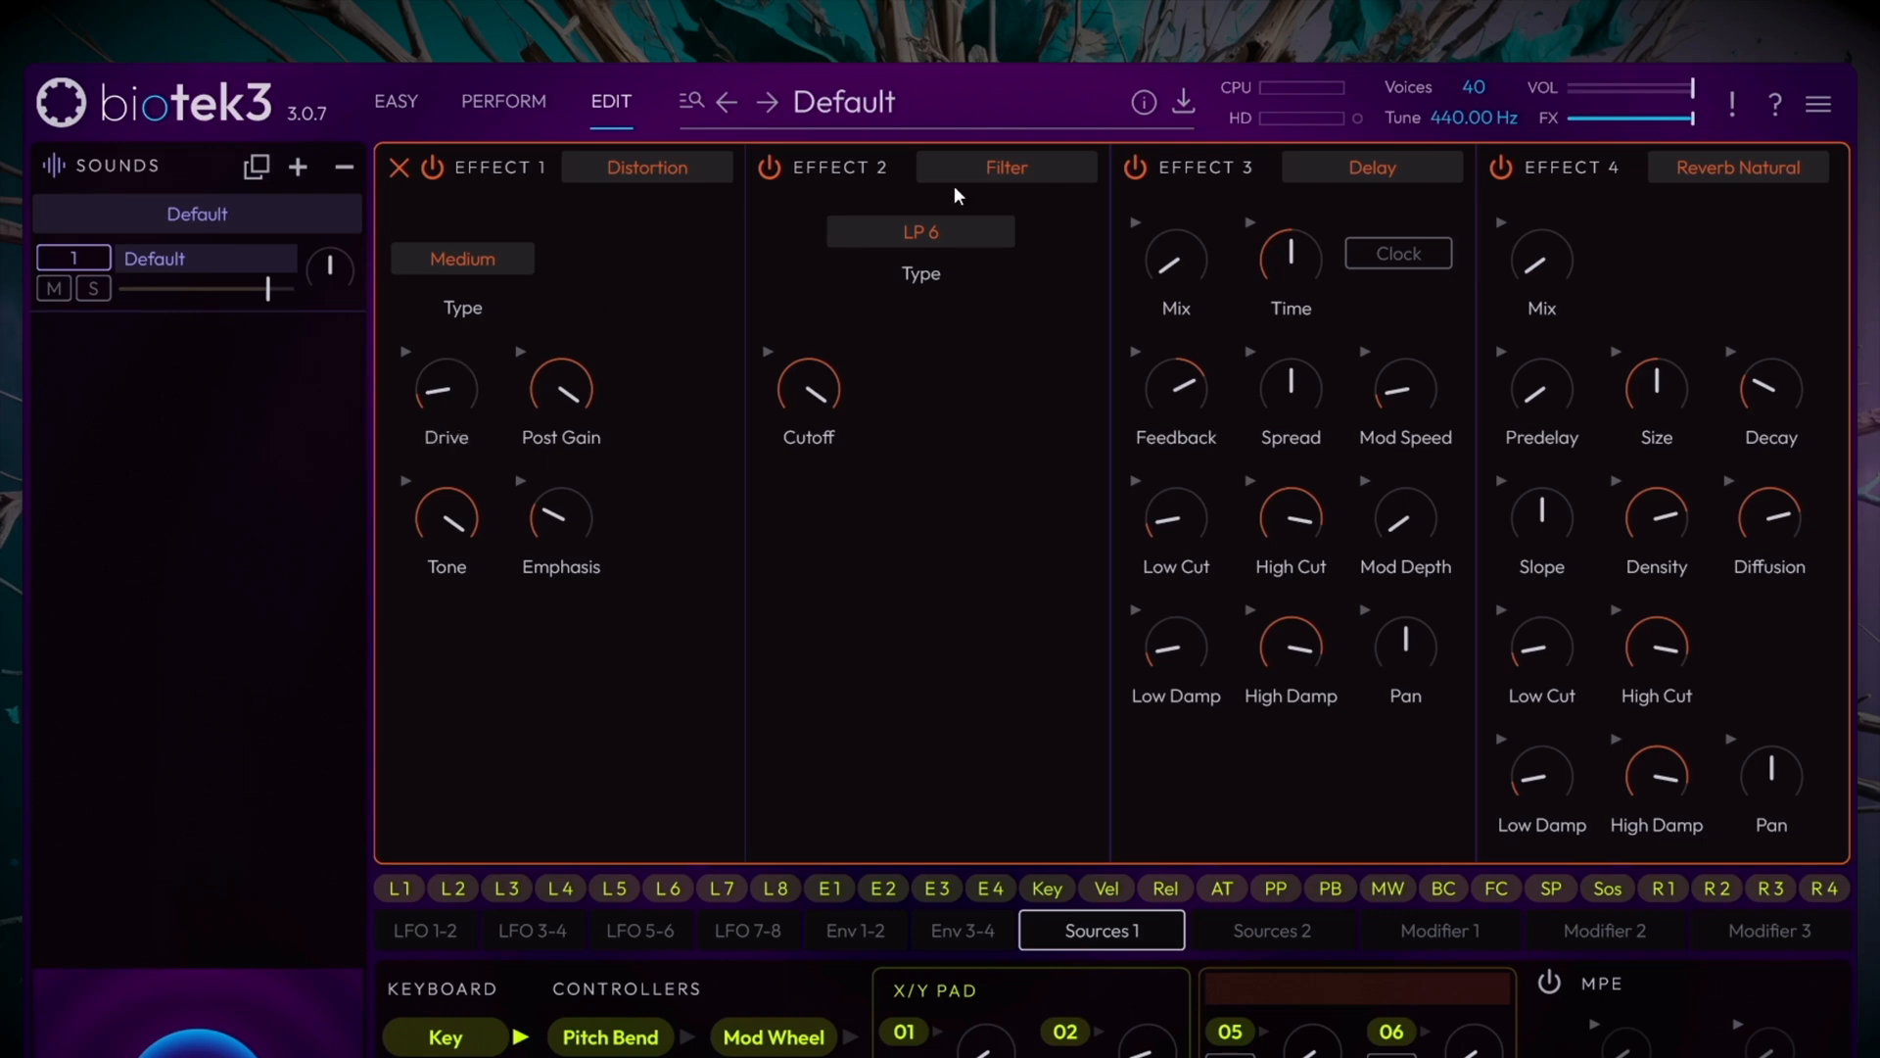
# Swap Effect 2 to a compressor with release near 56 ms and ratio about 1.37.
pyautogui.click(1006, 166)
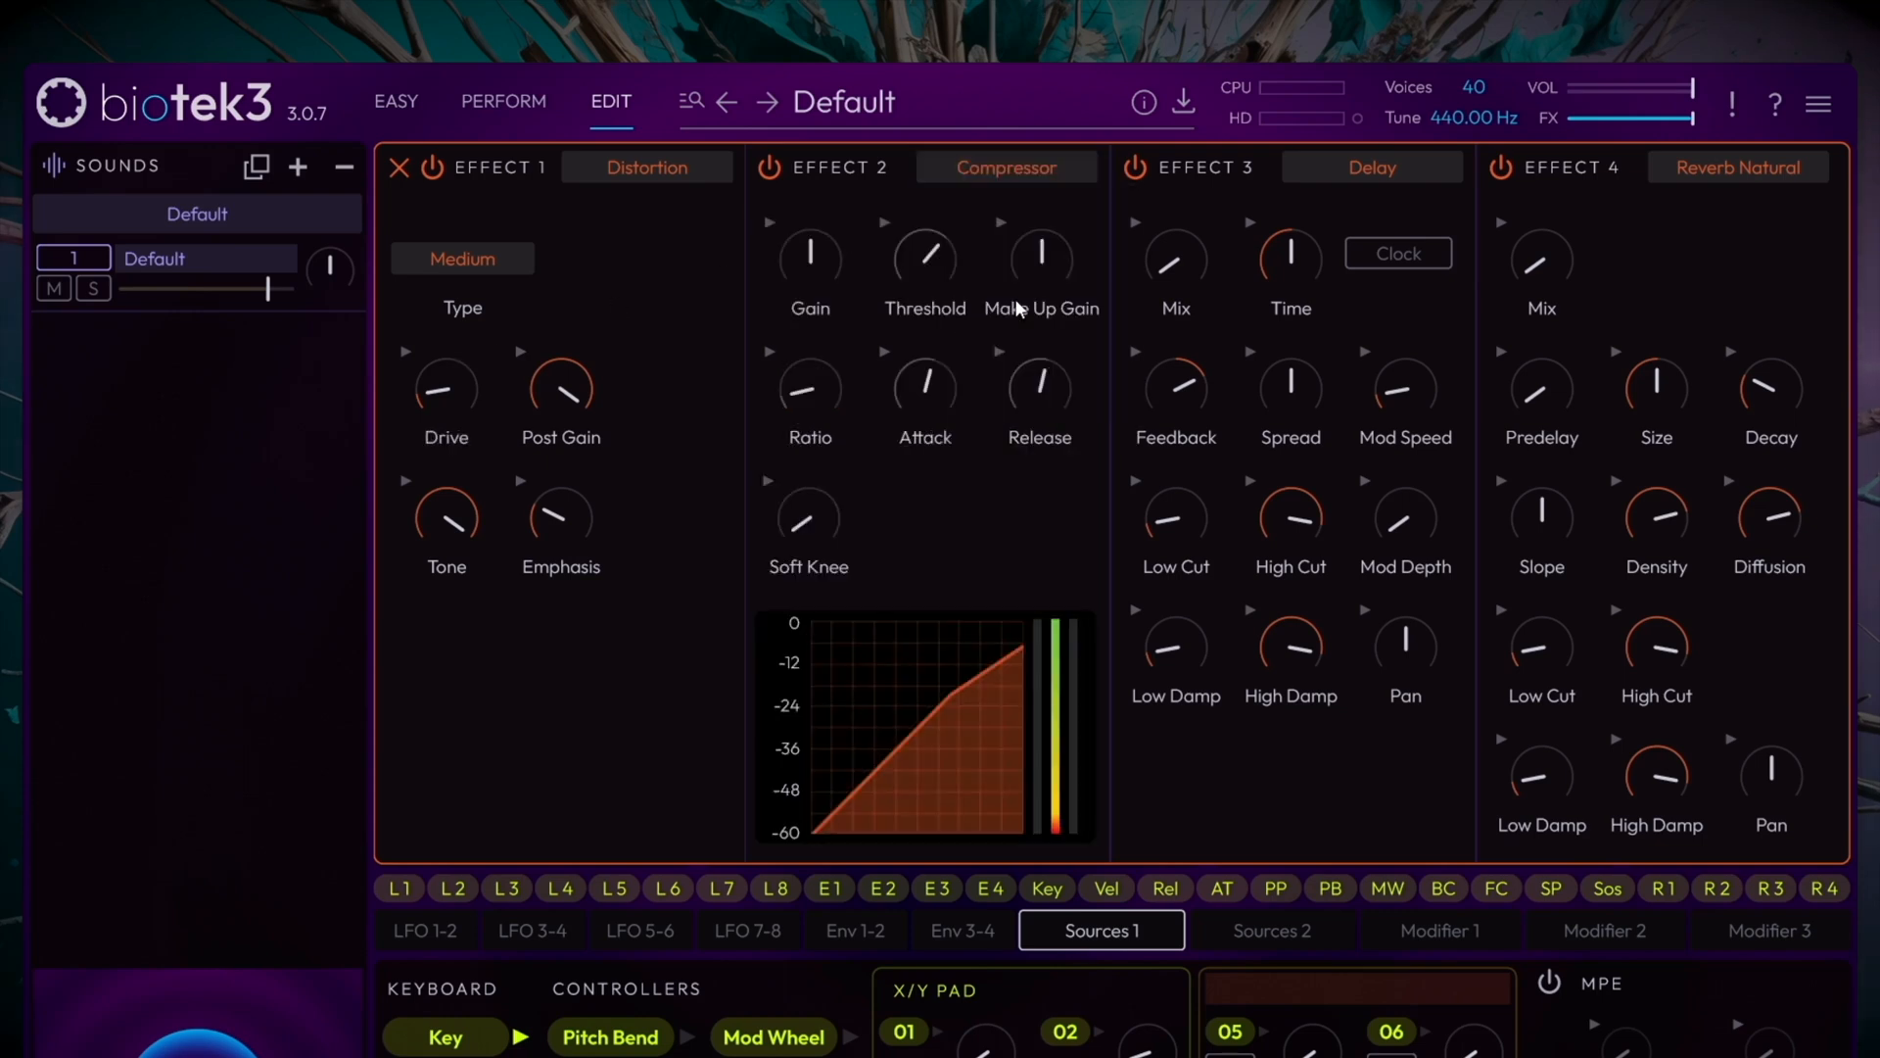
pyautogui.moveTo(1004, 305)
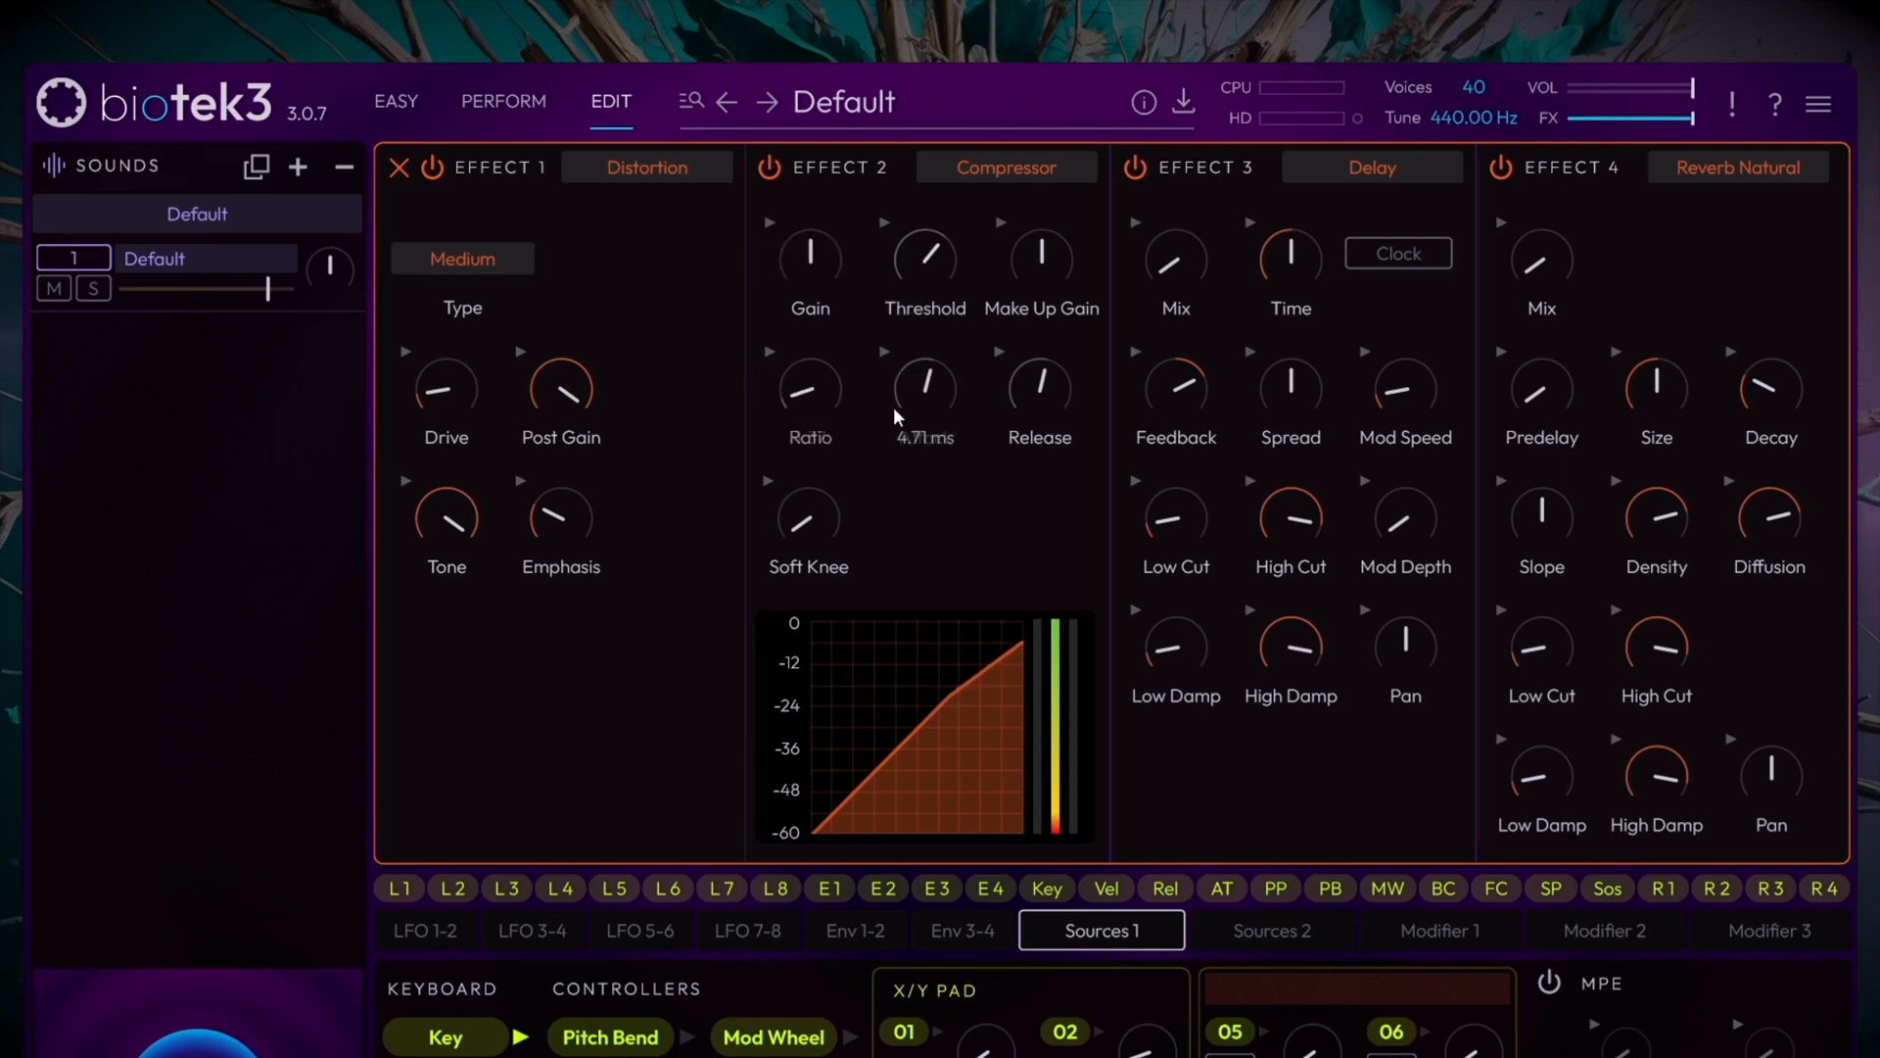
pyautogui.moveTo(923, 390); pyautogui.dragTo(933, 382)
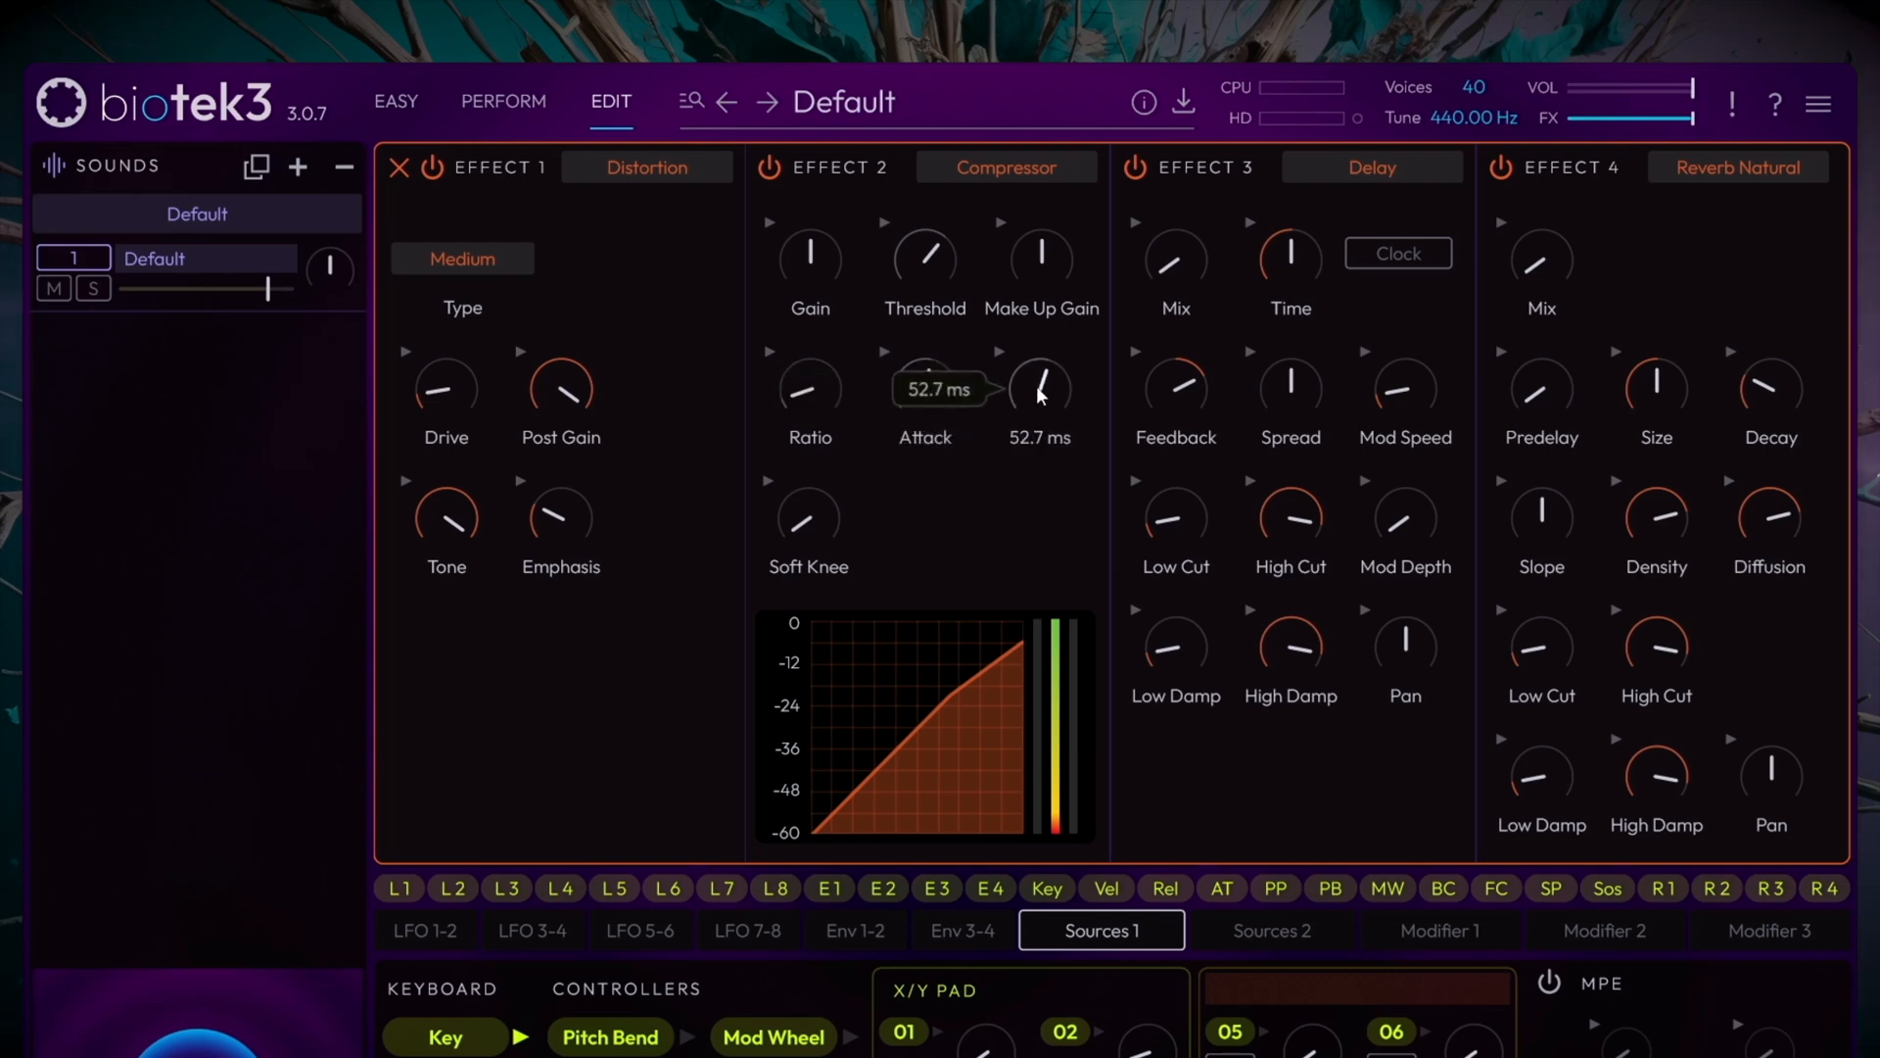
pyautogui.moveTo(1040, 388); pyautogui.dragTo(1040, 372)
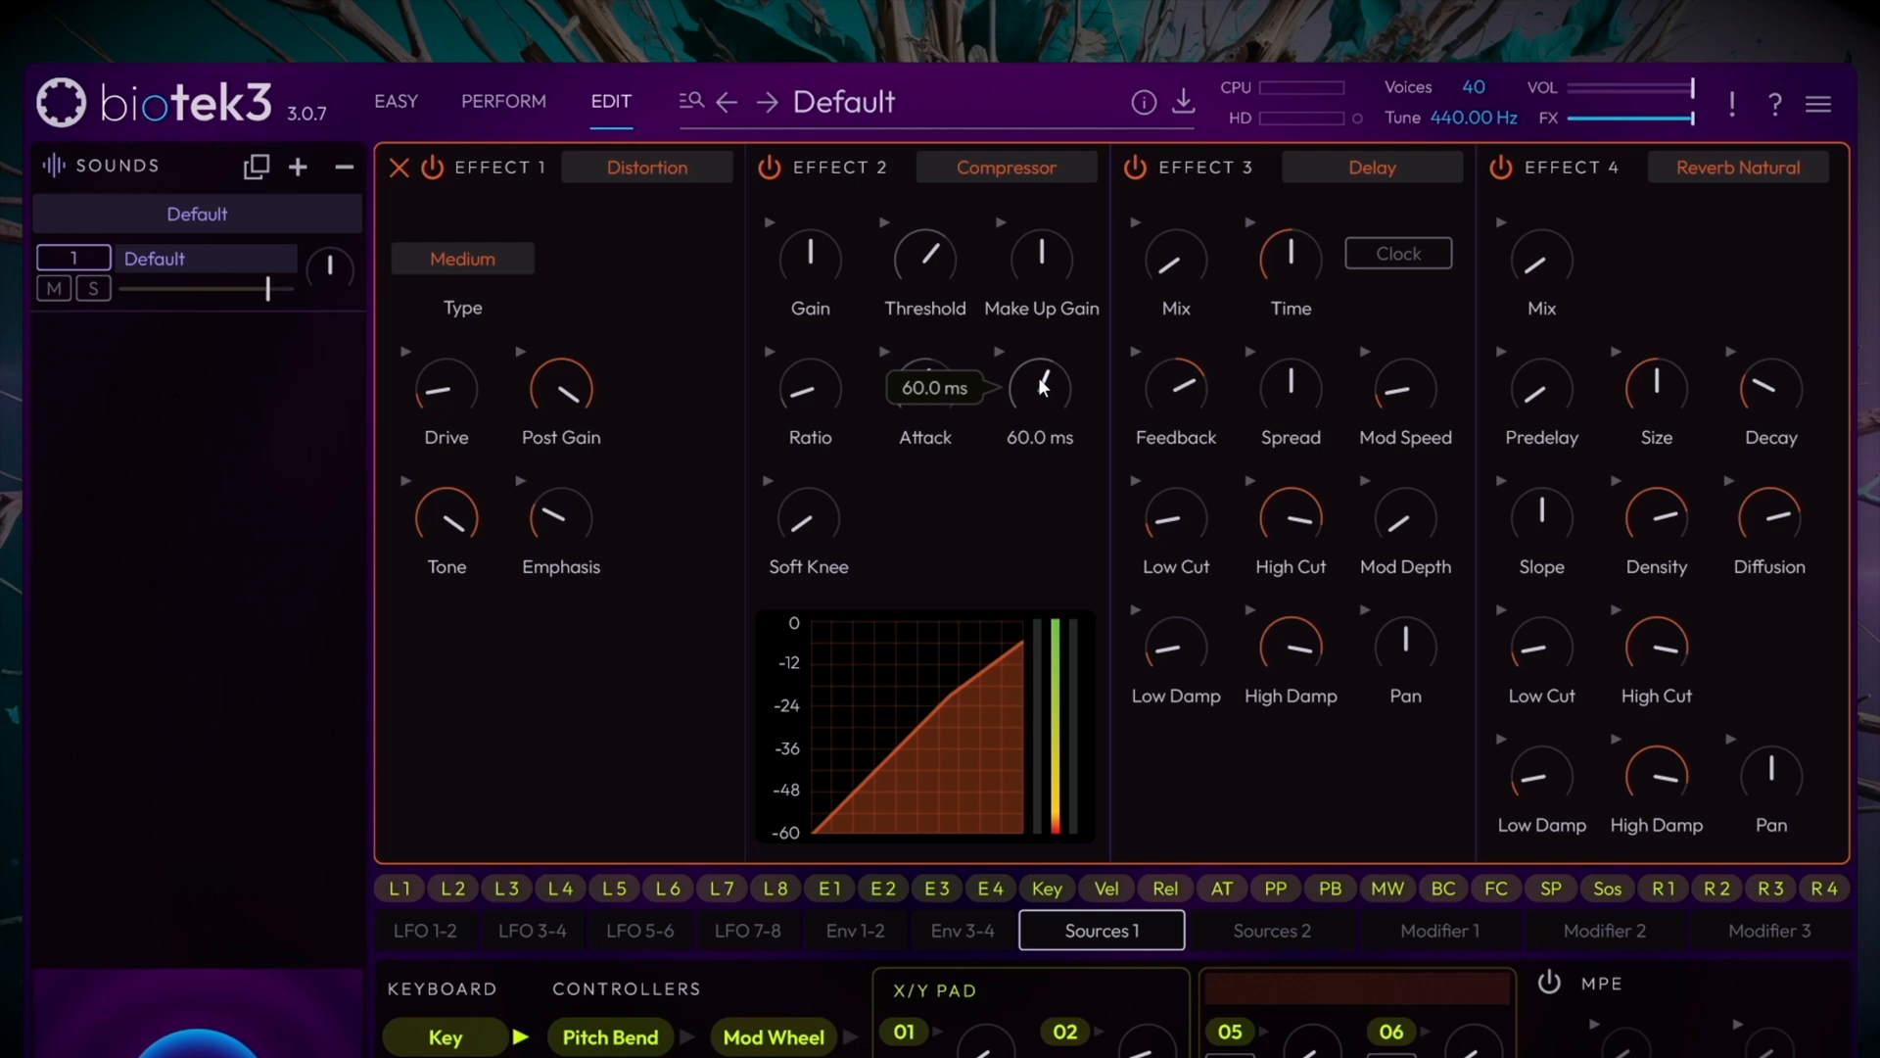
pyautogui.moveTo(1040, 389); pyautogui.dragTo(1040, 407)
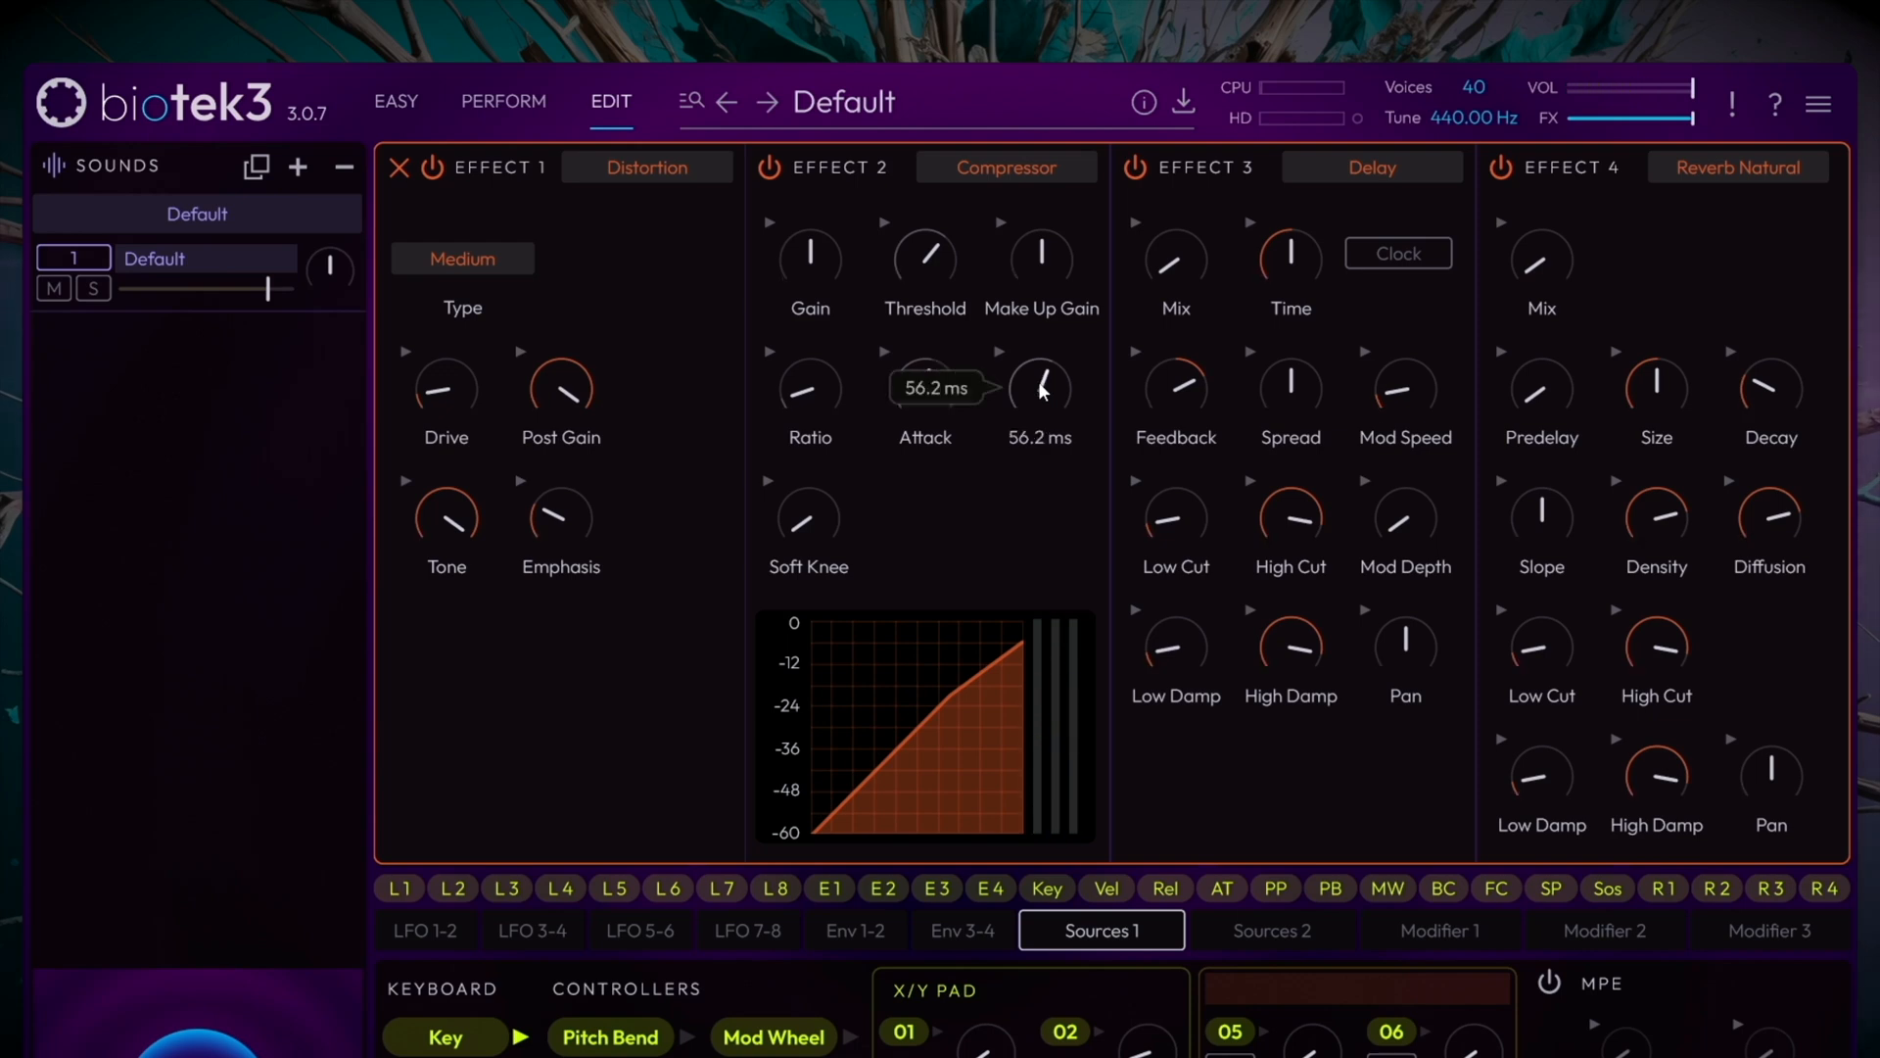
pyautogui.moveTo(899, 323)
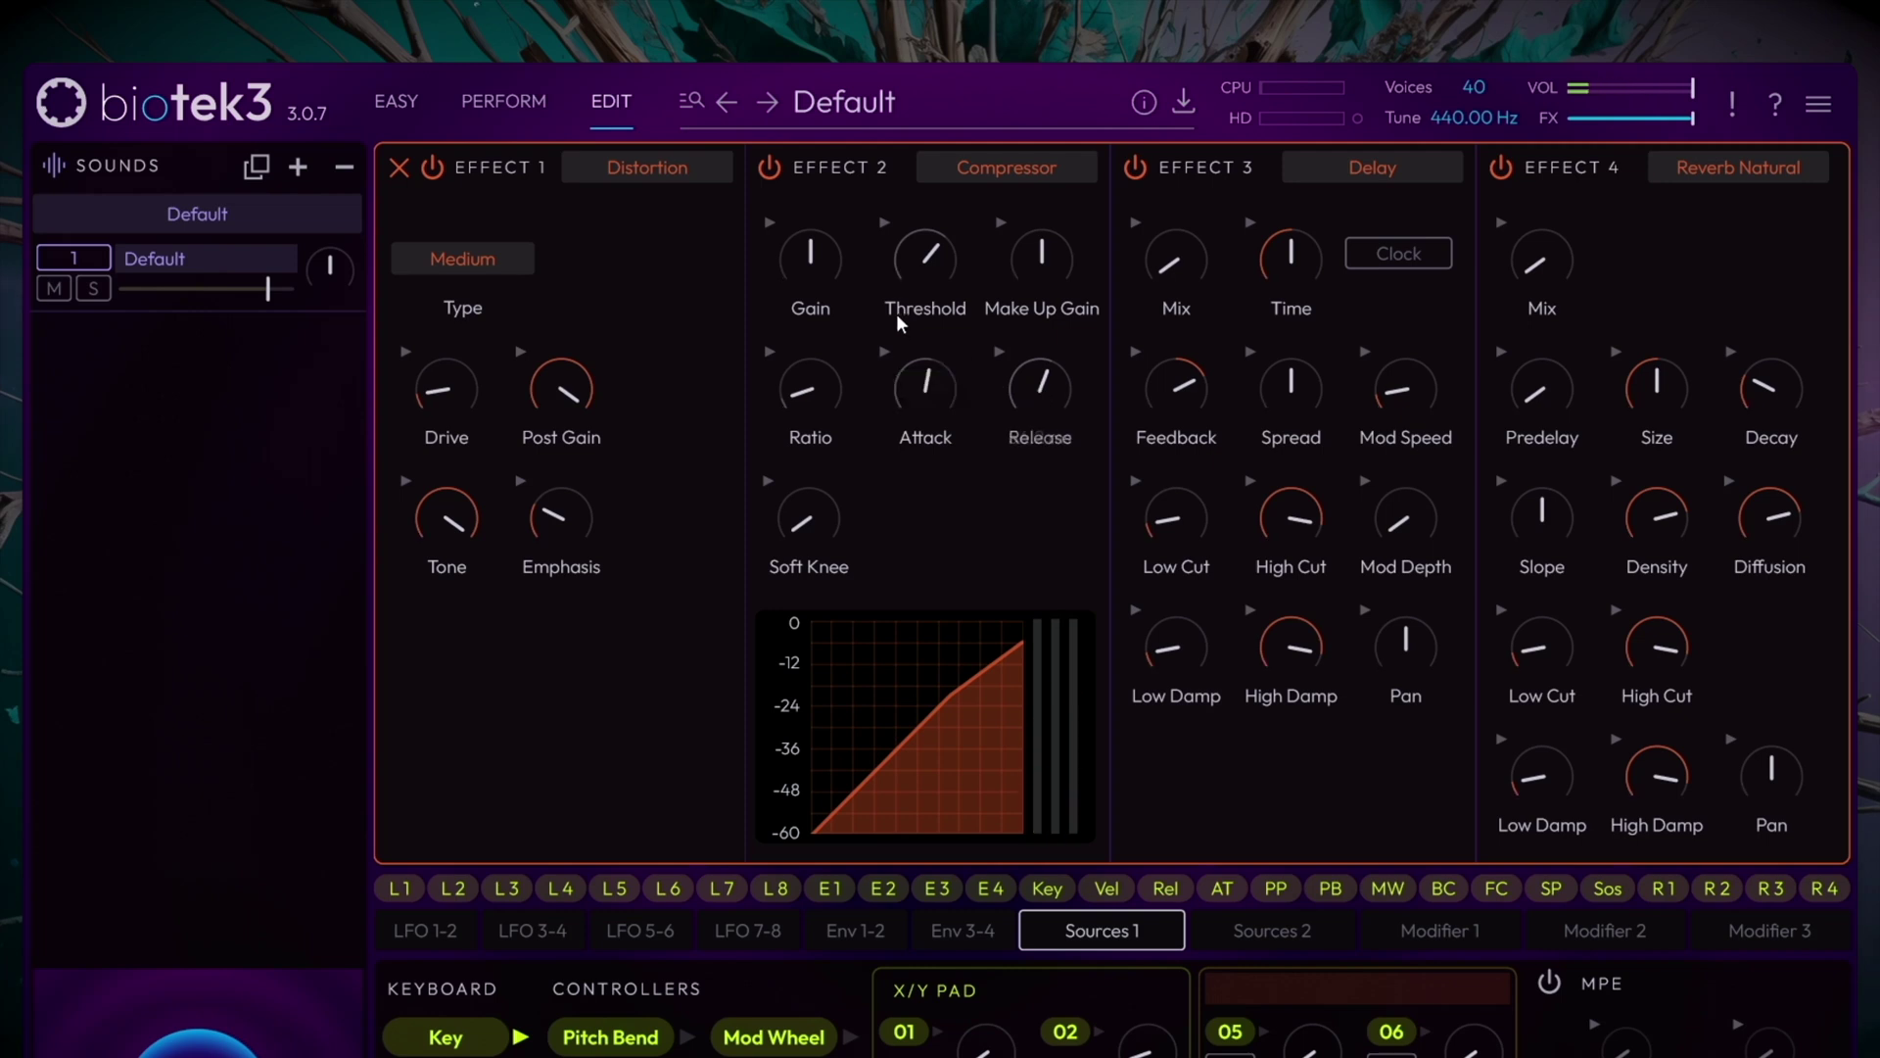
pyautogui.moveTo(809, 390); pyautogui.dragTo(809, 378)
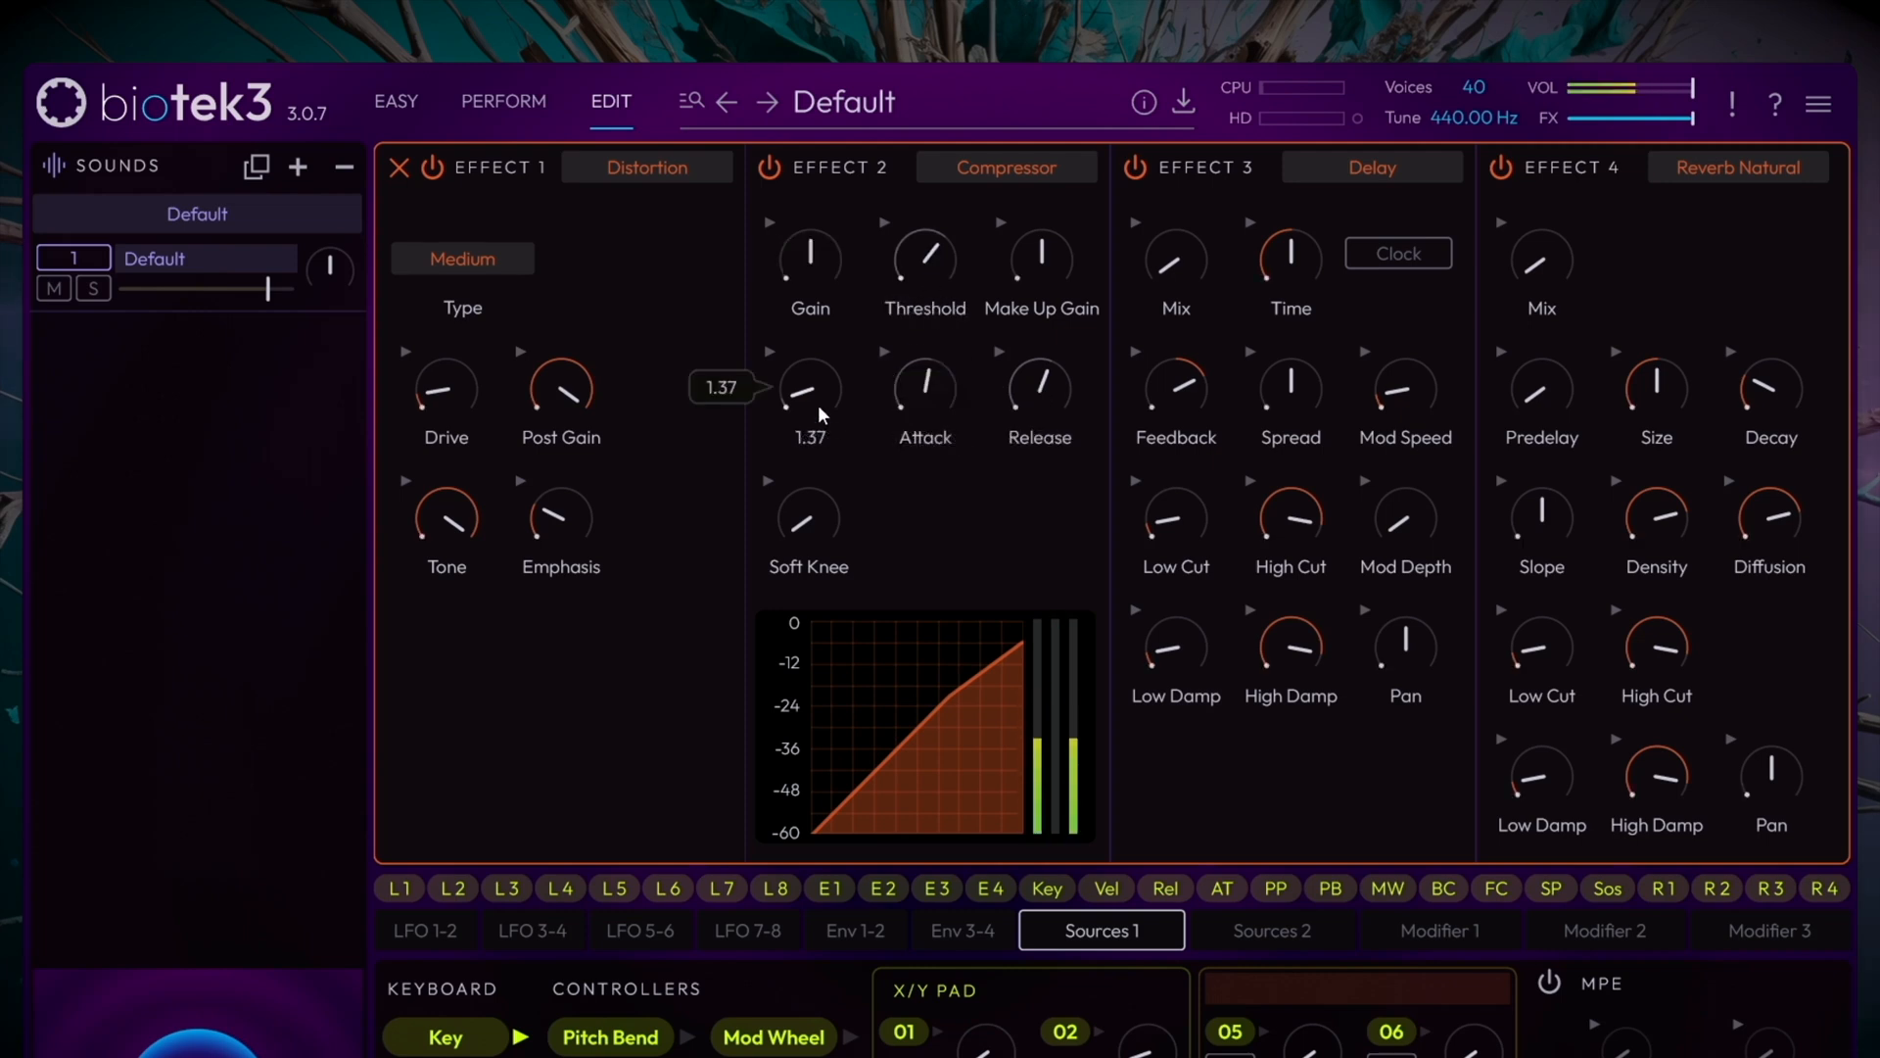
pyautogui.moveTo(809, 389); pyautogui.dragTo(809, 372)
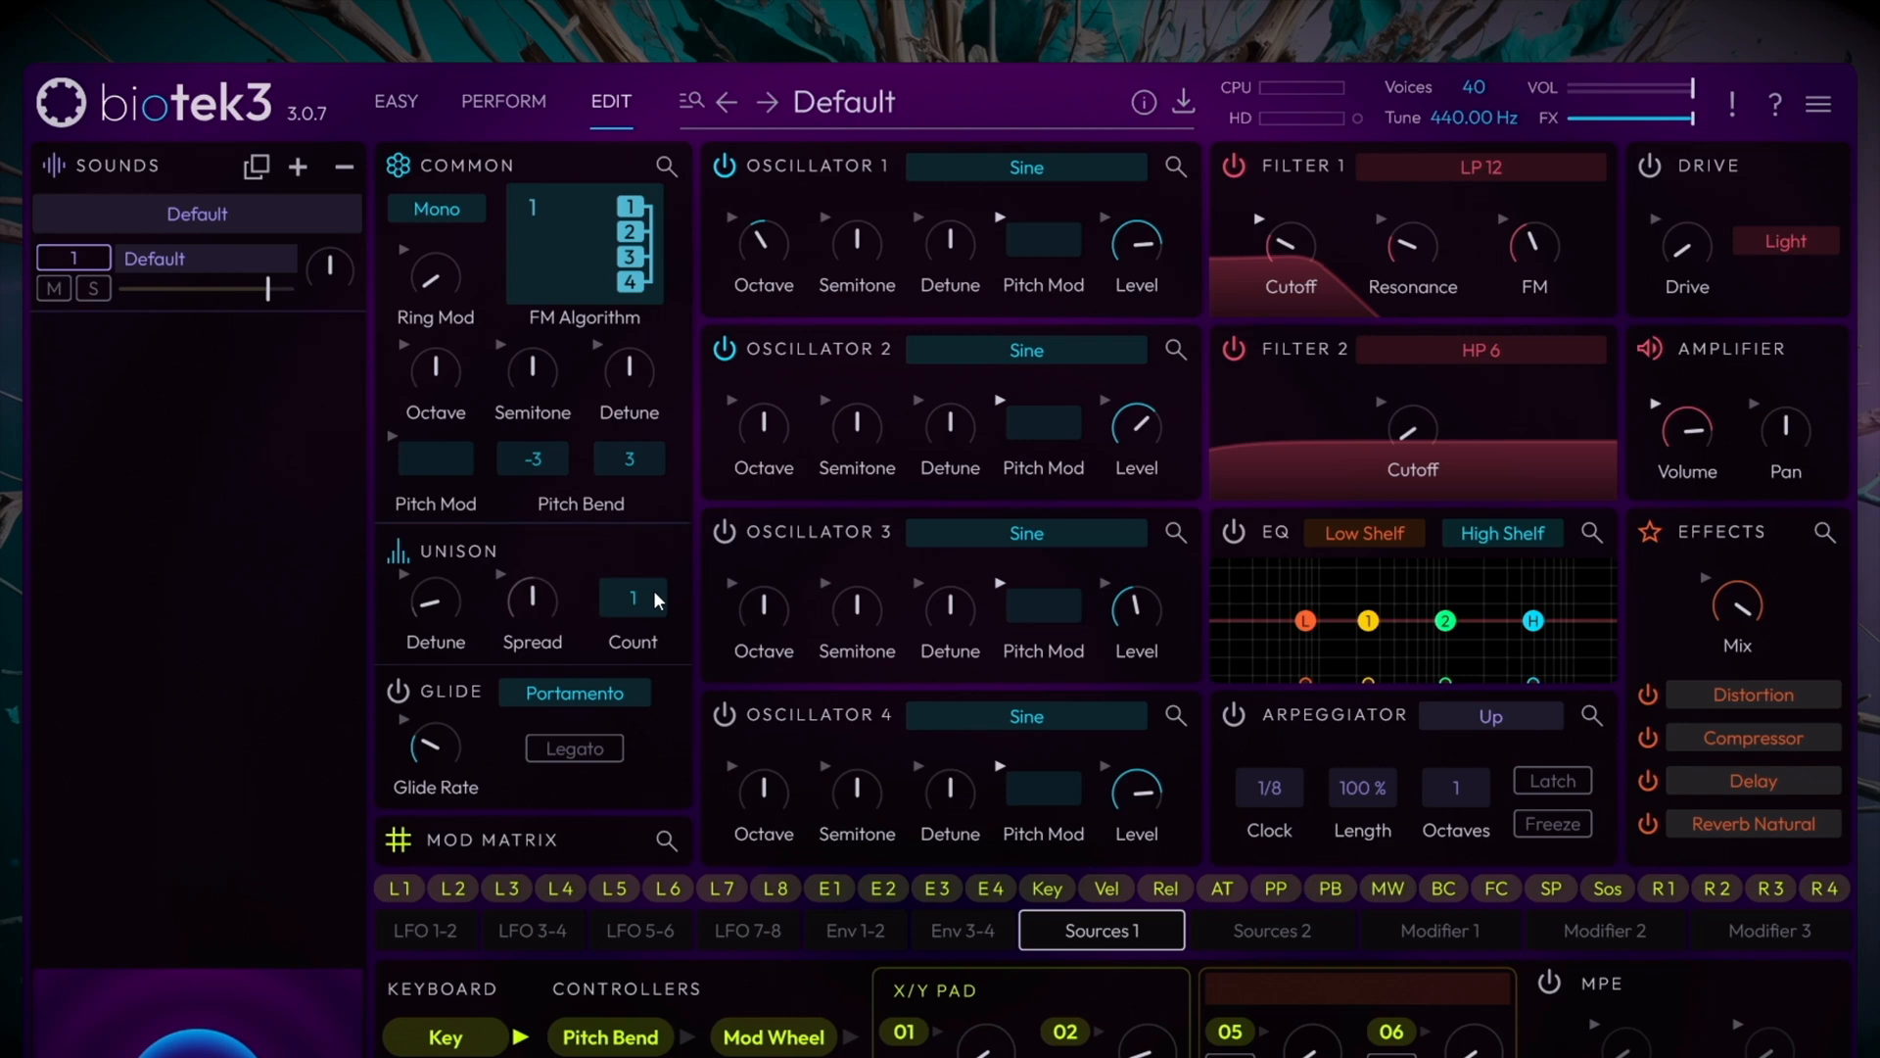
pyautogui.moveTo(648, 603)
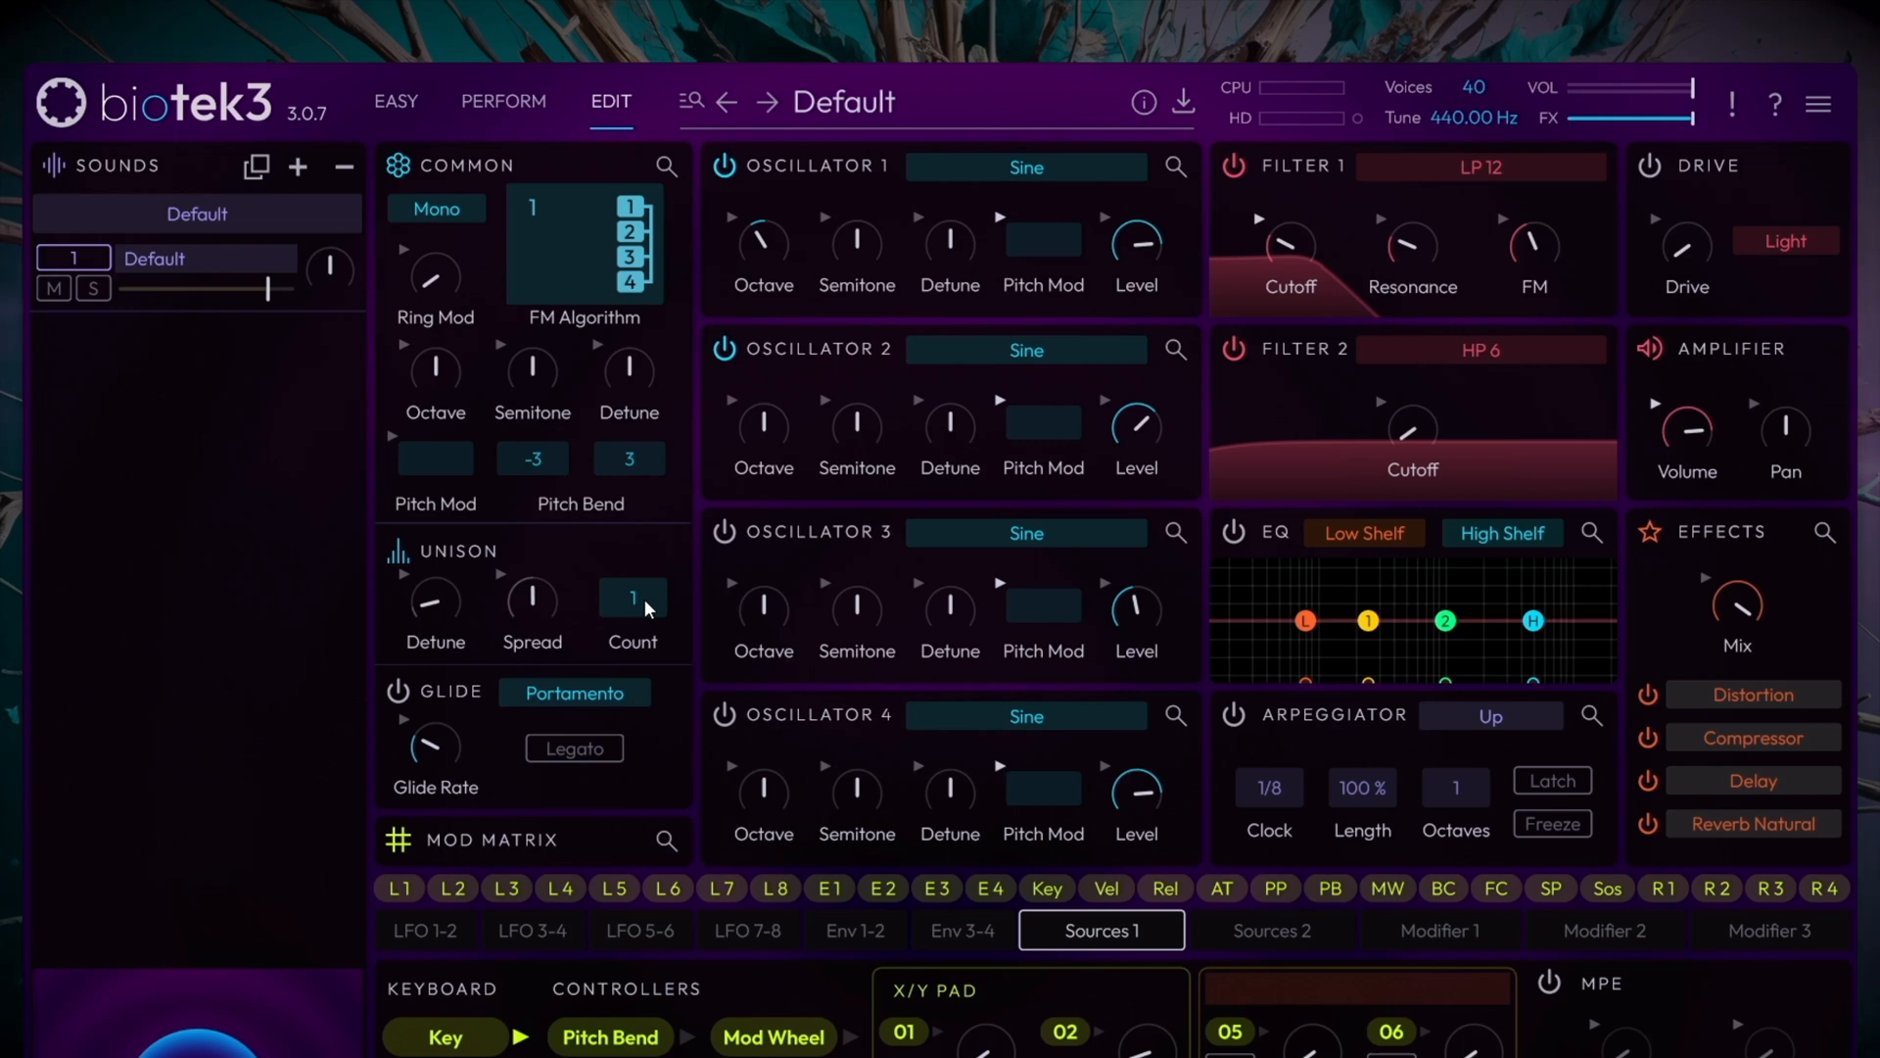
# Set unison to 2 voices with detune about 11.7 and spread near 35%.
pyautogui.moveTo(531, 599); pyautogui.dragTo(531, 576)
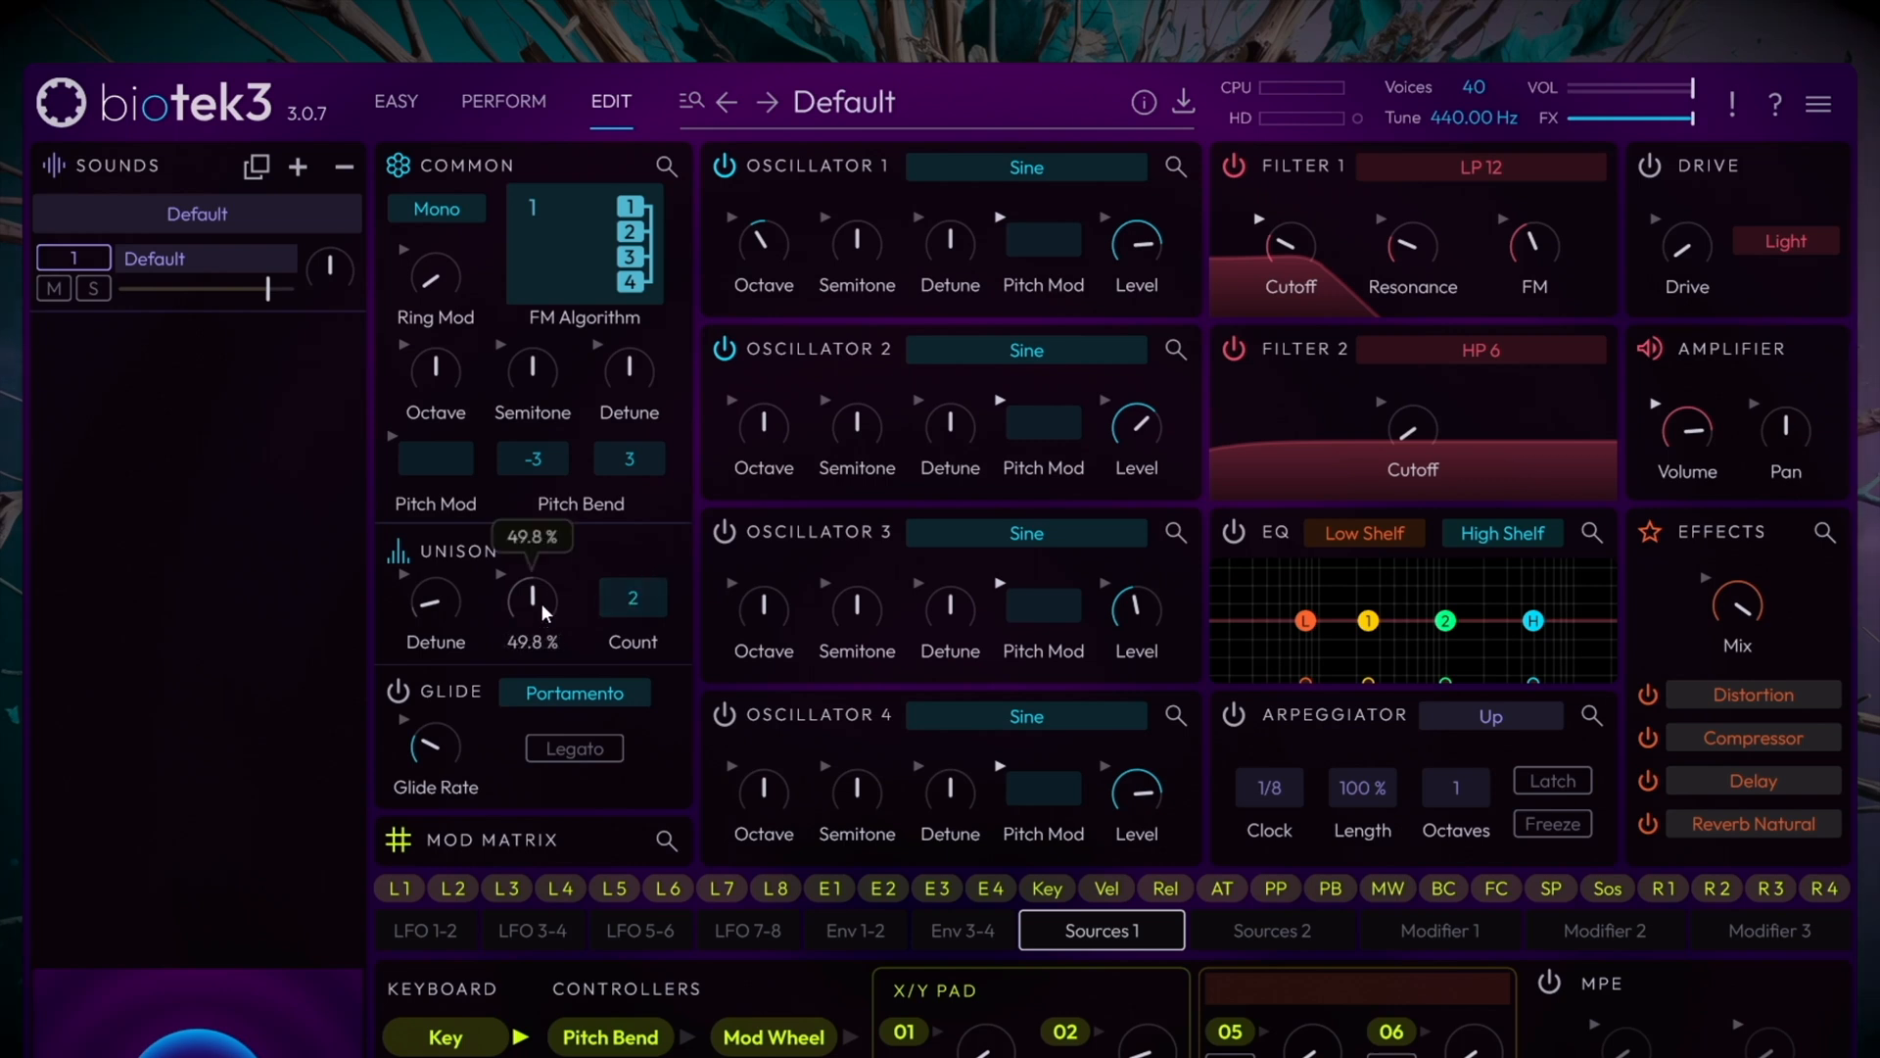
pyautogui.moveTo(531, 596); pyautogui.dragTo(531, 623)
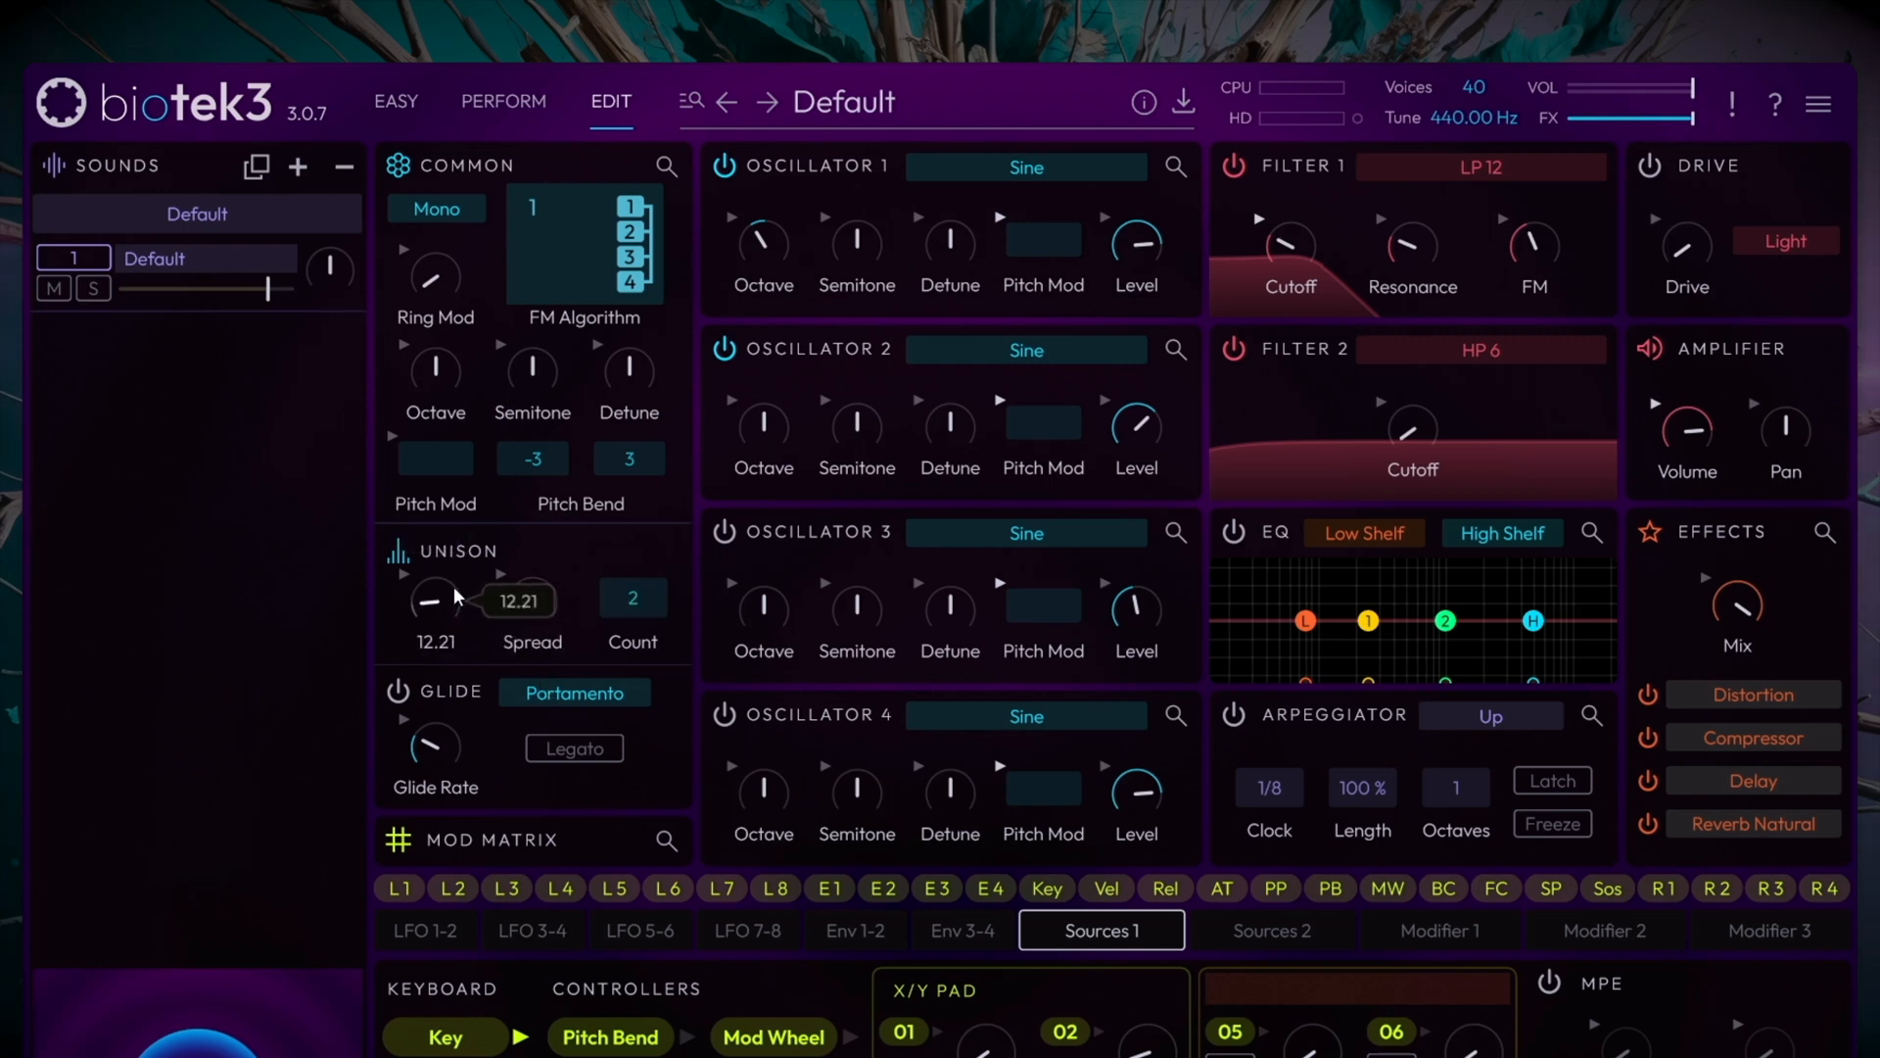
pyautogui.moveTo(434, 599); pyautogui.dragTo(435, 611)
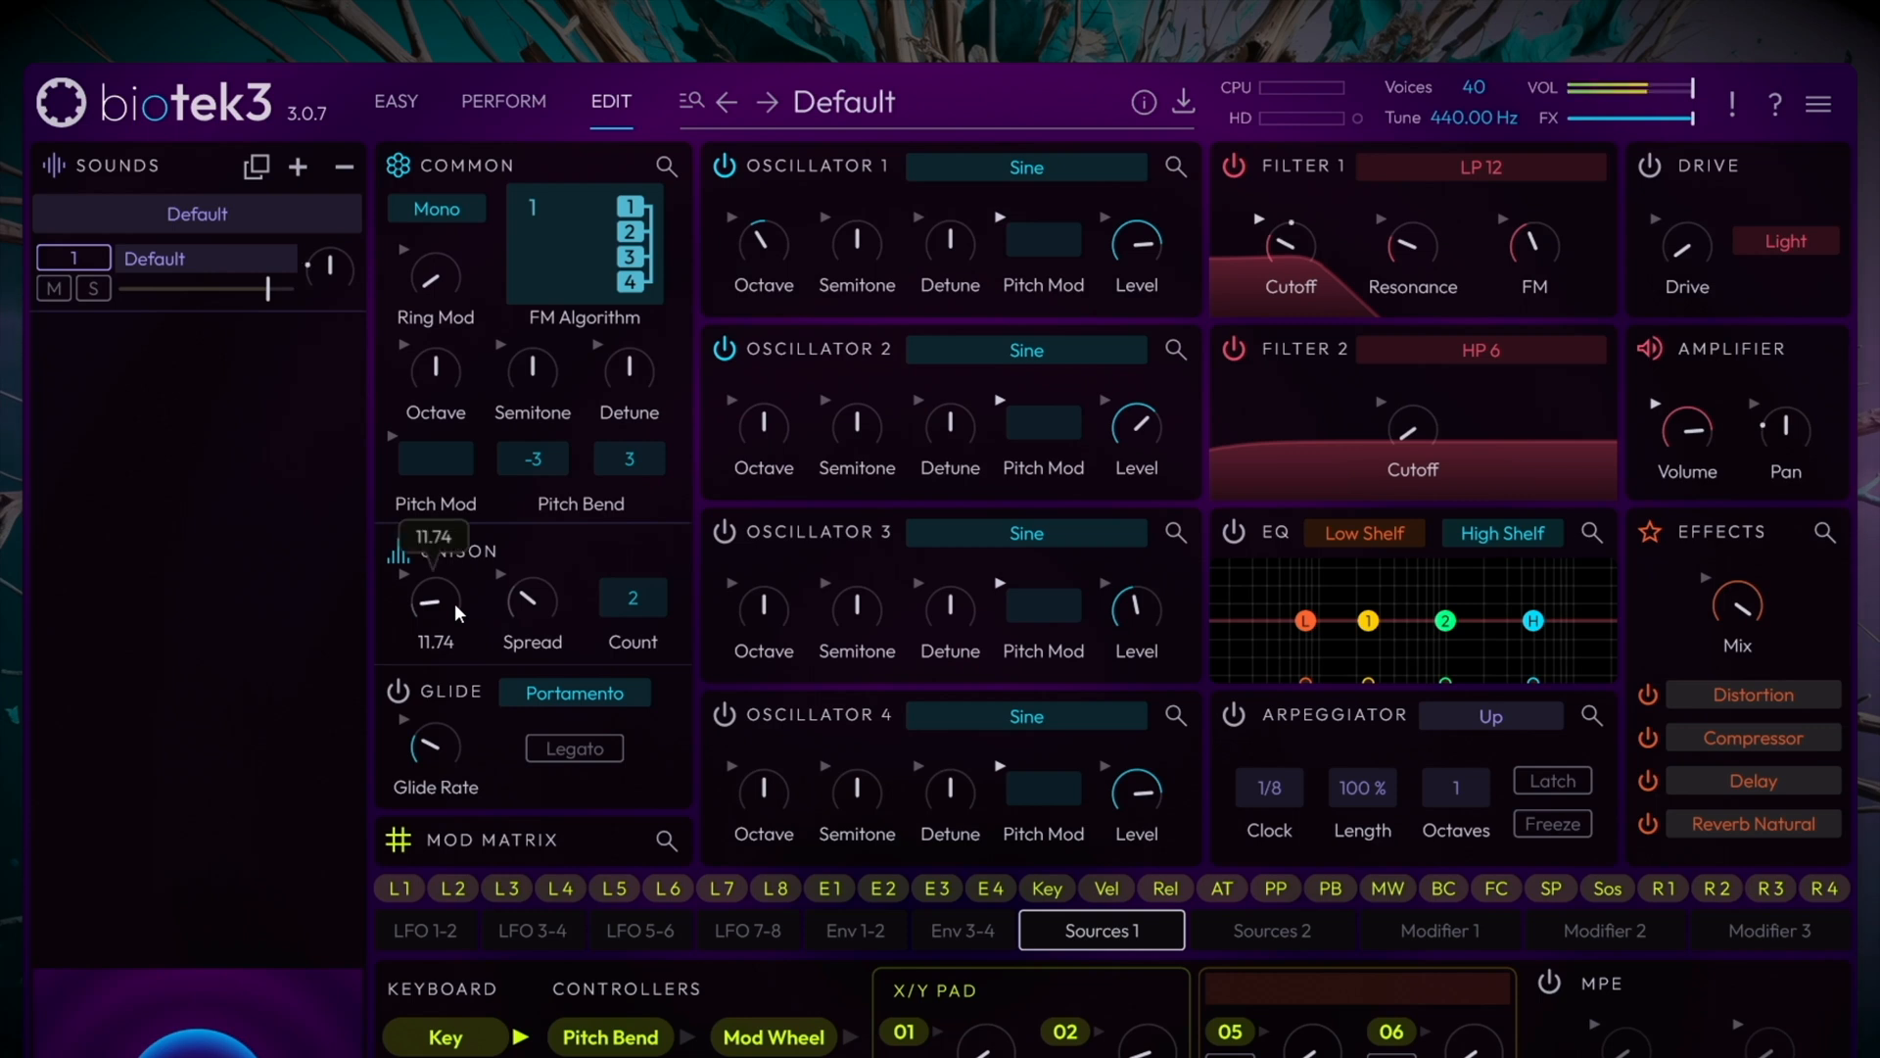
pyautogui.moveTo(531, 597); pyautogui.dragTo(531, 576)
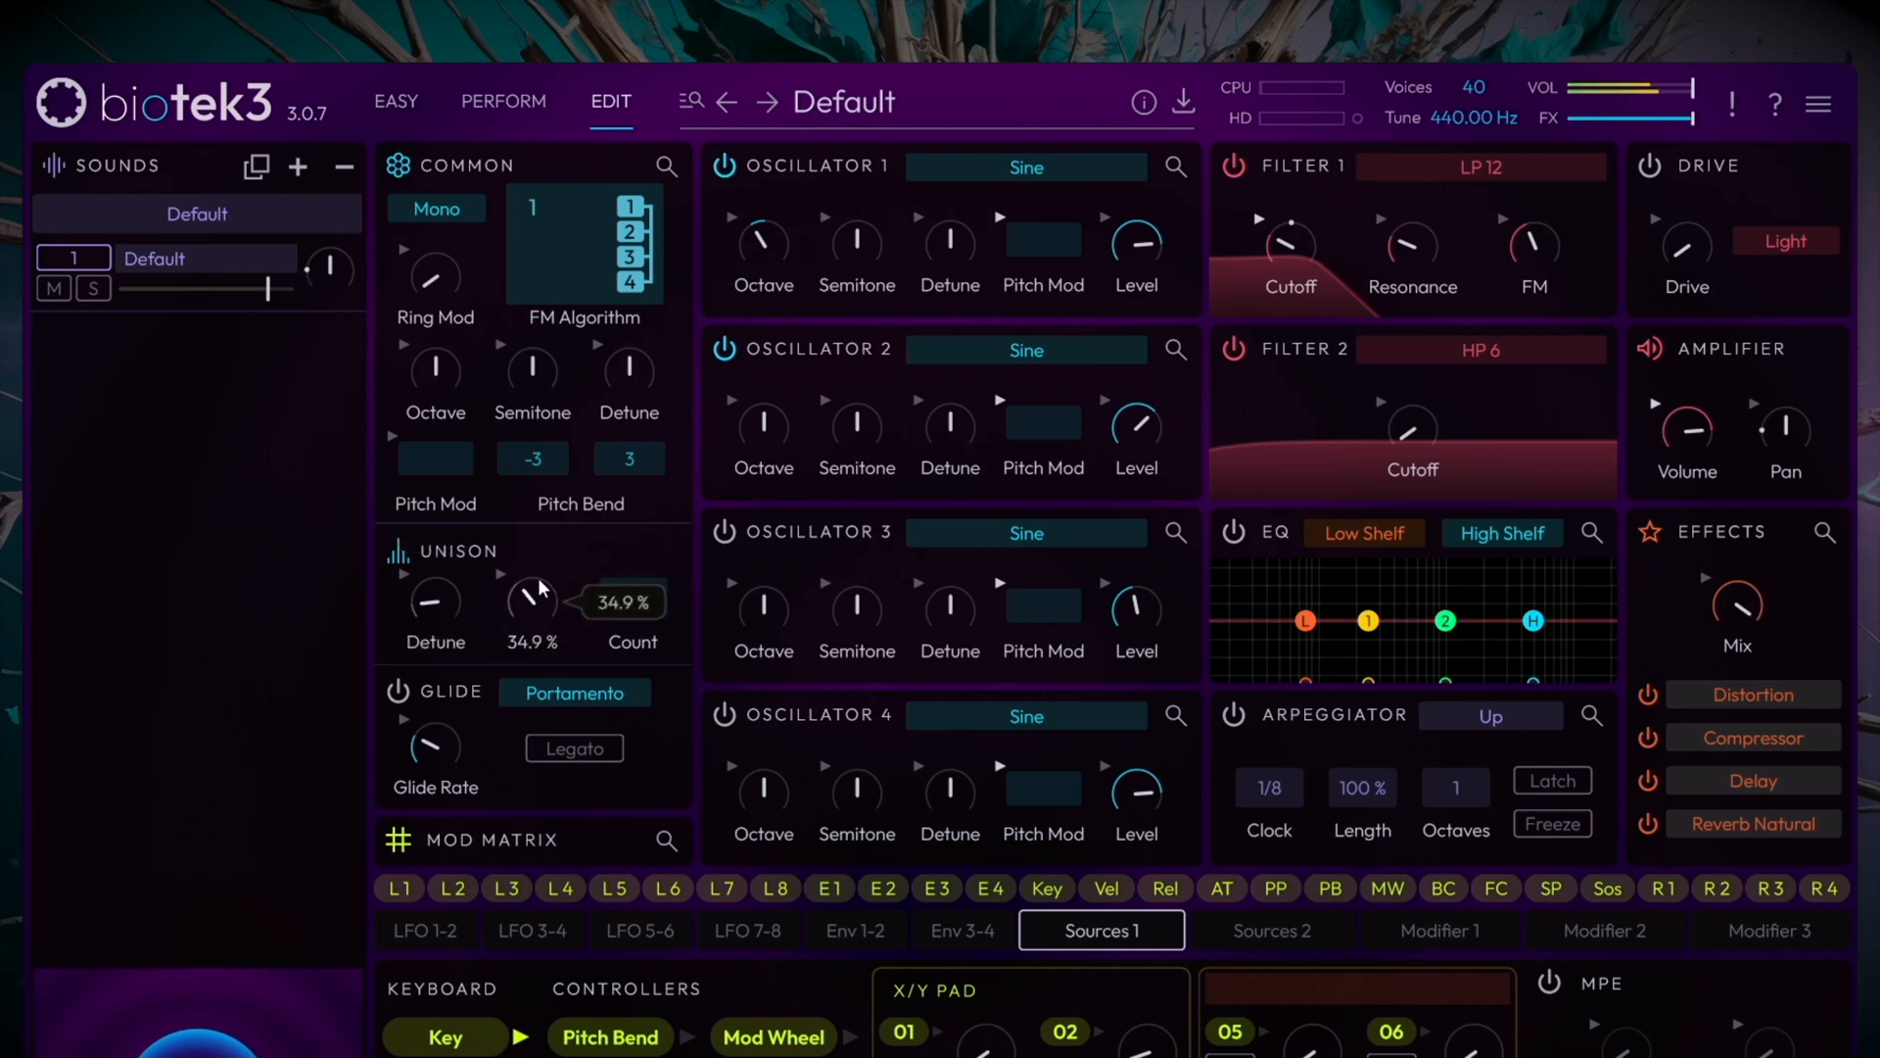
pyautogui.moveTo(531, 599); pyautogui.dragTo(531, 564)
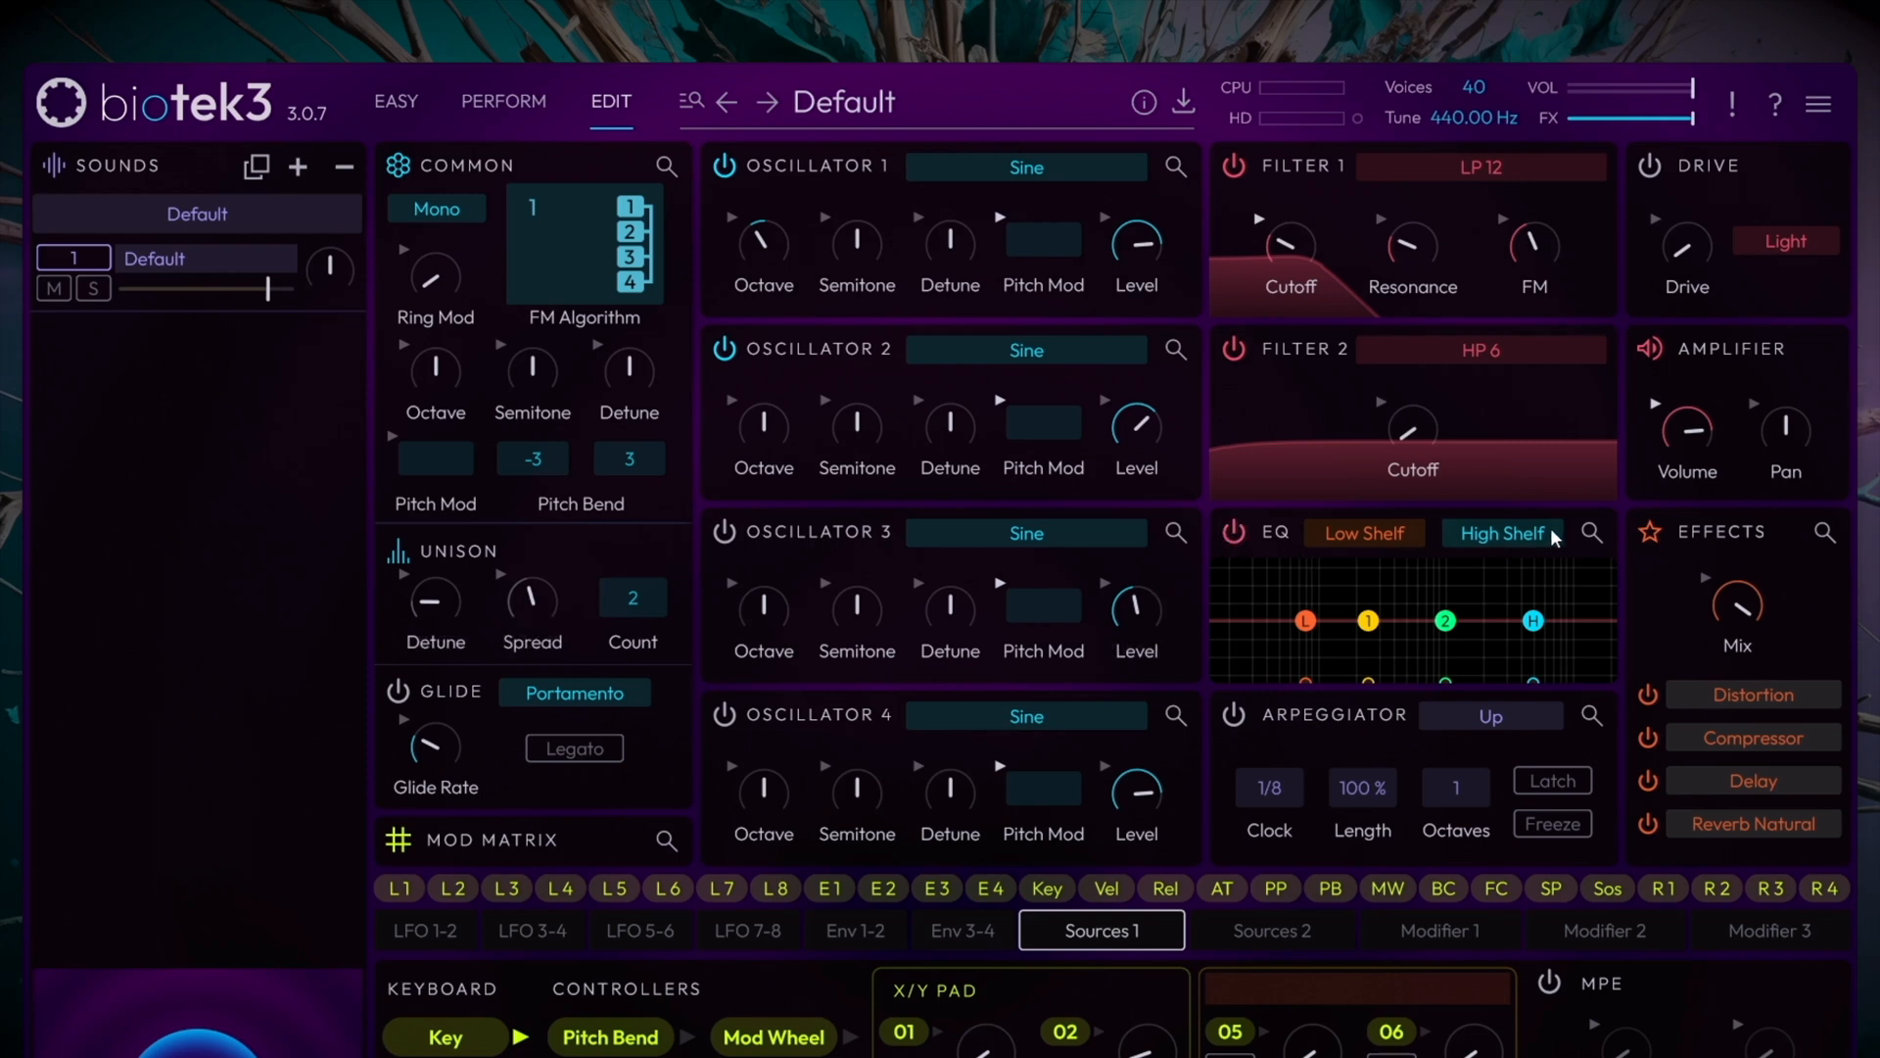
pyautogui.moveTo(1598, 542)
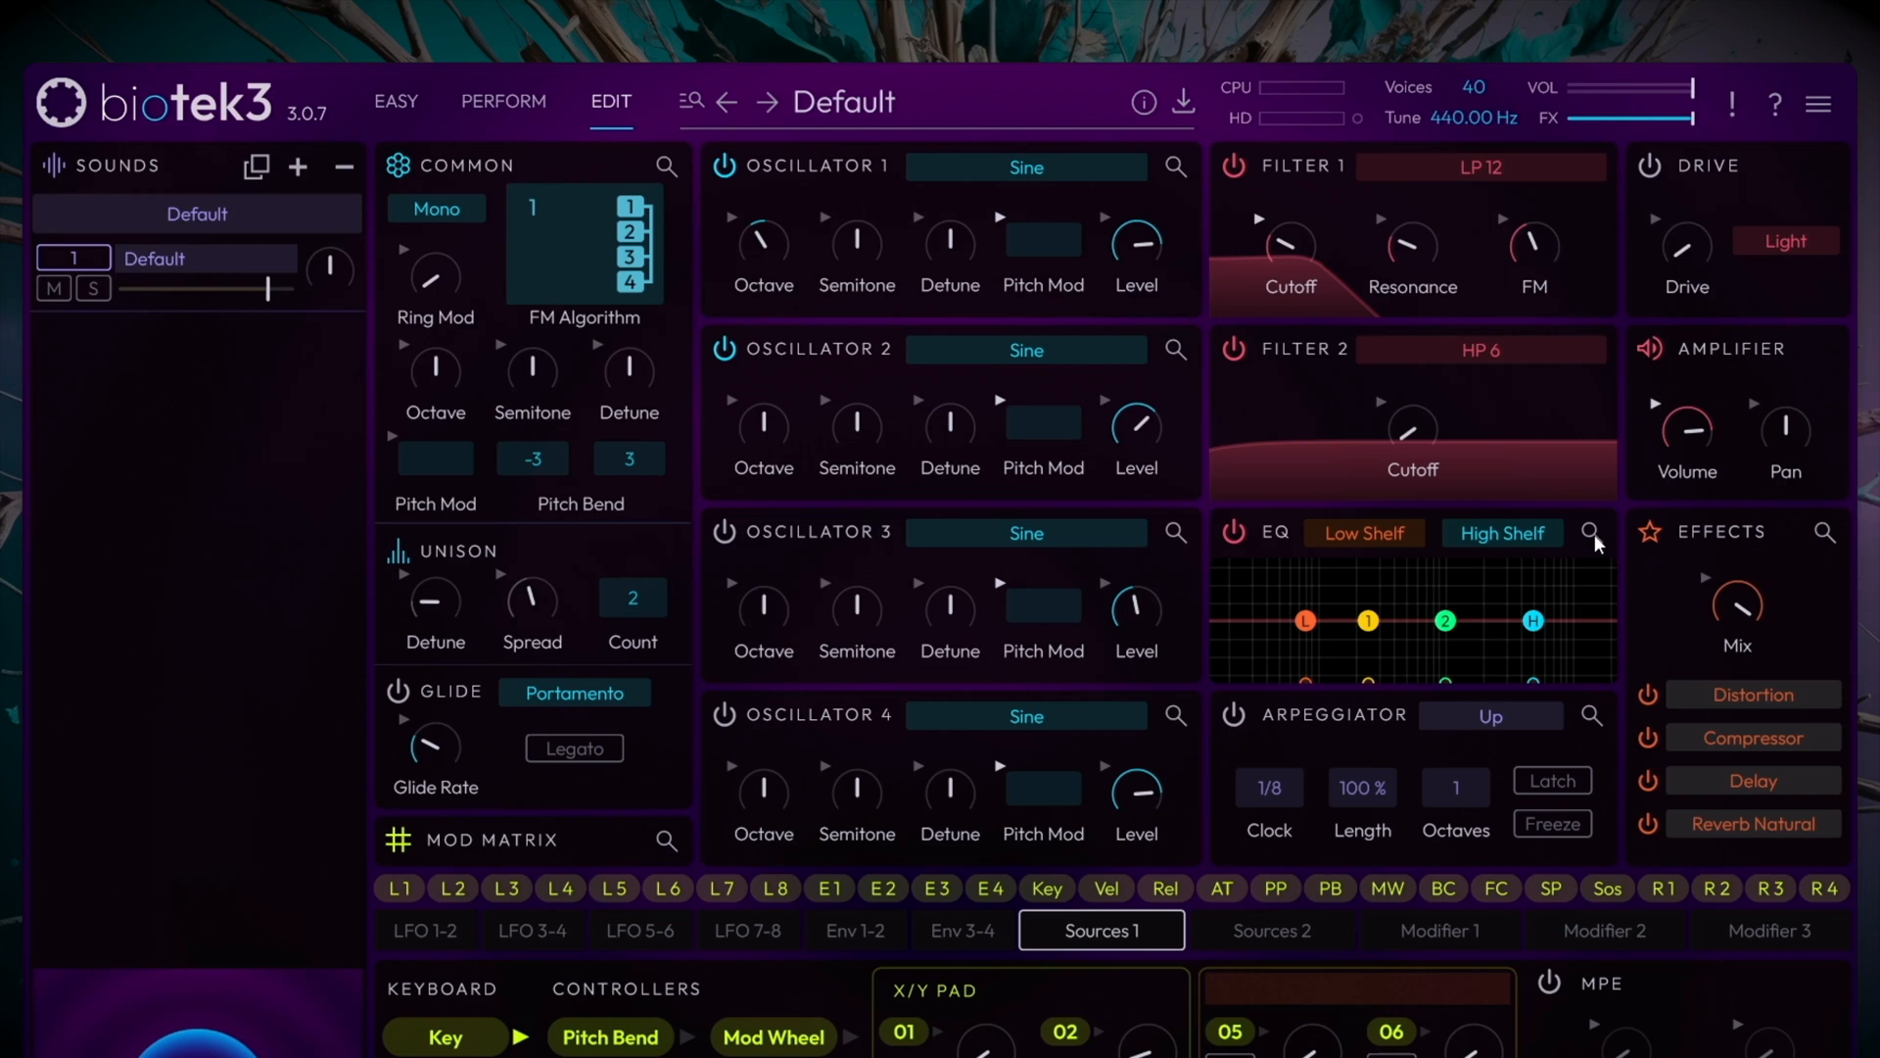
# In the full EQ editor, make the low band a low cut set near 48 Hz.
pyautogui.click(1363, 532)
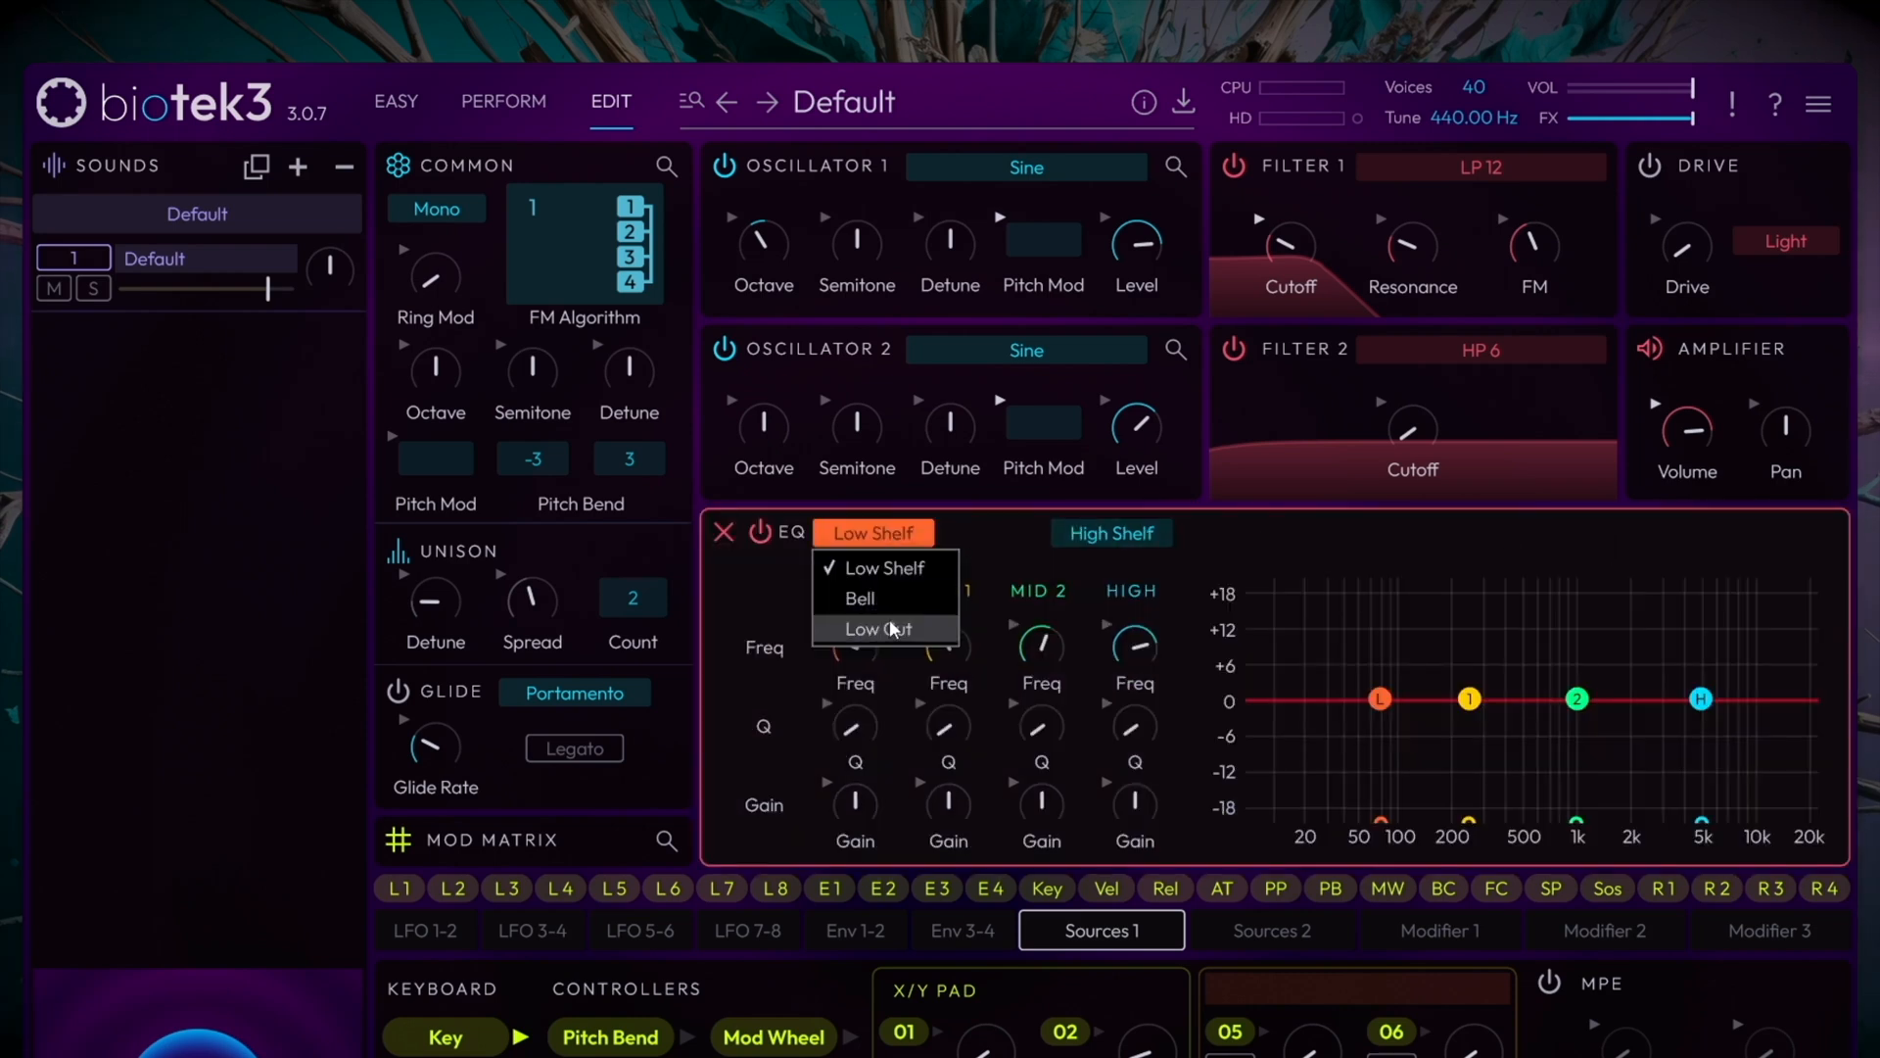
pyautogui.click(876, 630)
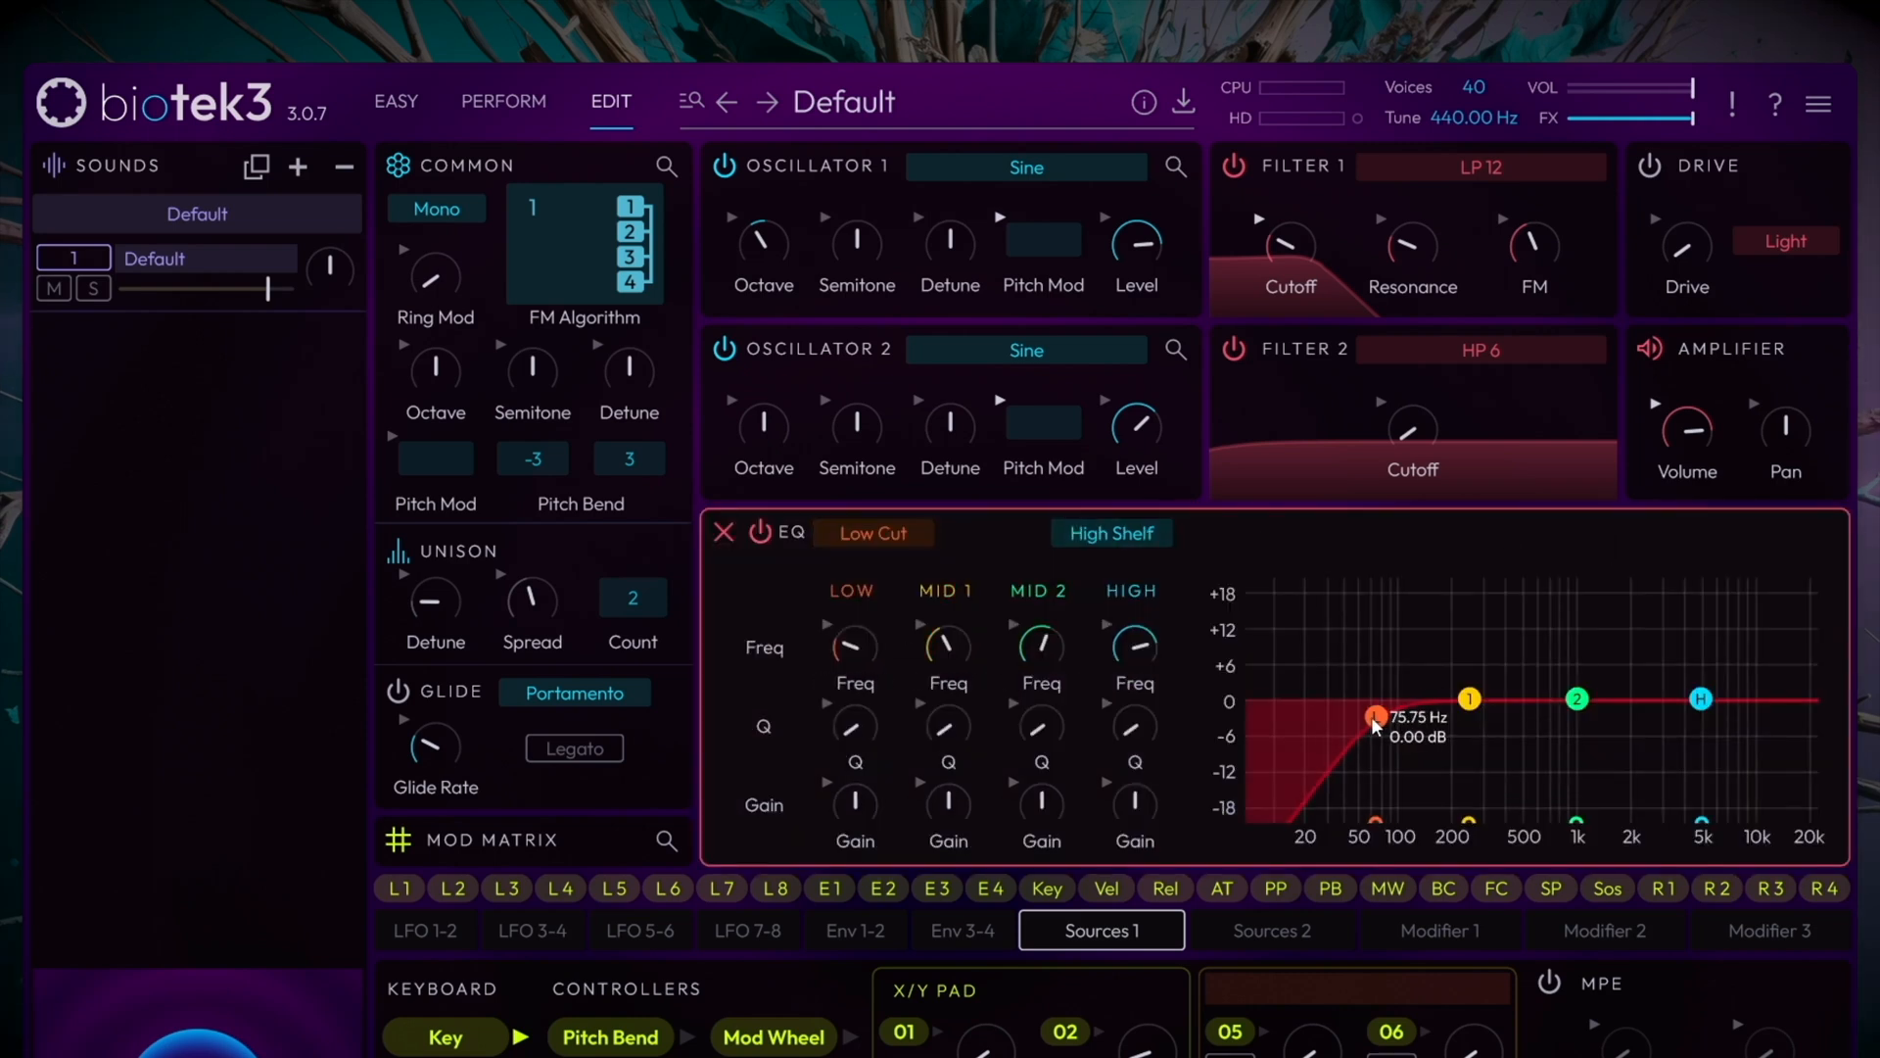
pyautogui.moveTo(1375, 717); pyautogui.dragTo(1339, 717)
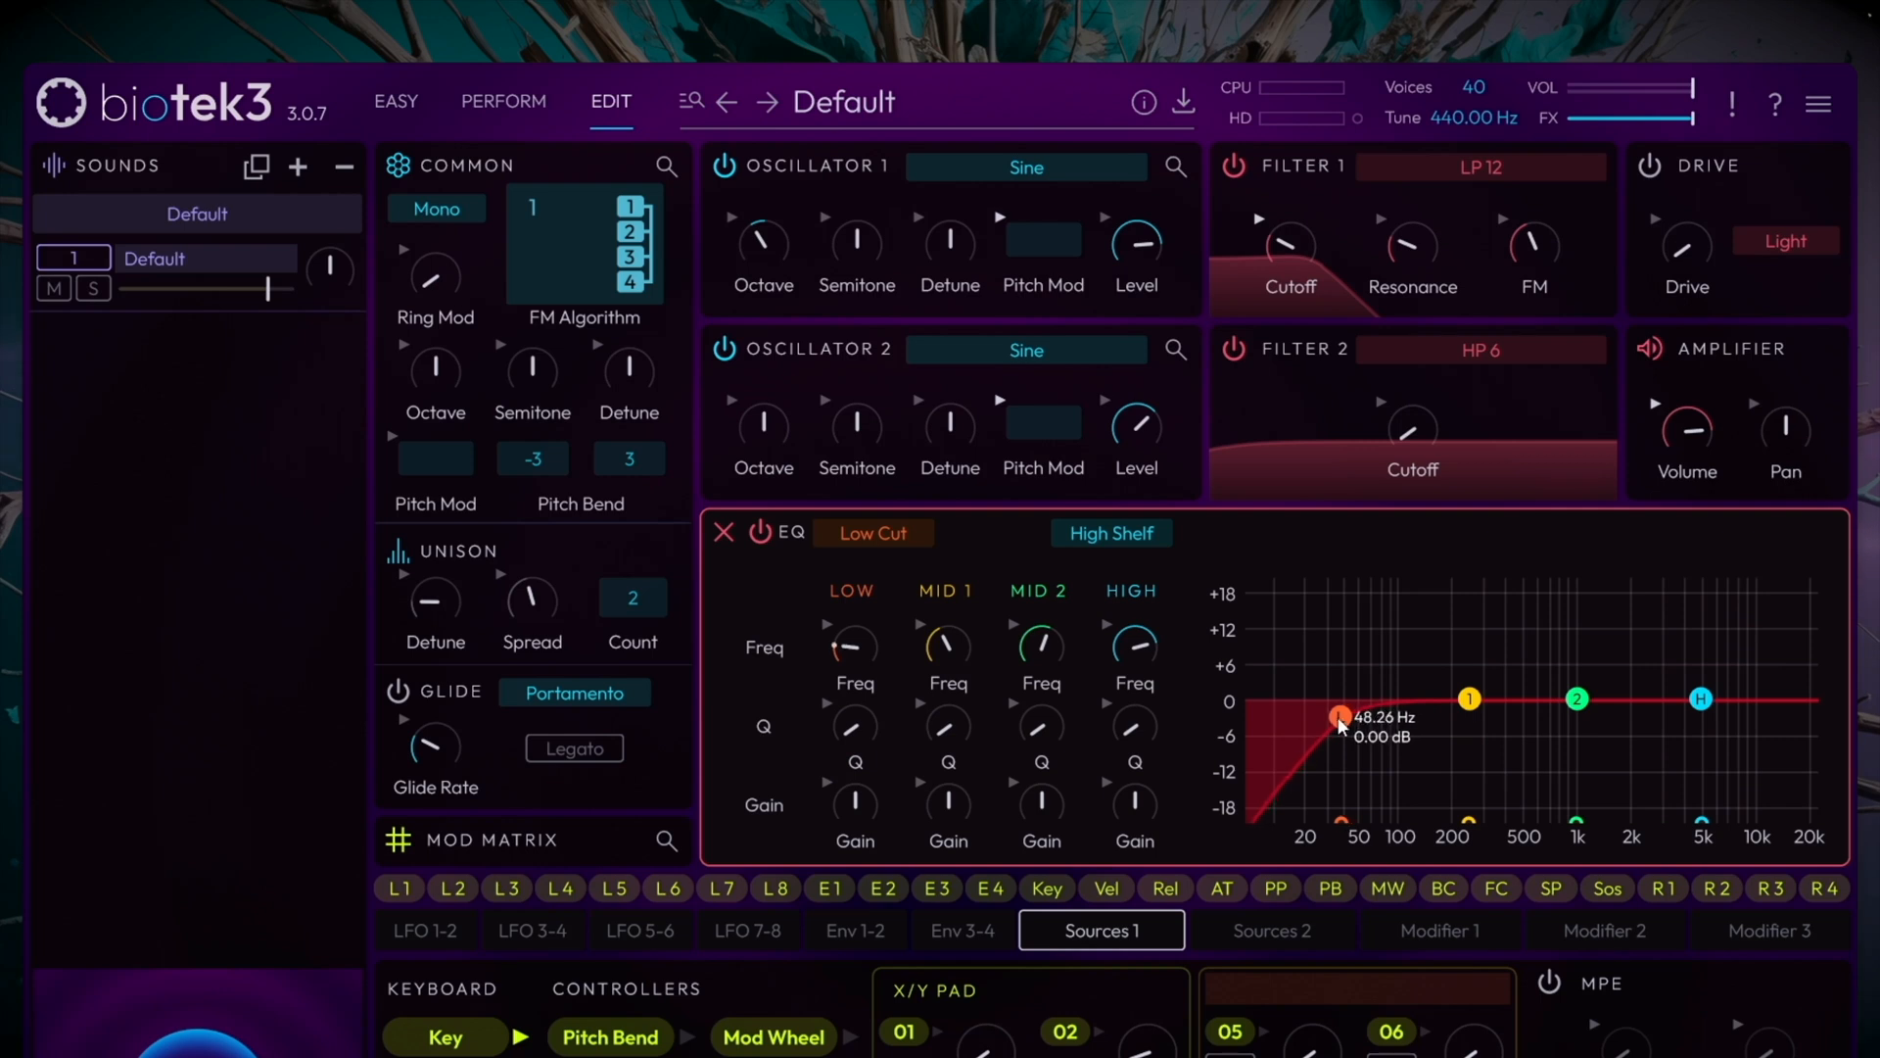
pyautogui.moveTo(1339, 717); pyautogui.dragTo(1331, 717)
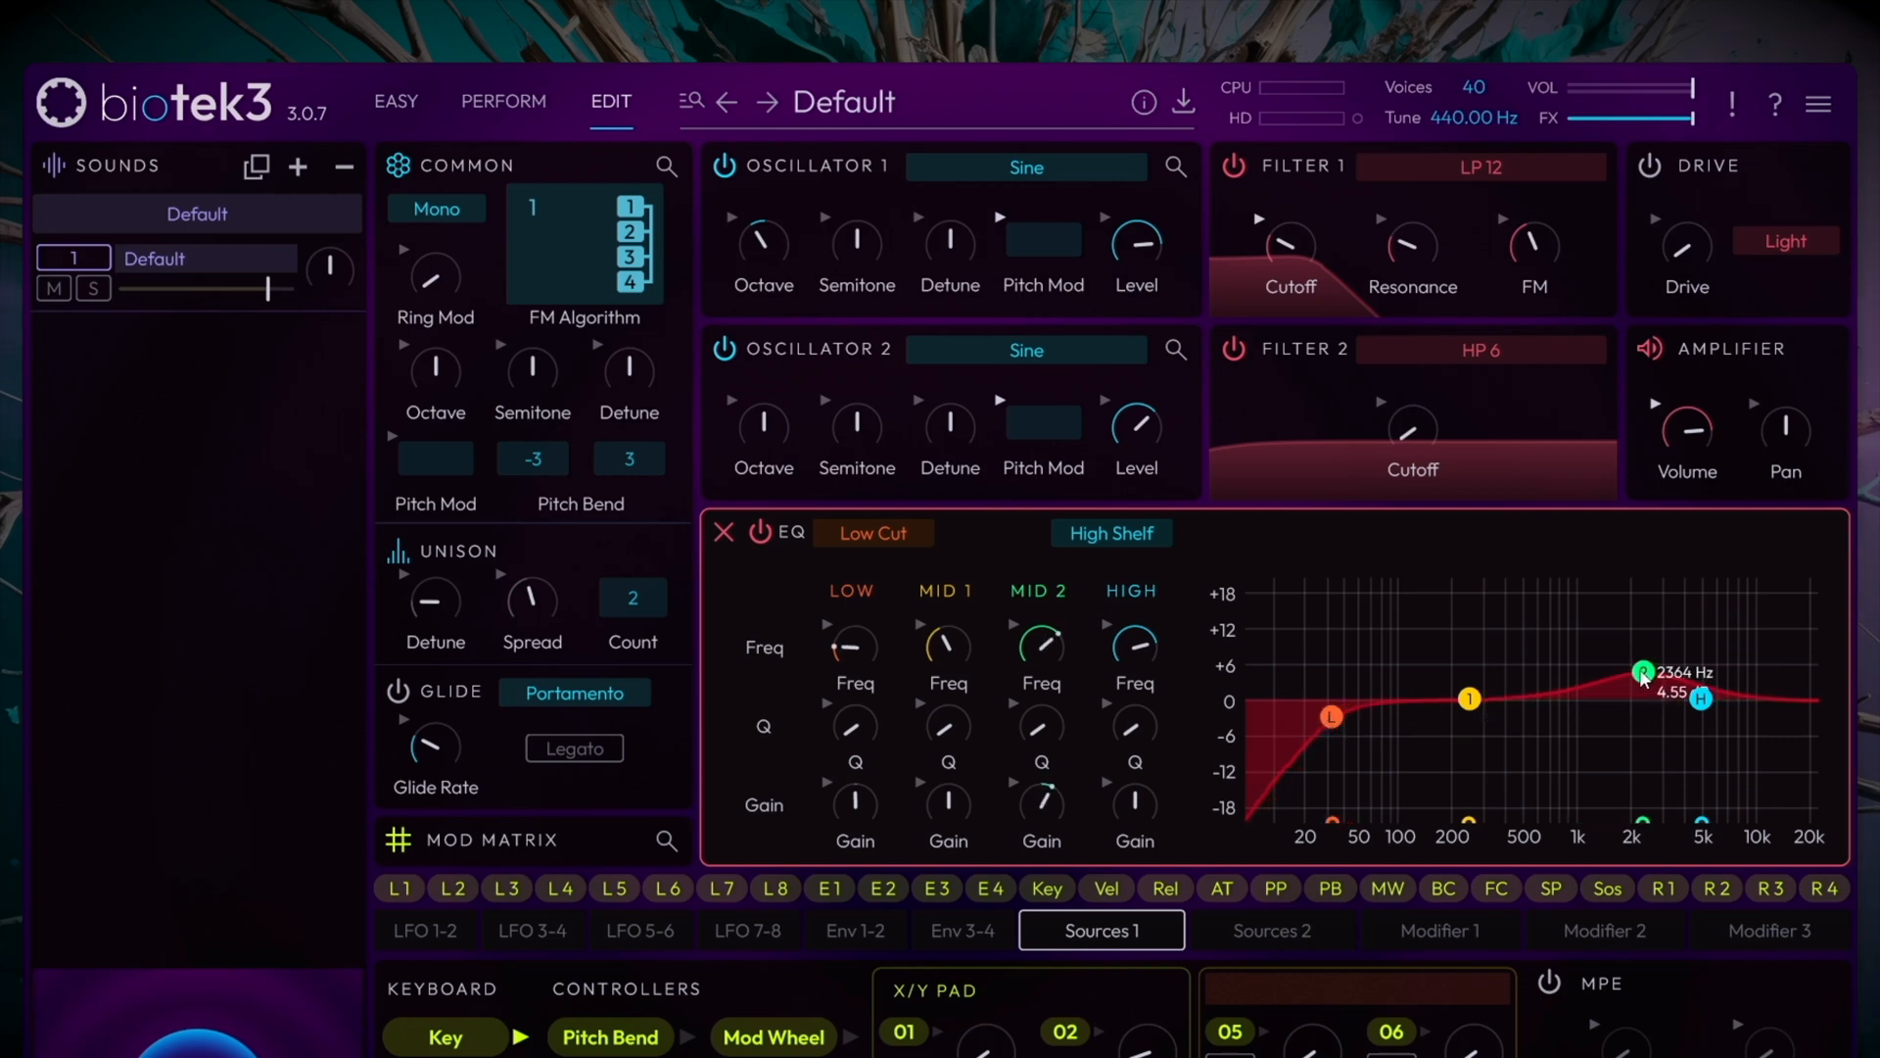
# Boost the second mid band around 2.3 kHz by about 5.4 dB for presence.
pyautogui.moveTo(1643, 672); pyautogui.dragTo(1639, 668)
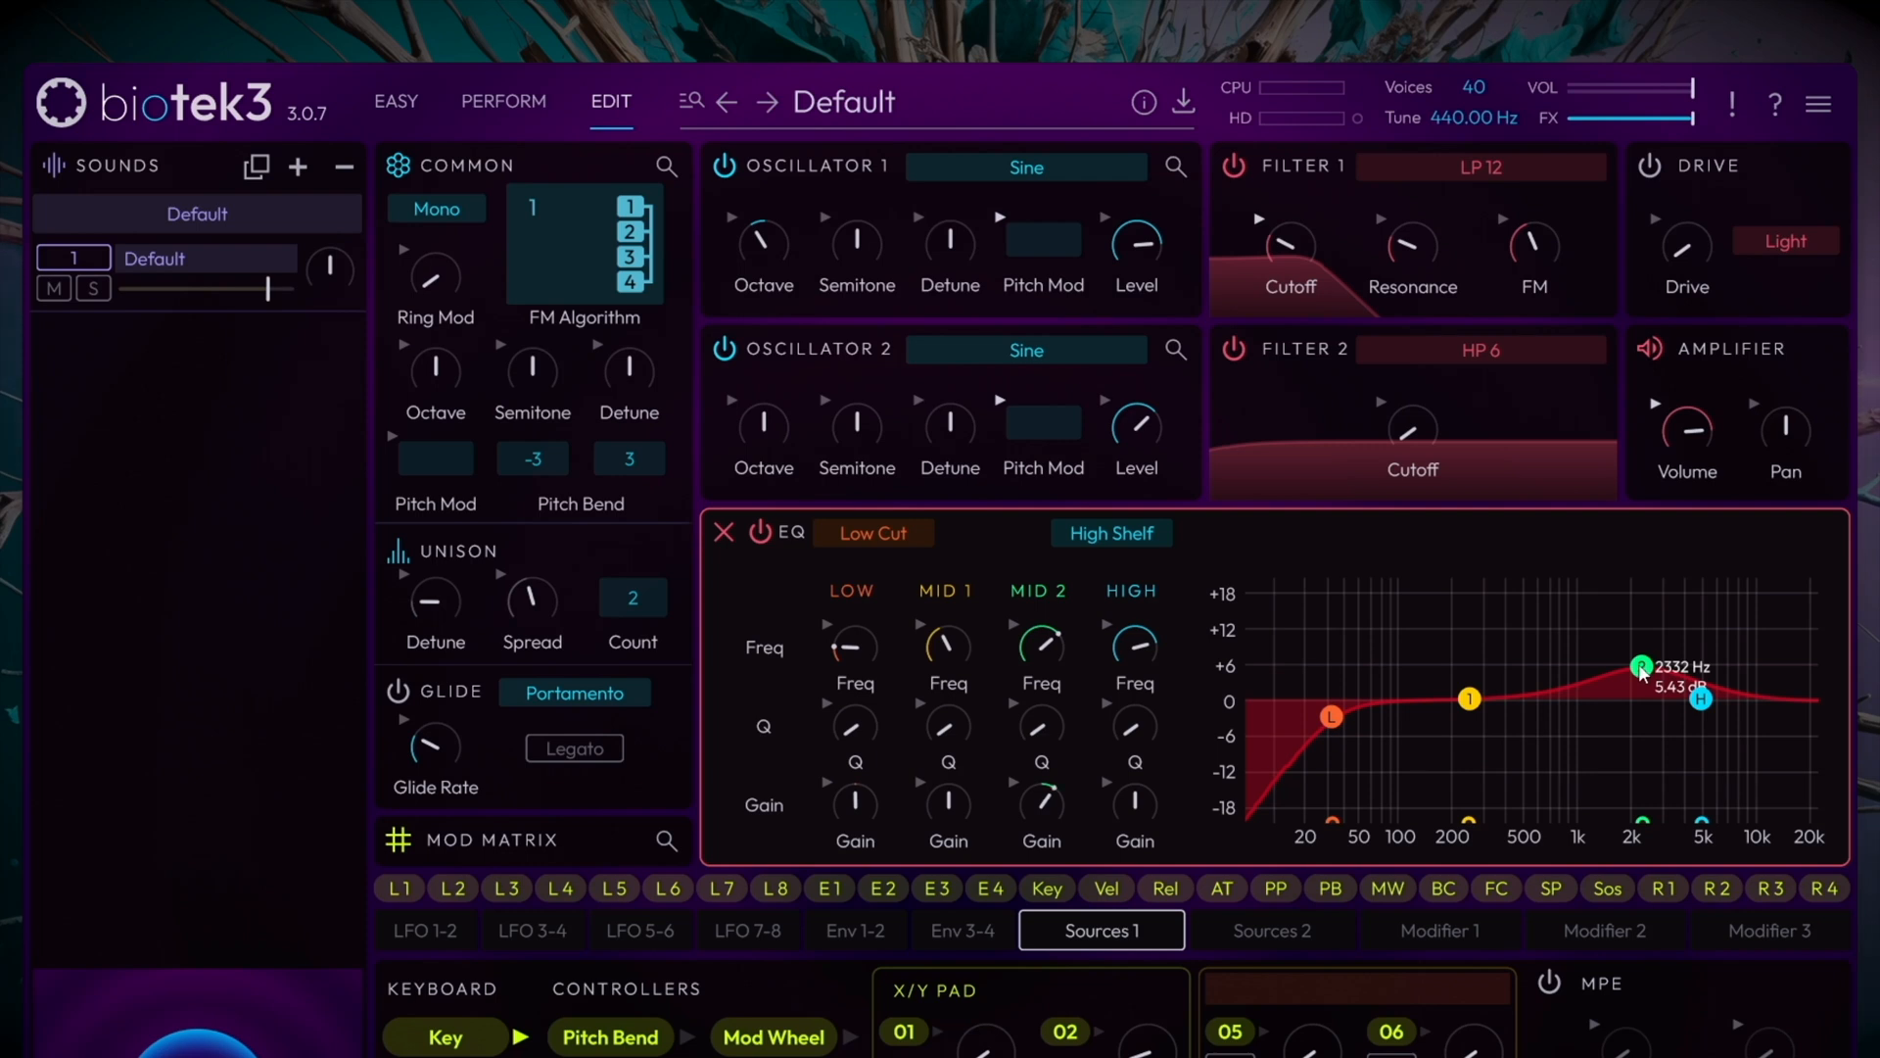
pyautogui.moveTo(1643, 669); pyautogui.dragTo(1637, 664)
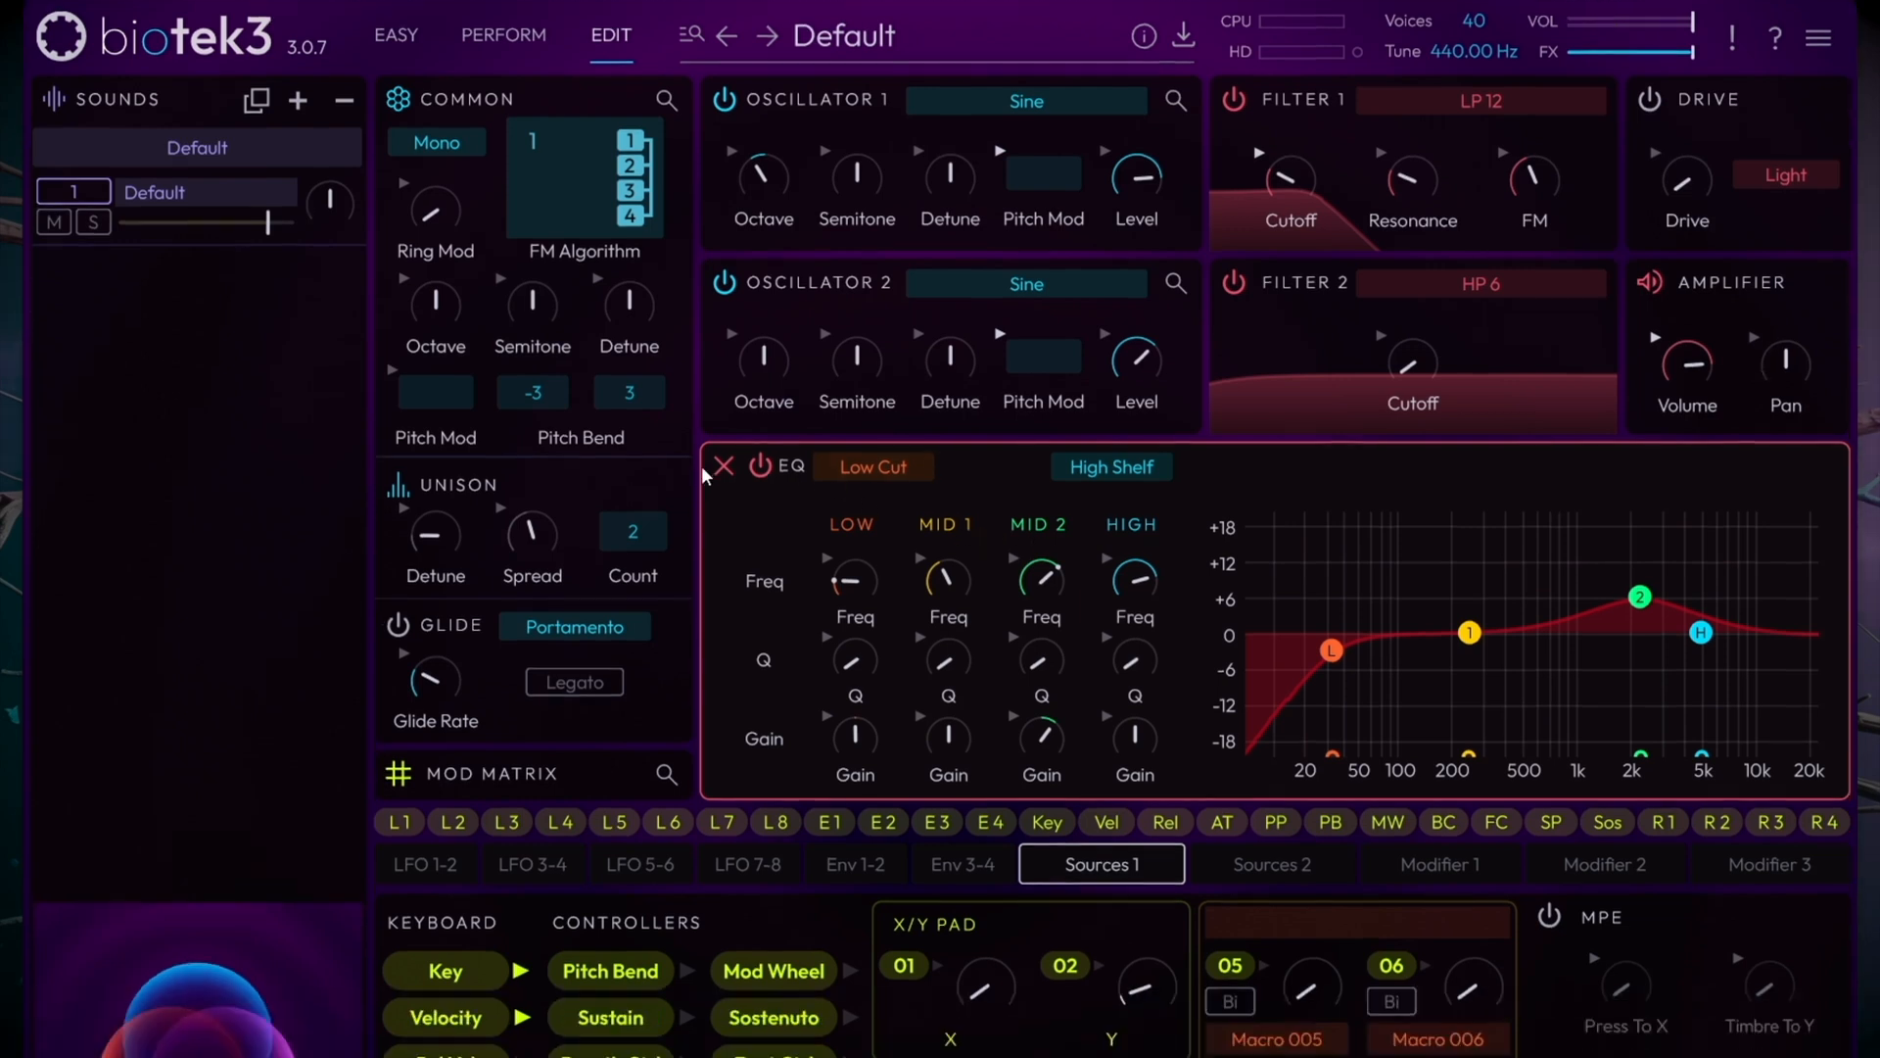
# On the Env 3-4 page, curve envelope 4's decay exponentially to about 40%.
pyautogui.scroll(-3)
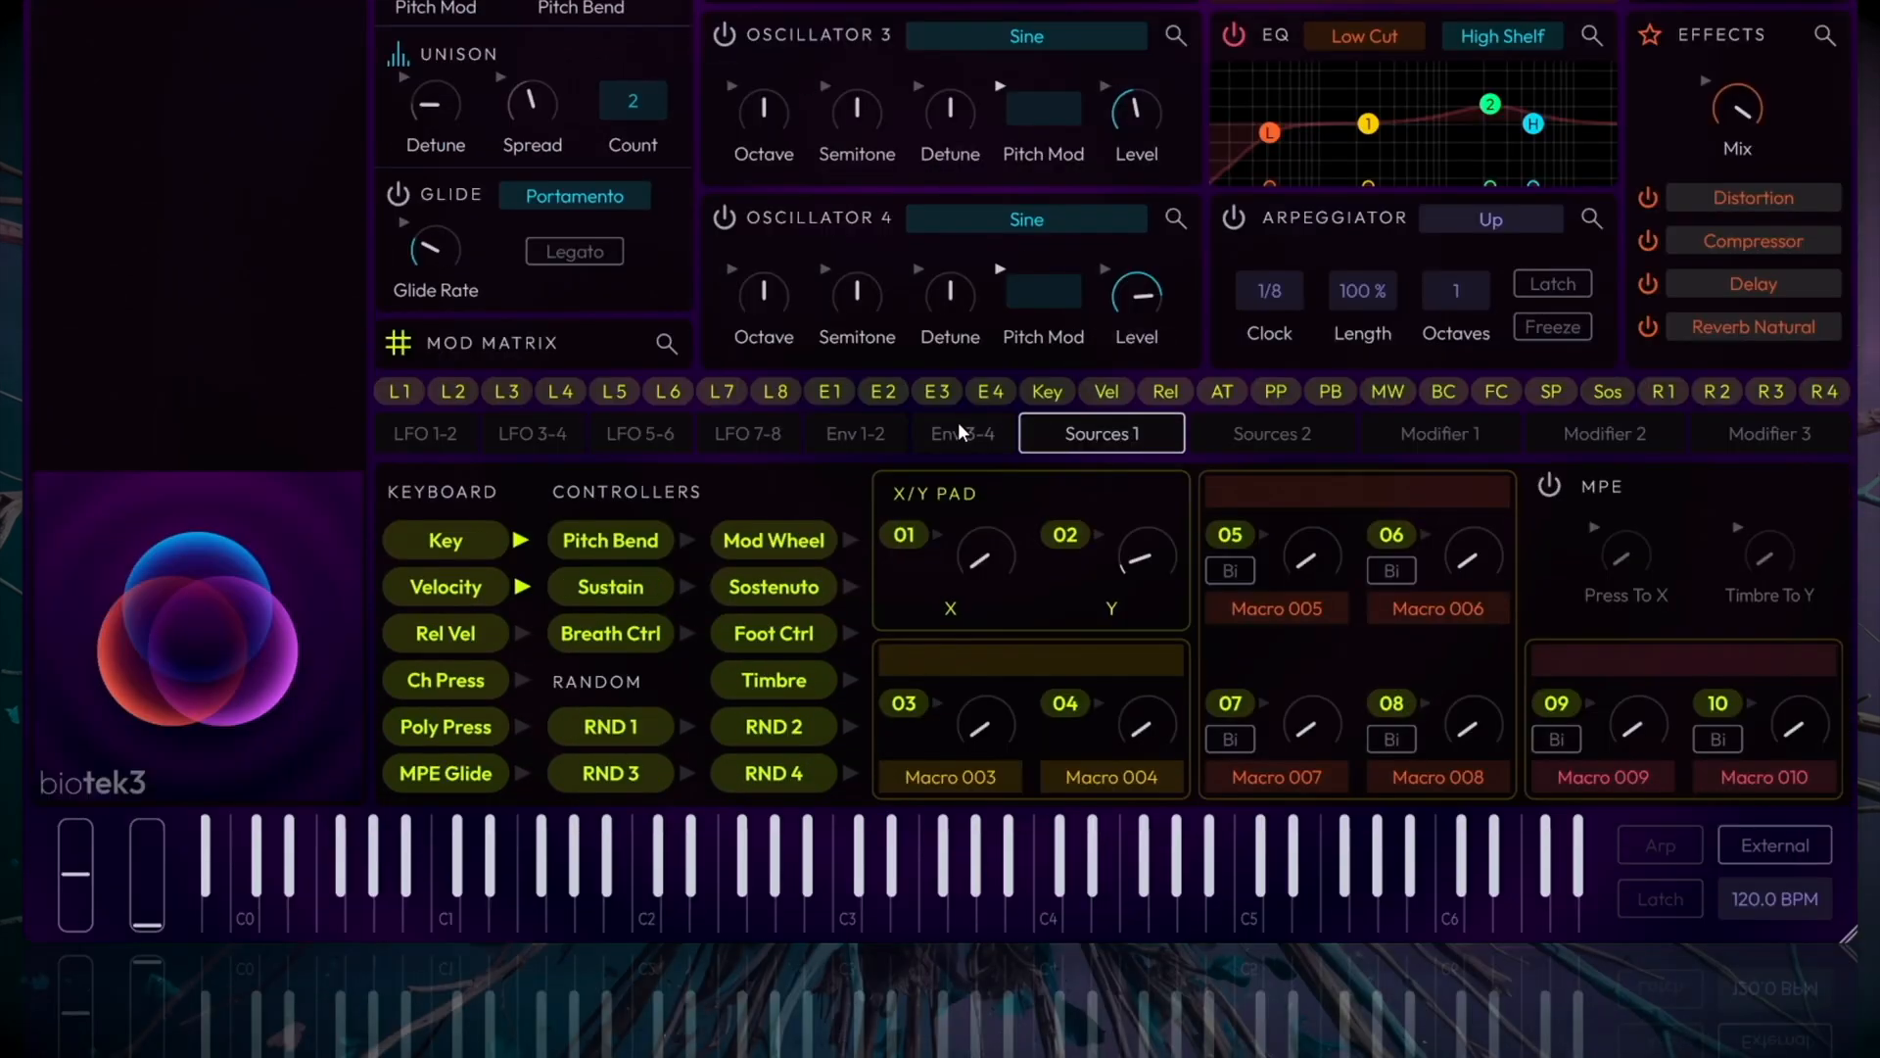
pyautogui.click(964, 432)
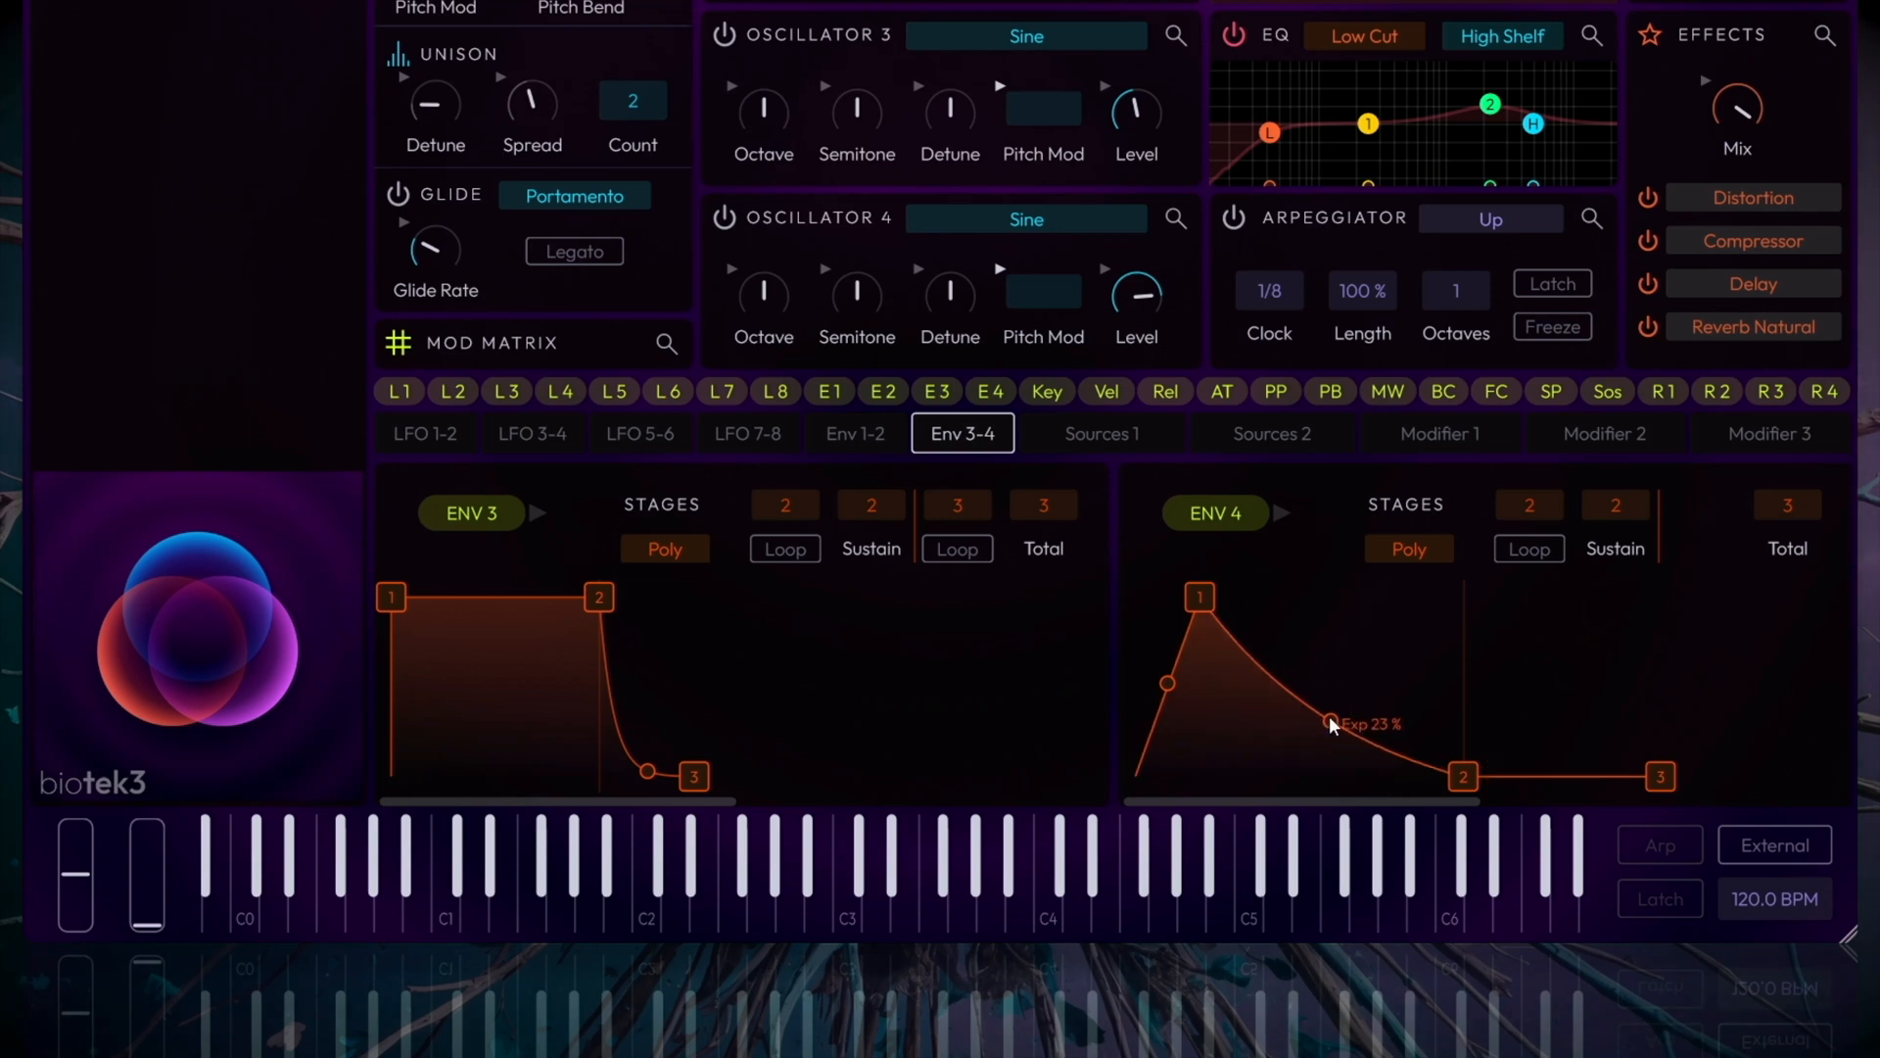
pyautogui.moveTo(1328, 723); pyautogui.dragTo(1327, 772)
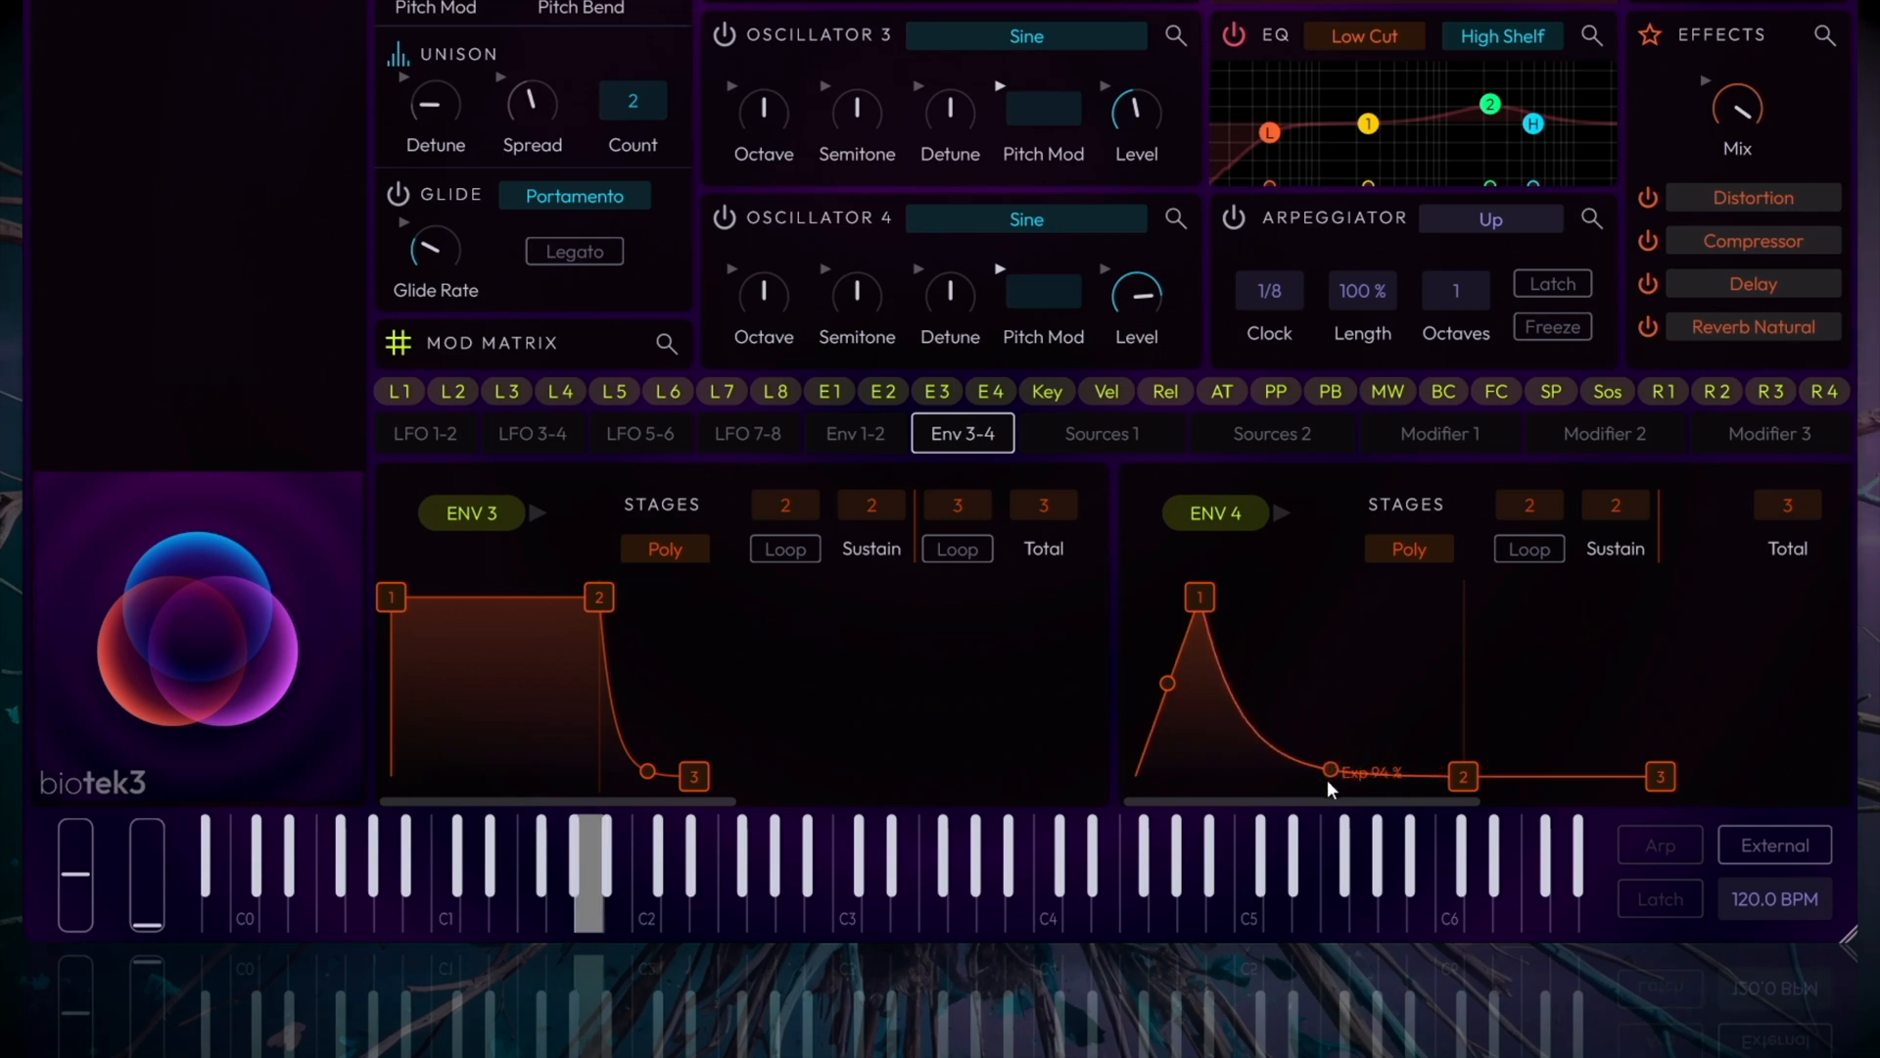
pyautogui.moveTo(1332, 771); pyautogui.dragTo(1328, 689)
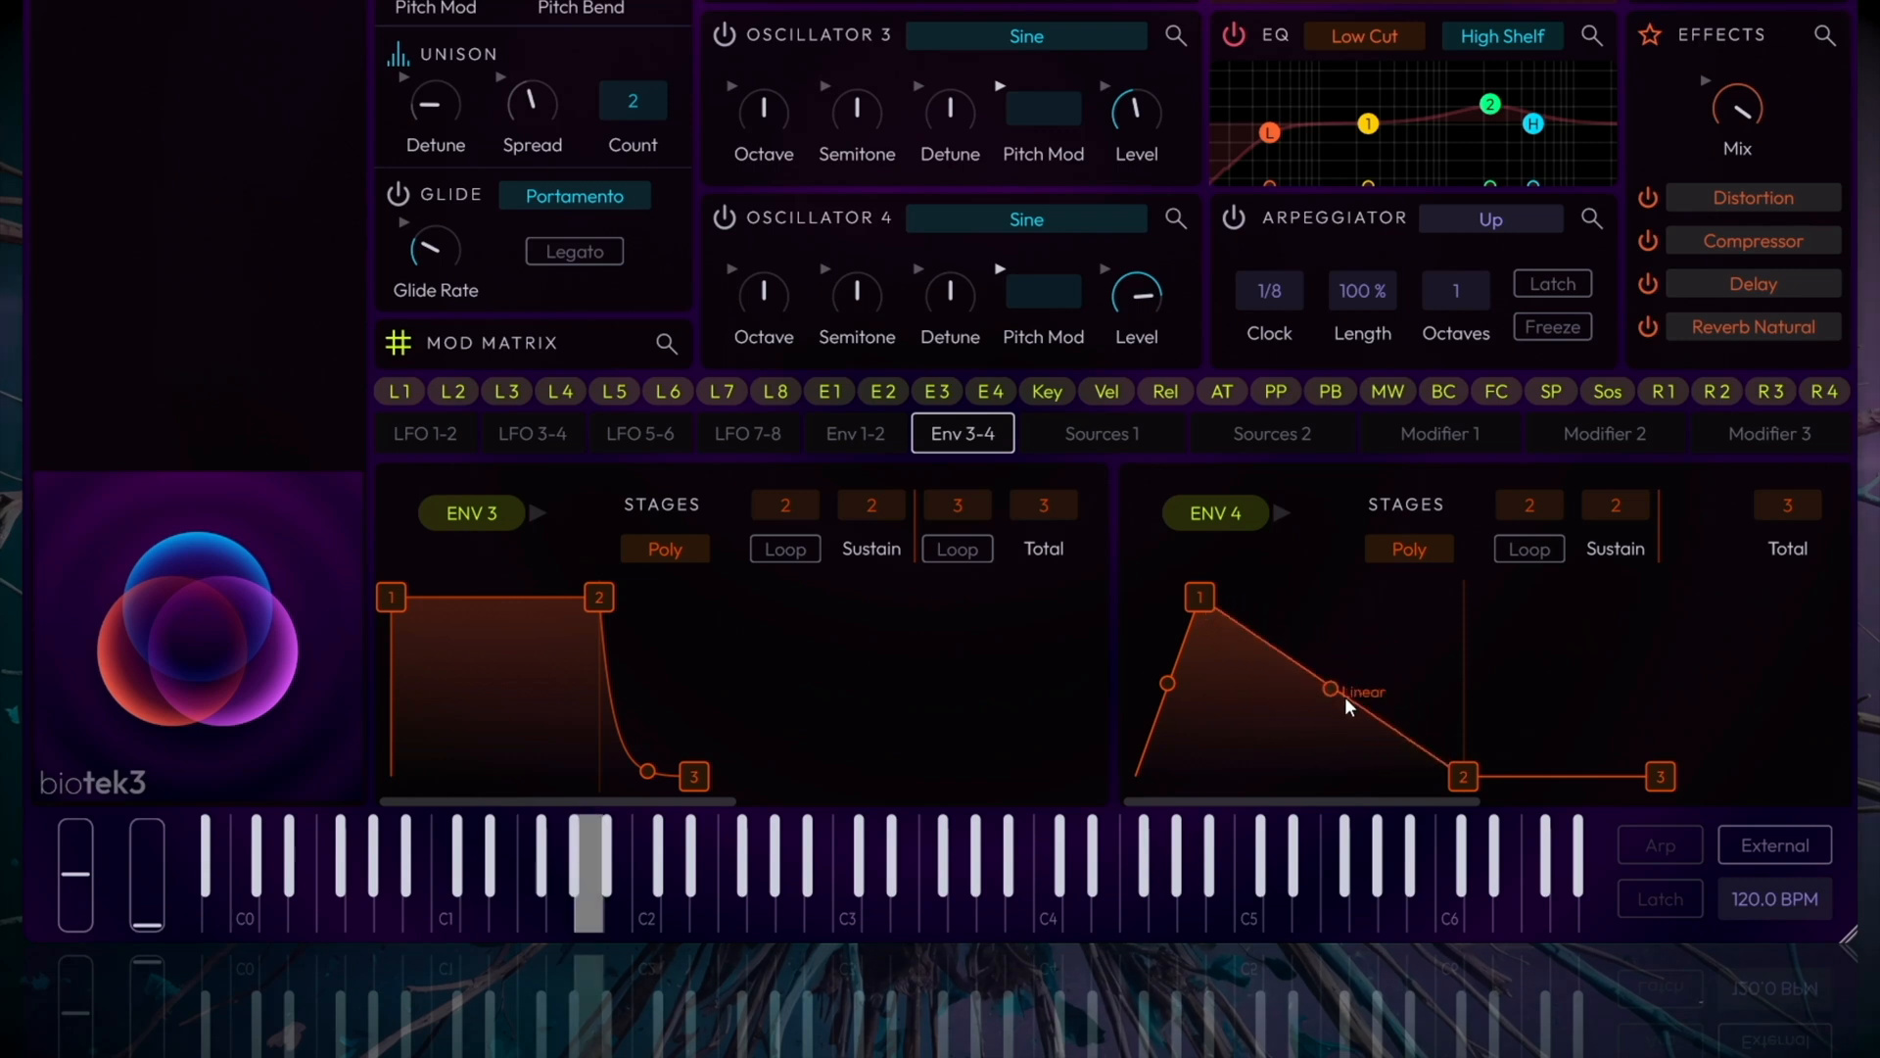
pyautogui.moveTo(1355, 691); pyautogui.dragTo(1354, 744)
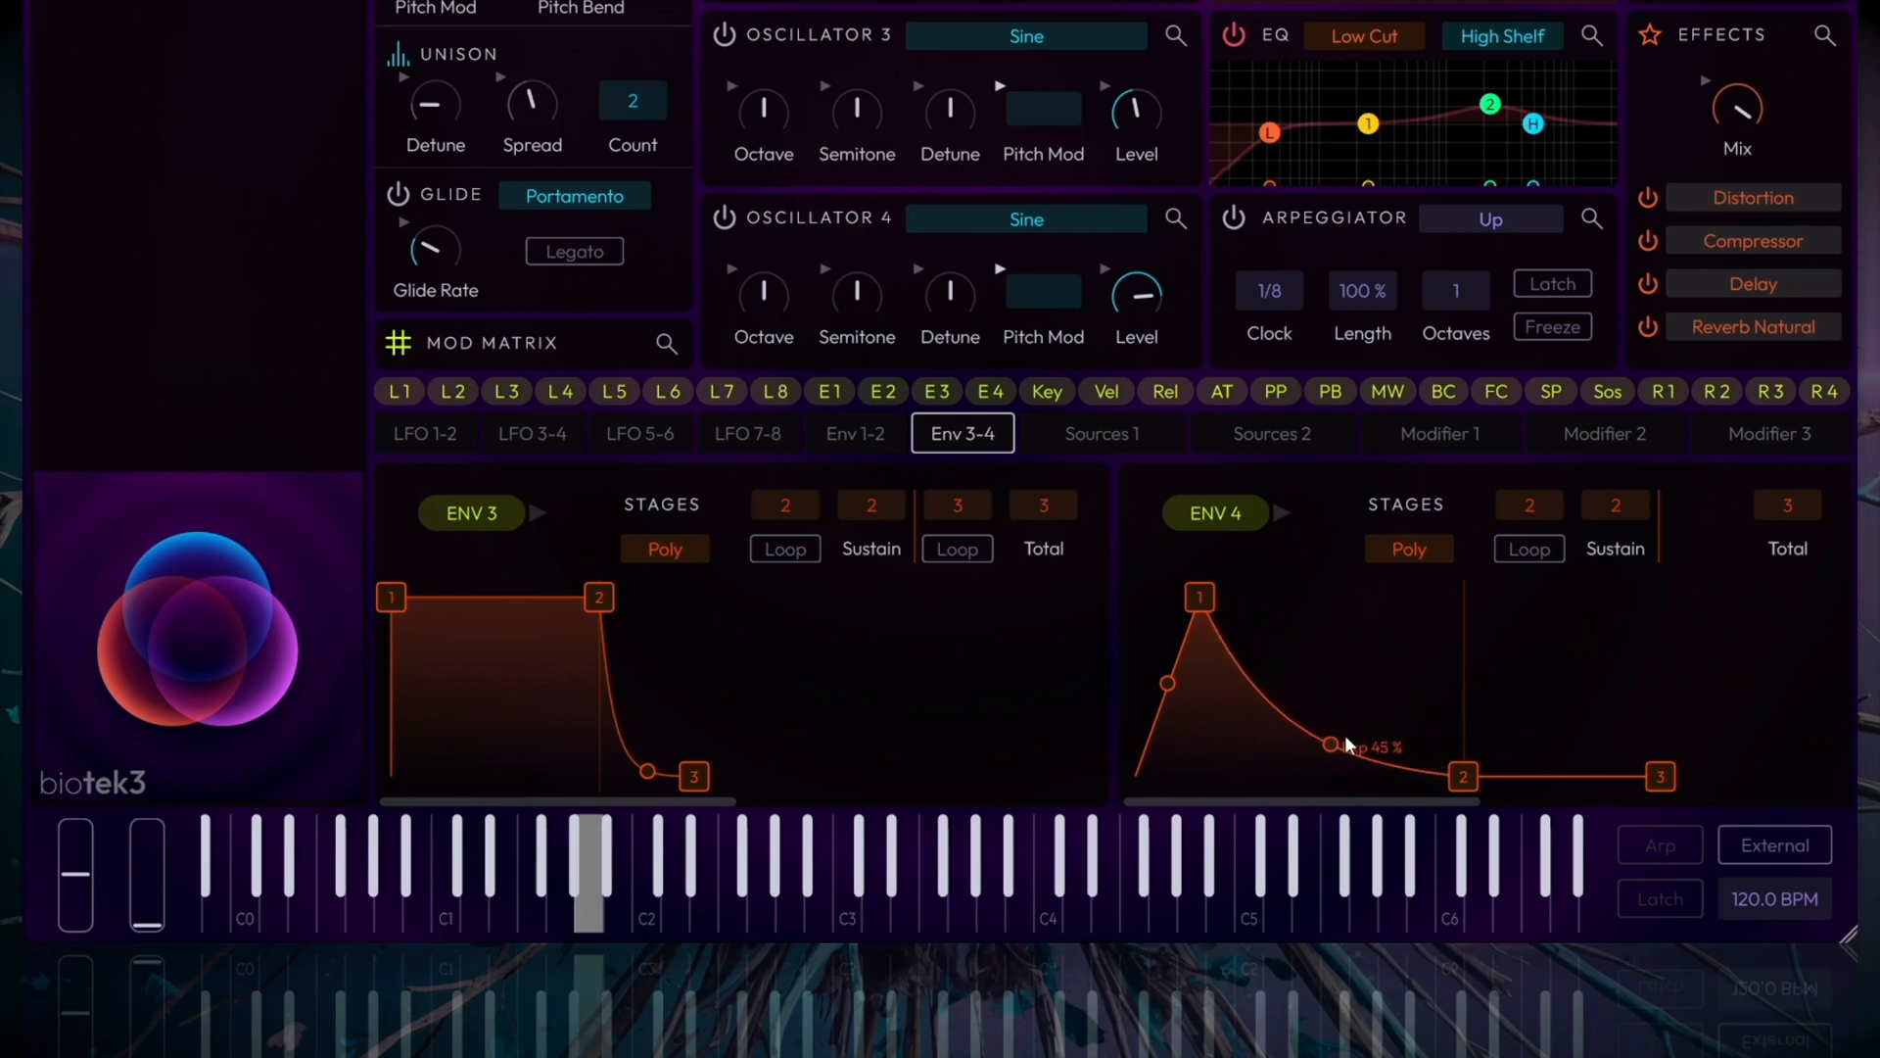
pyautogui.moveTo(1328, 744); pyautogui.dragTo(1328, 740)
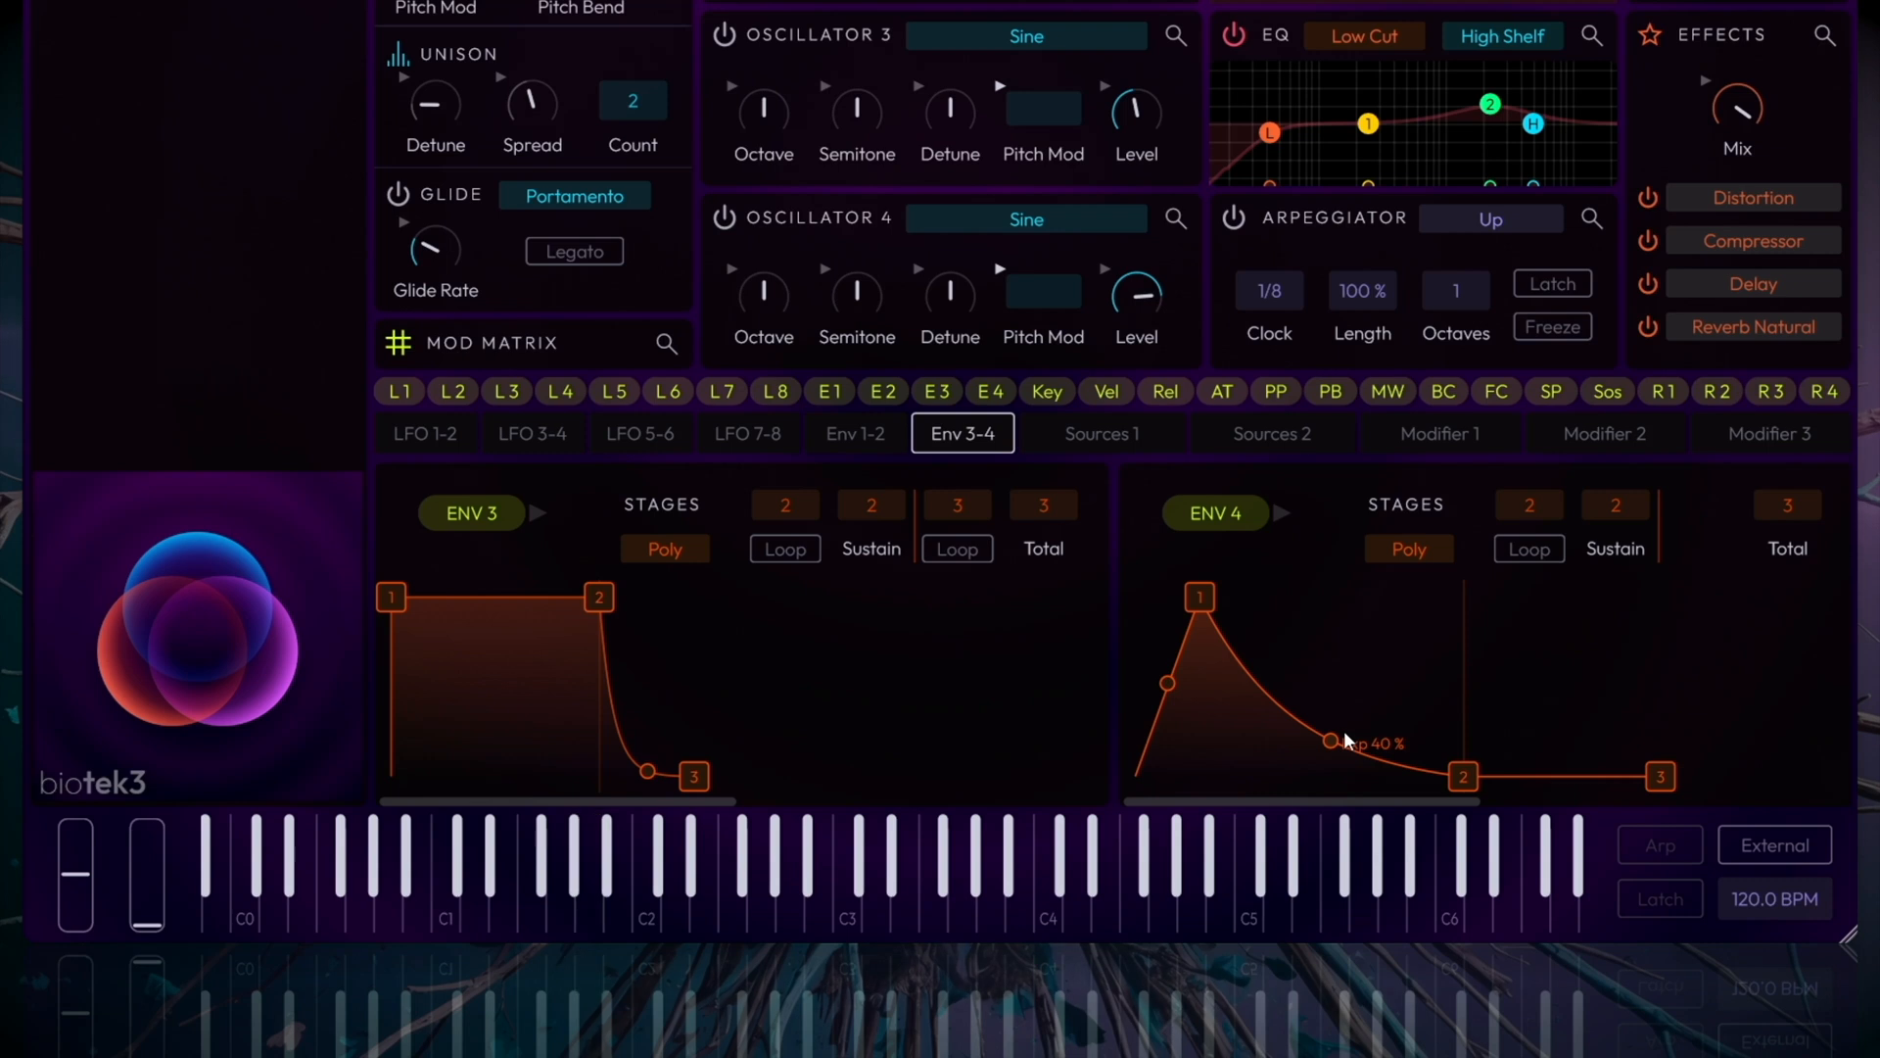